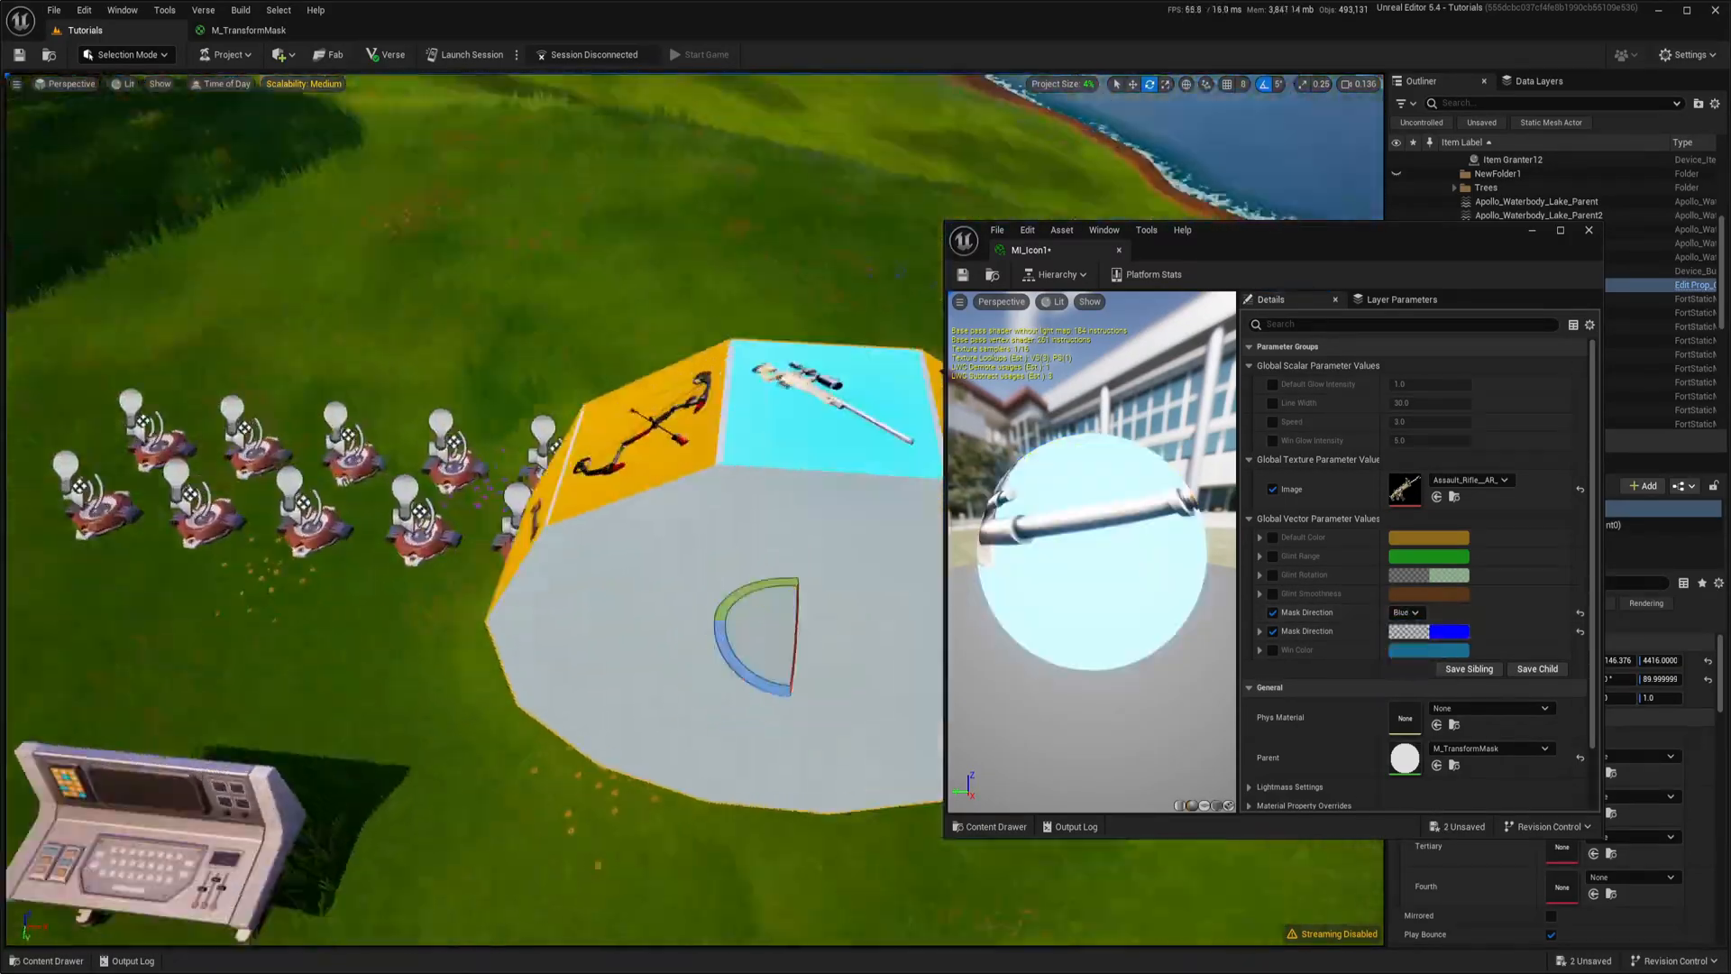
Step: Close the MI_Icon1 material instance editor to reveal the wheel in the level viewport
left_click(1405, 611)
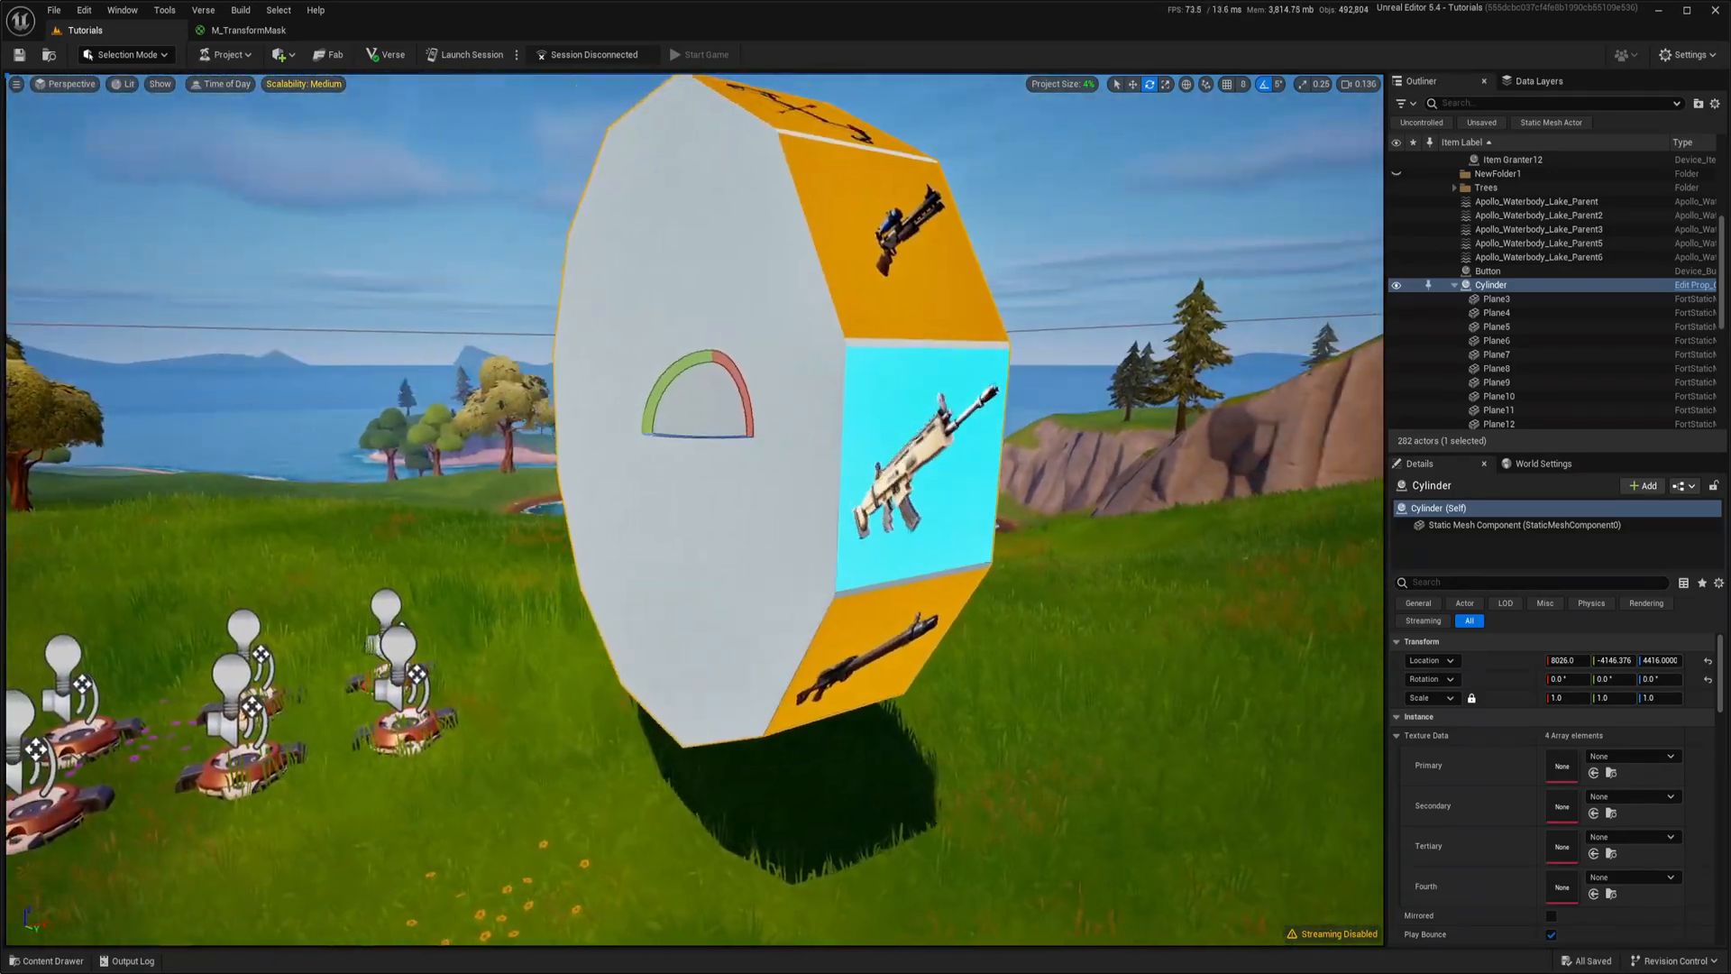
Step: Move the ObjectOrientation node further left and select the Mask (G) node to check its channels
left_click(249, 30)
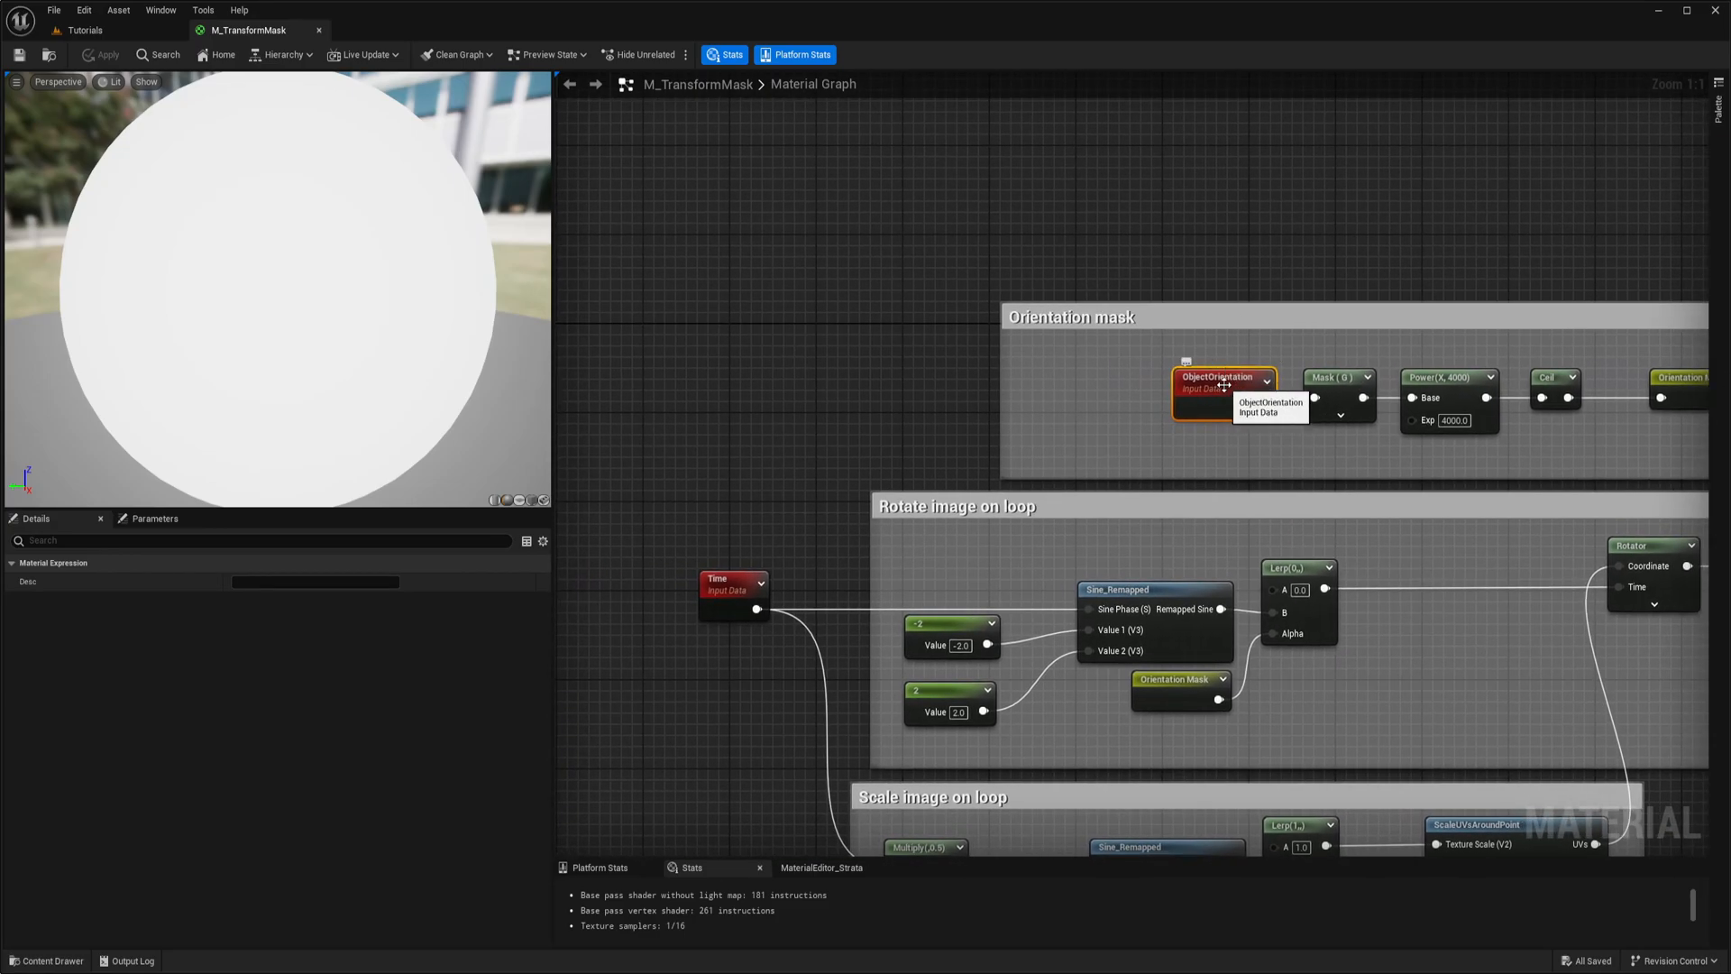
left_click_drag(1221, 380, 843, 375)
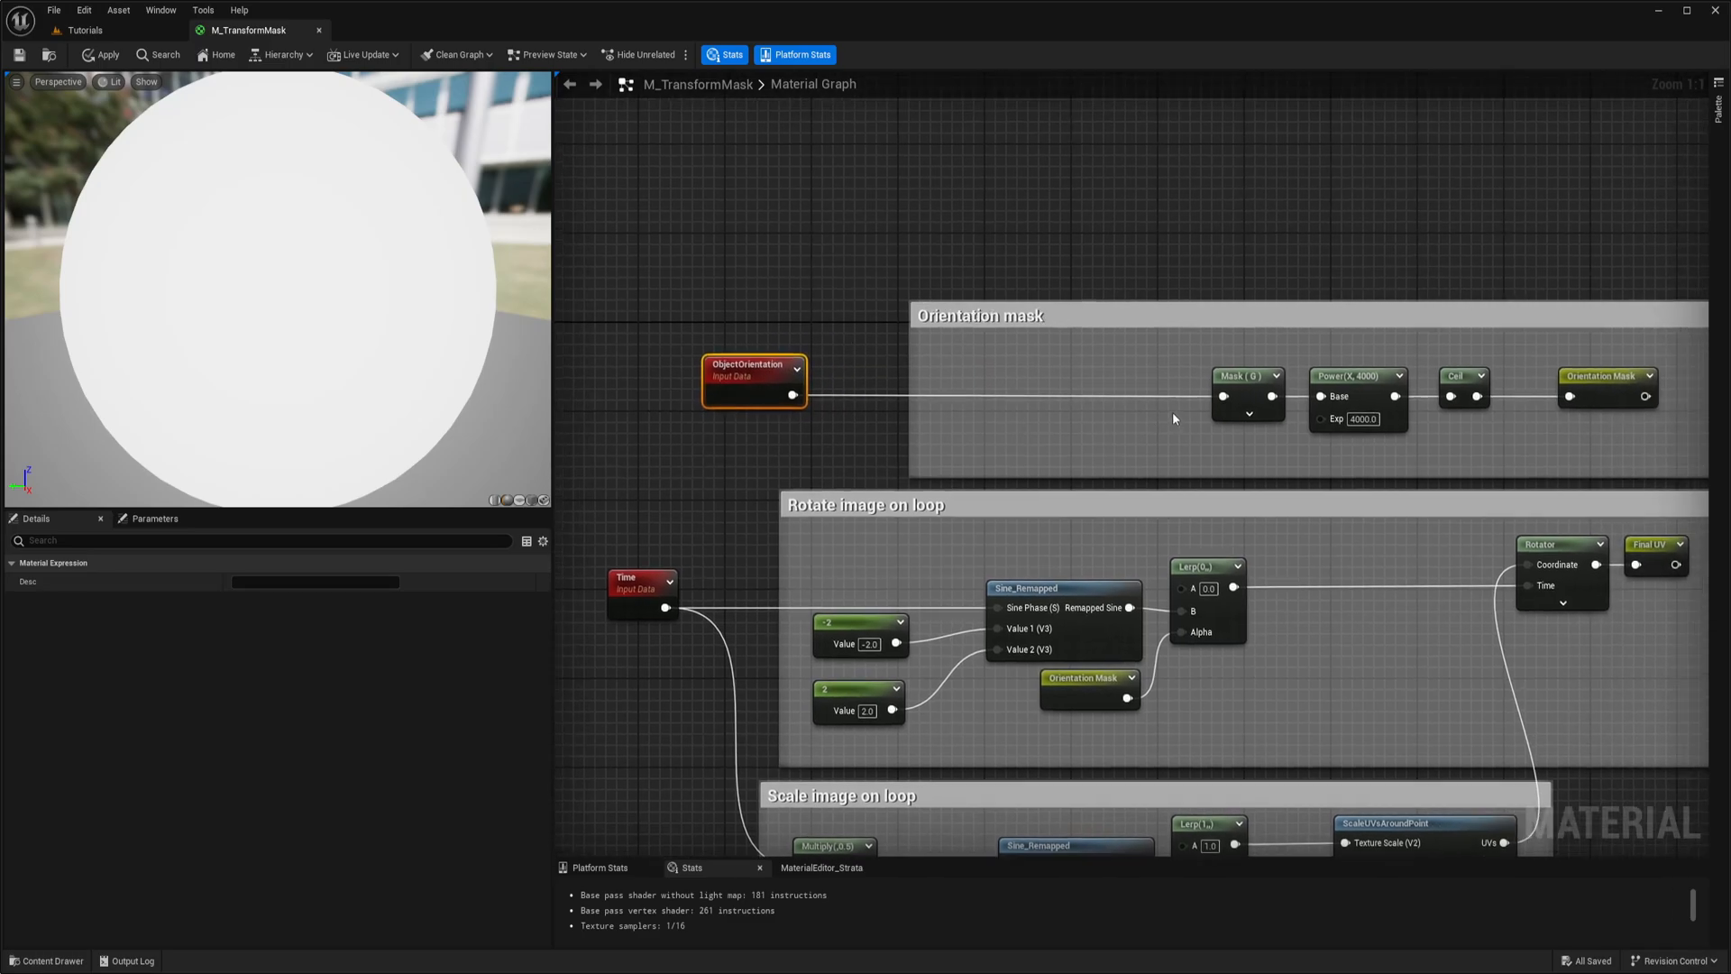
left_click(1071, 375)
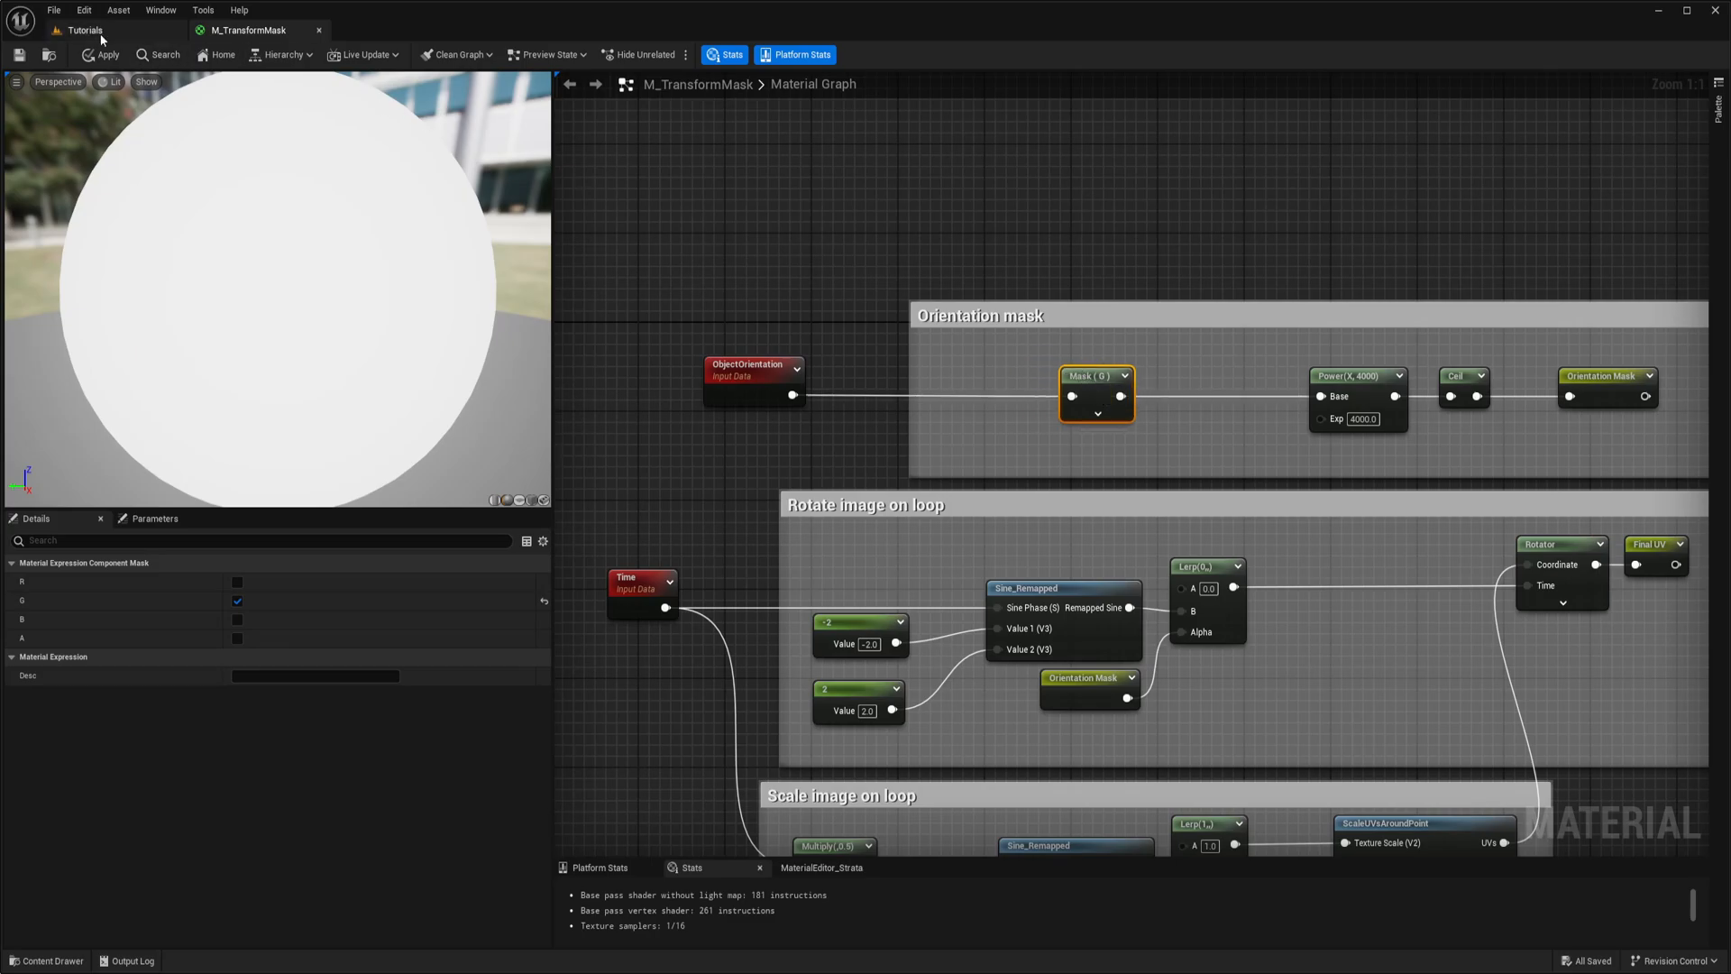
mouse_move(87, 31)
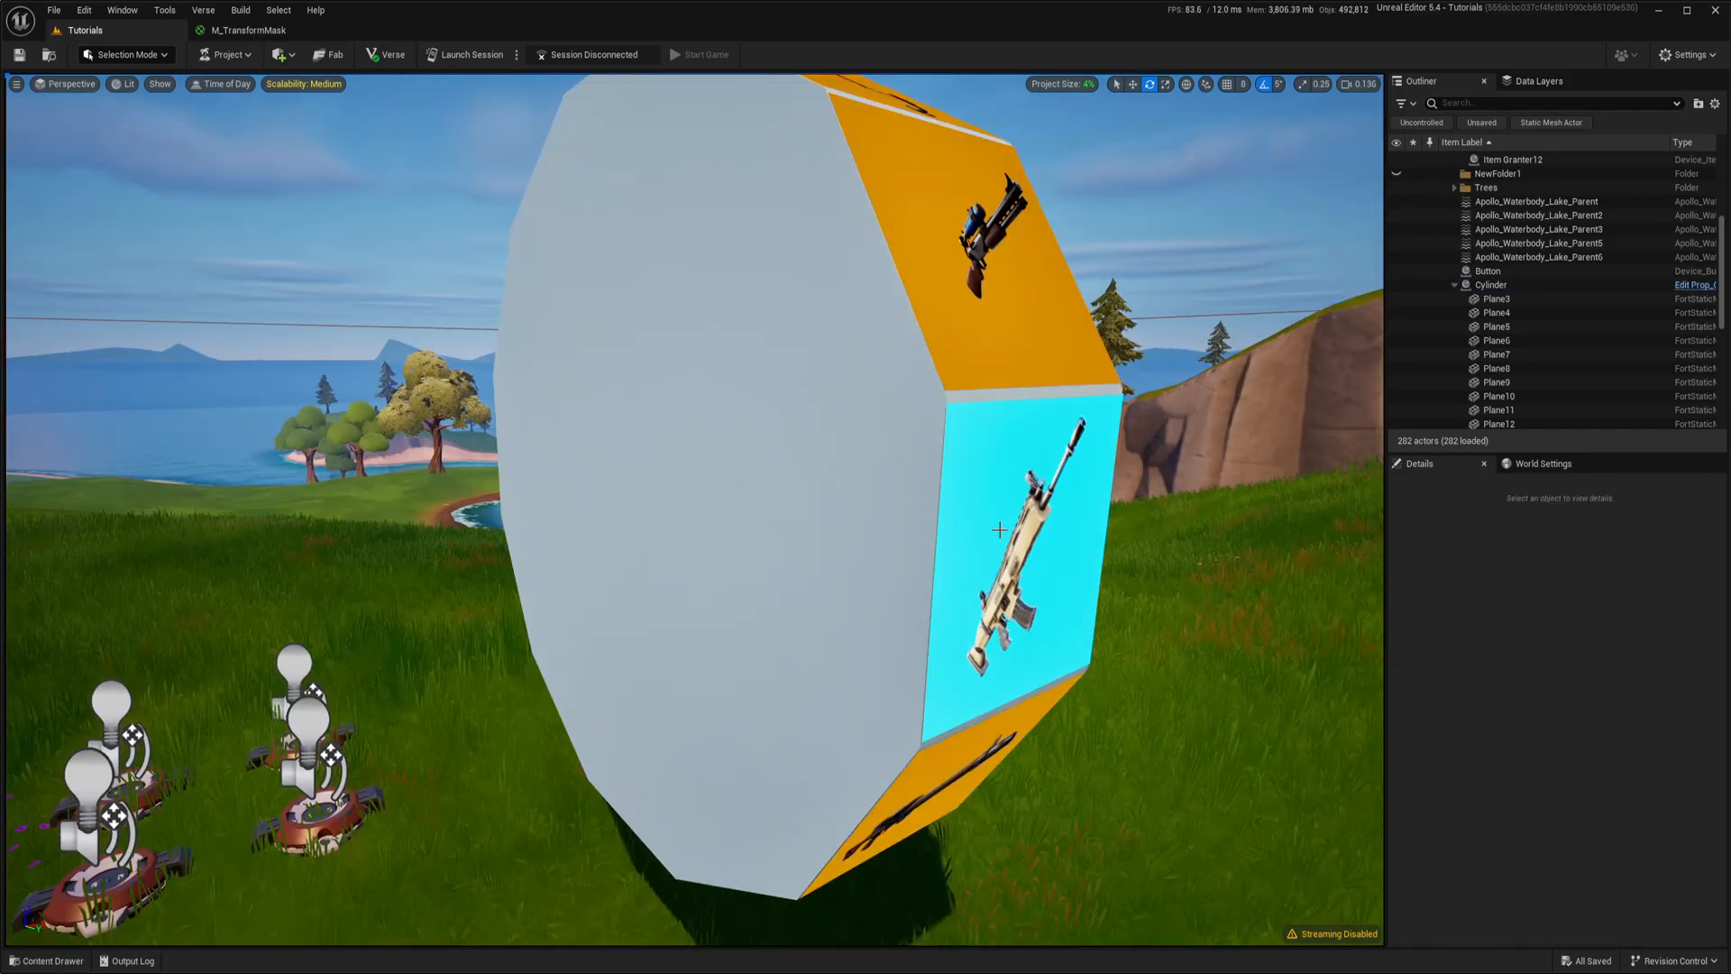
Step: Select the wheel Cylinder in the level, then return to the M_TransformMask graph
left_click(1489, 283)
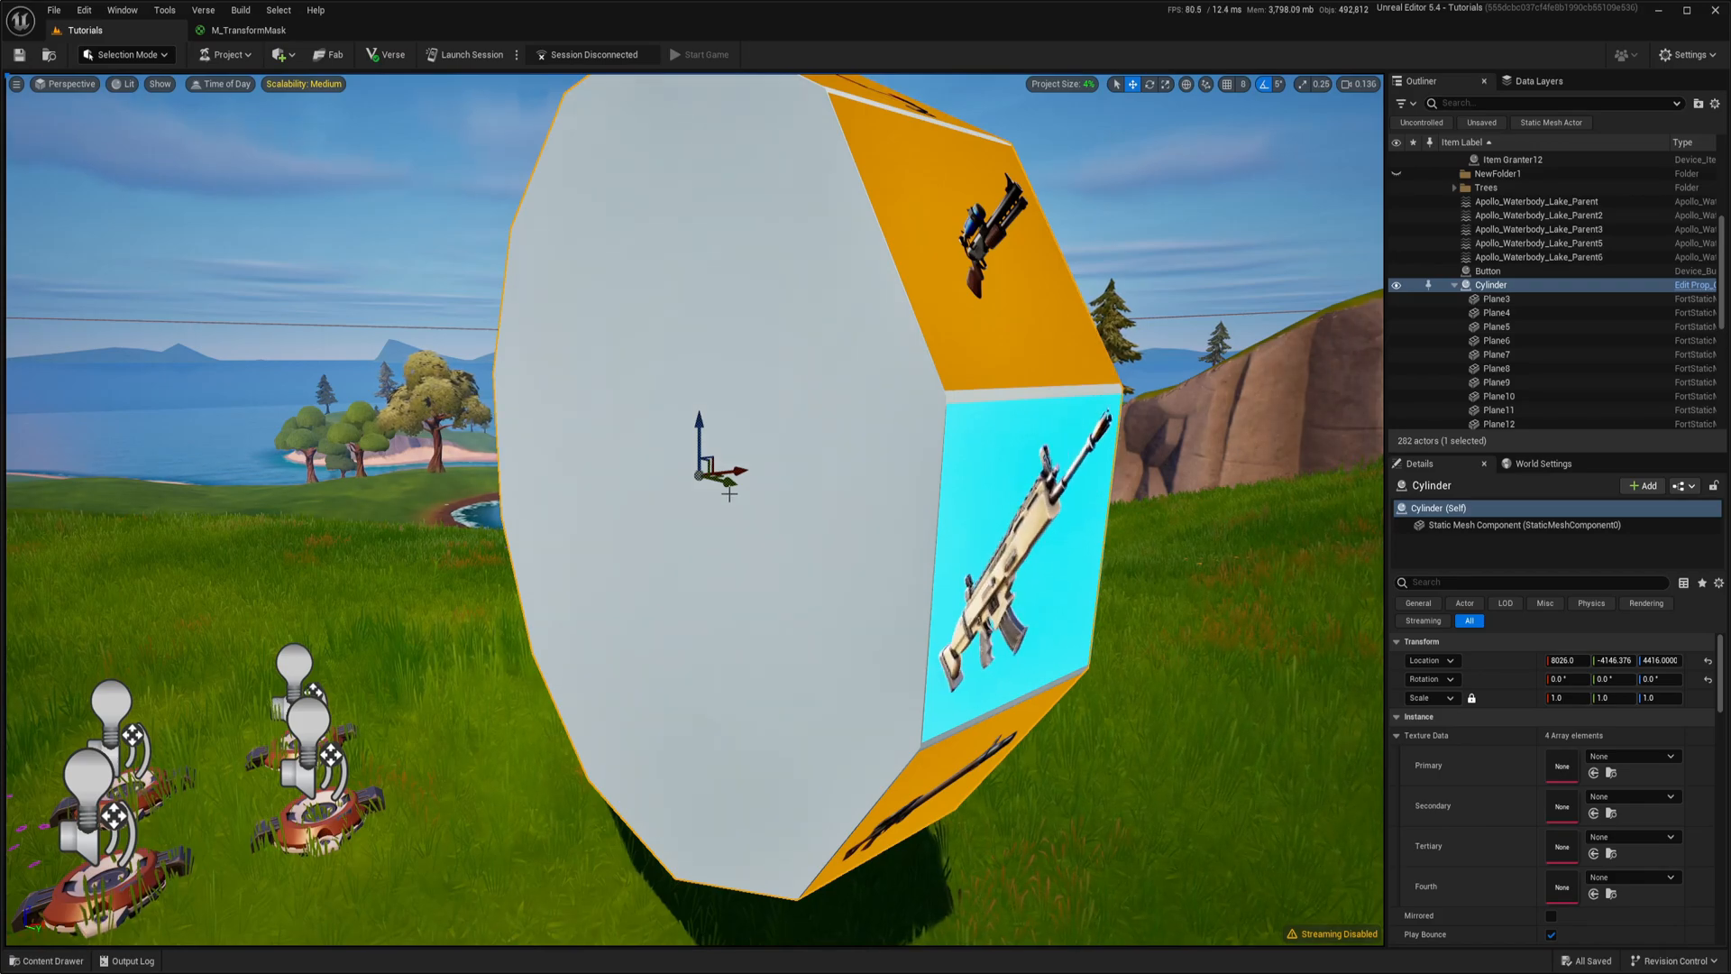
left_click(247, 30)
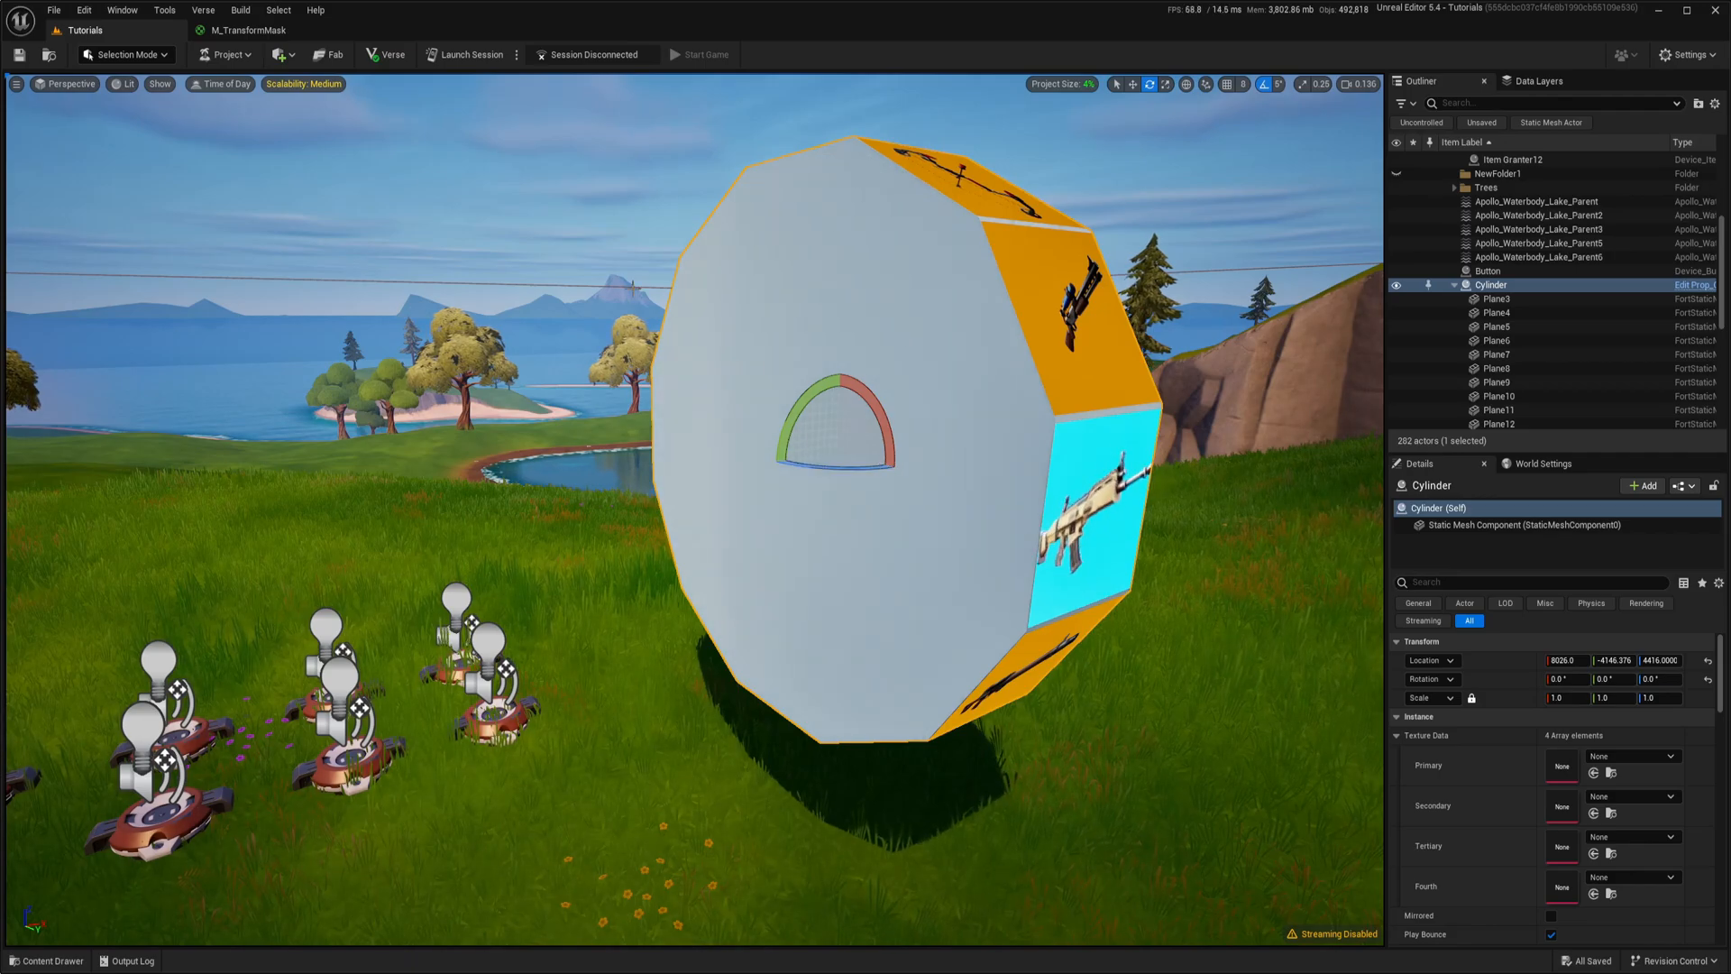
left_click(249, 30)
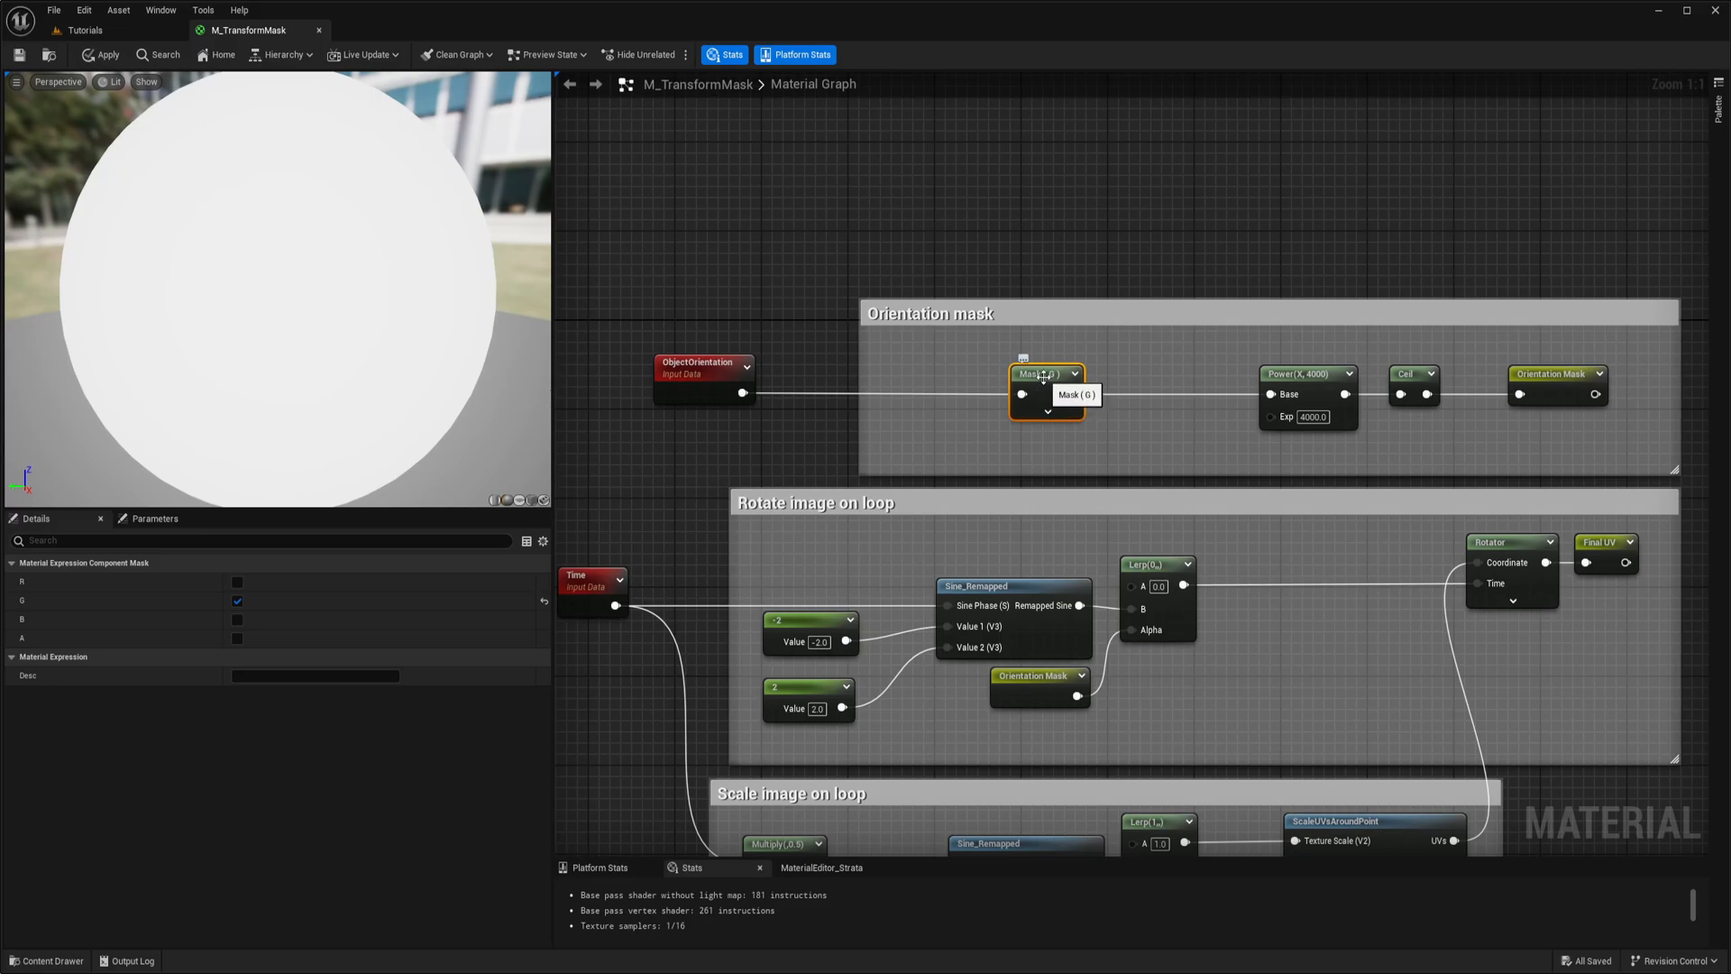
Step: Add a Channel Mask Parameter named 'Mask Direction' fed by ObjectOrientation into Power's Base
right_click(1044, 373)
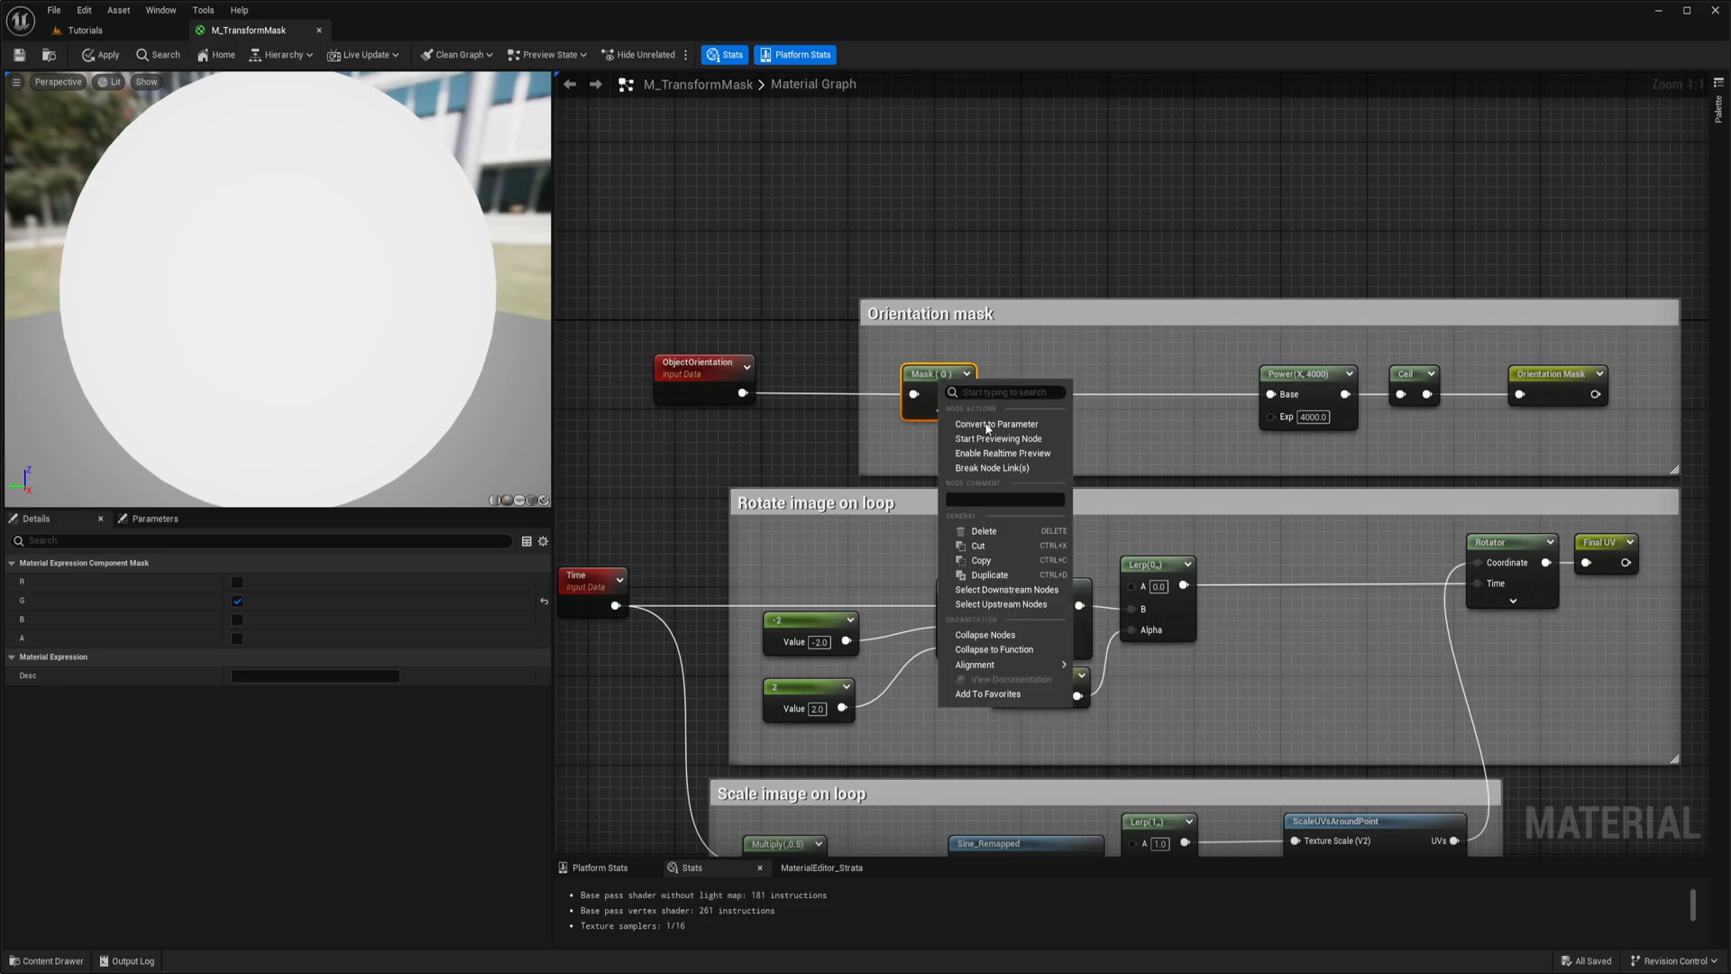
mouse_move(995, 424)
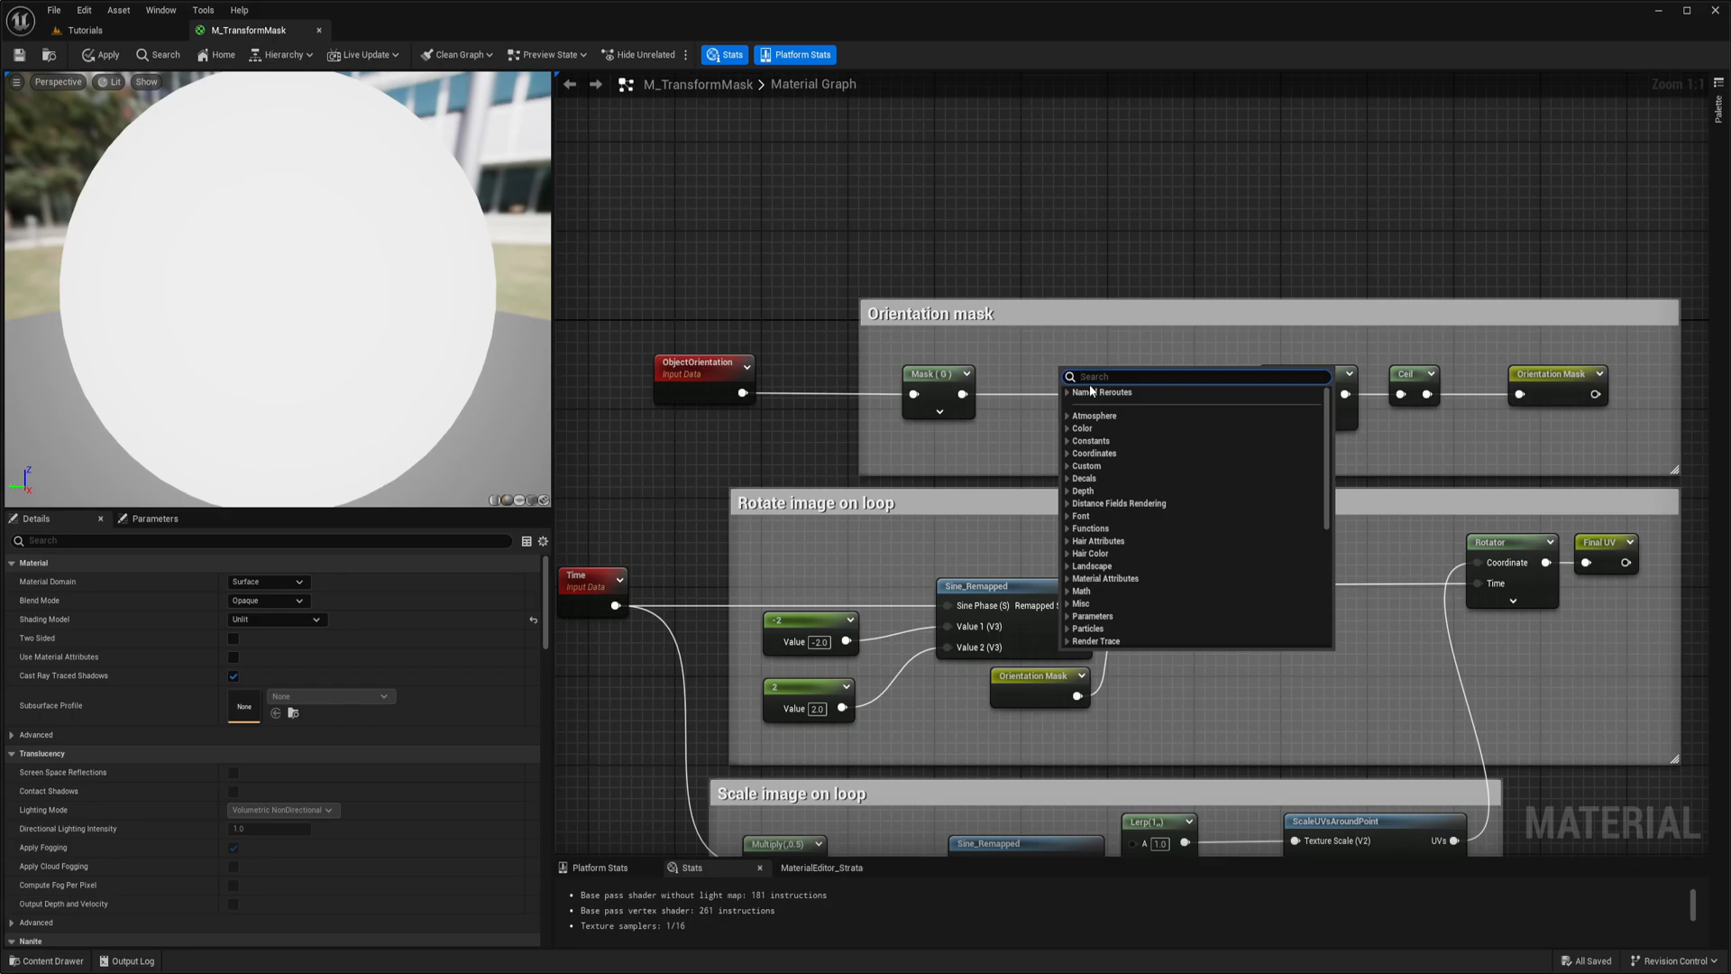
type("mask")
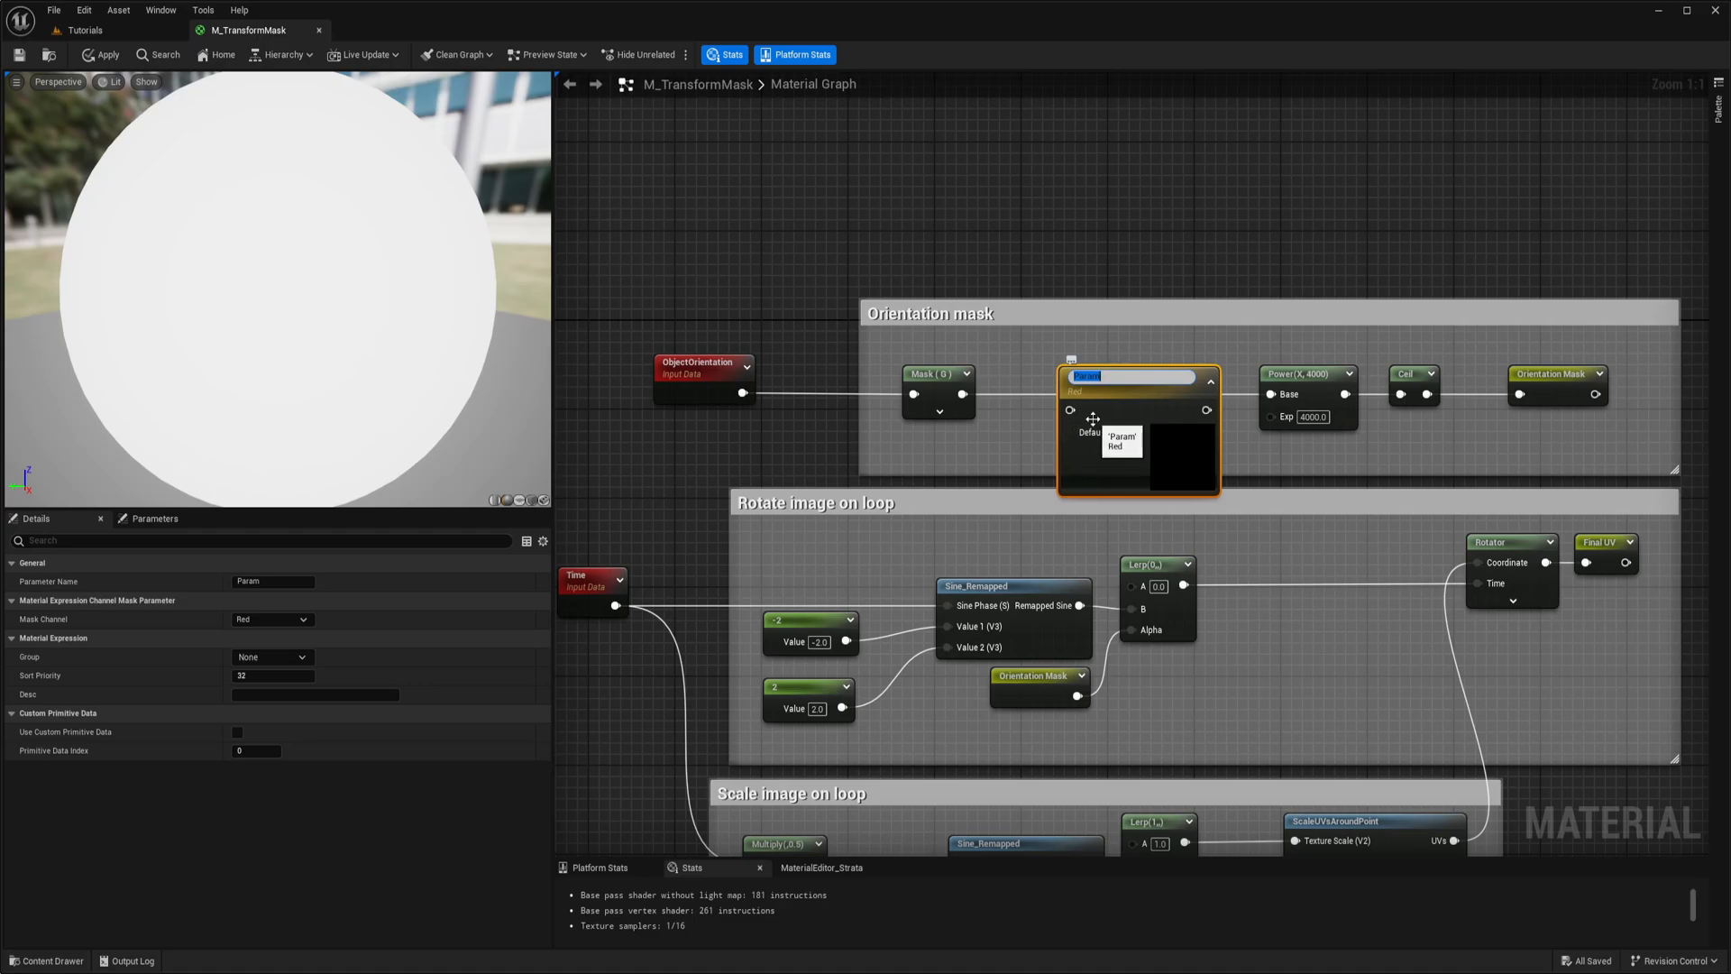
type("Direction")
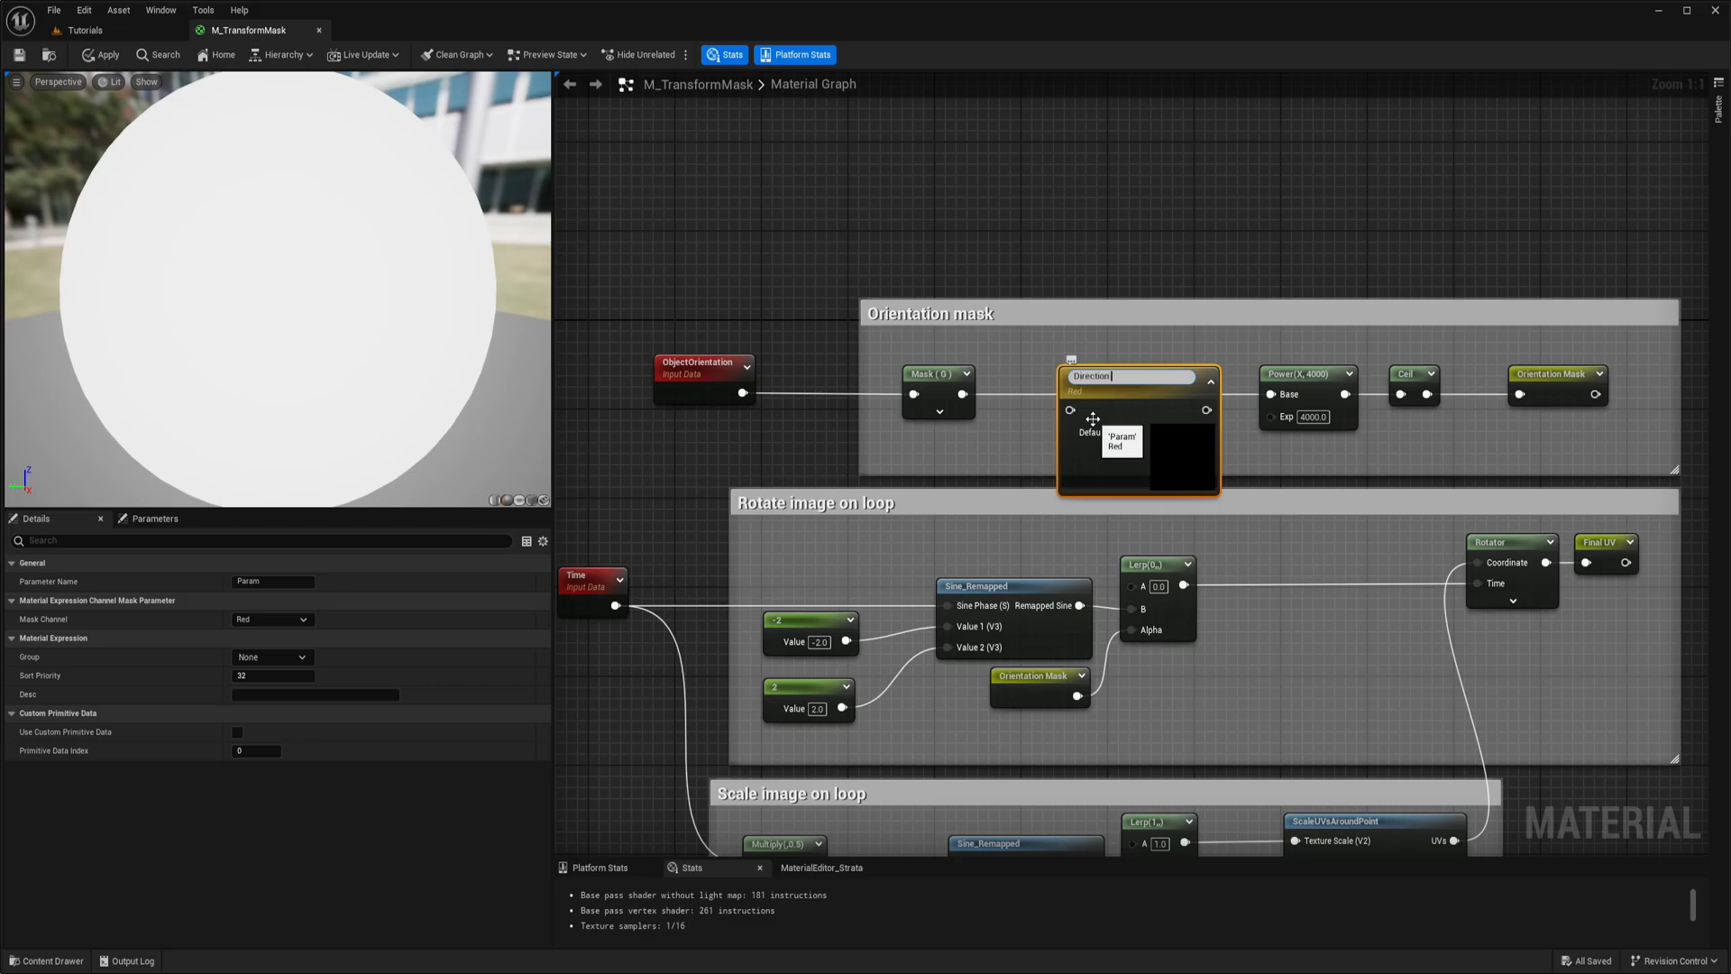
type("M")
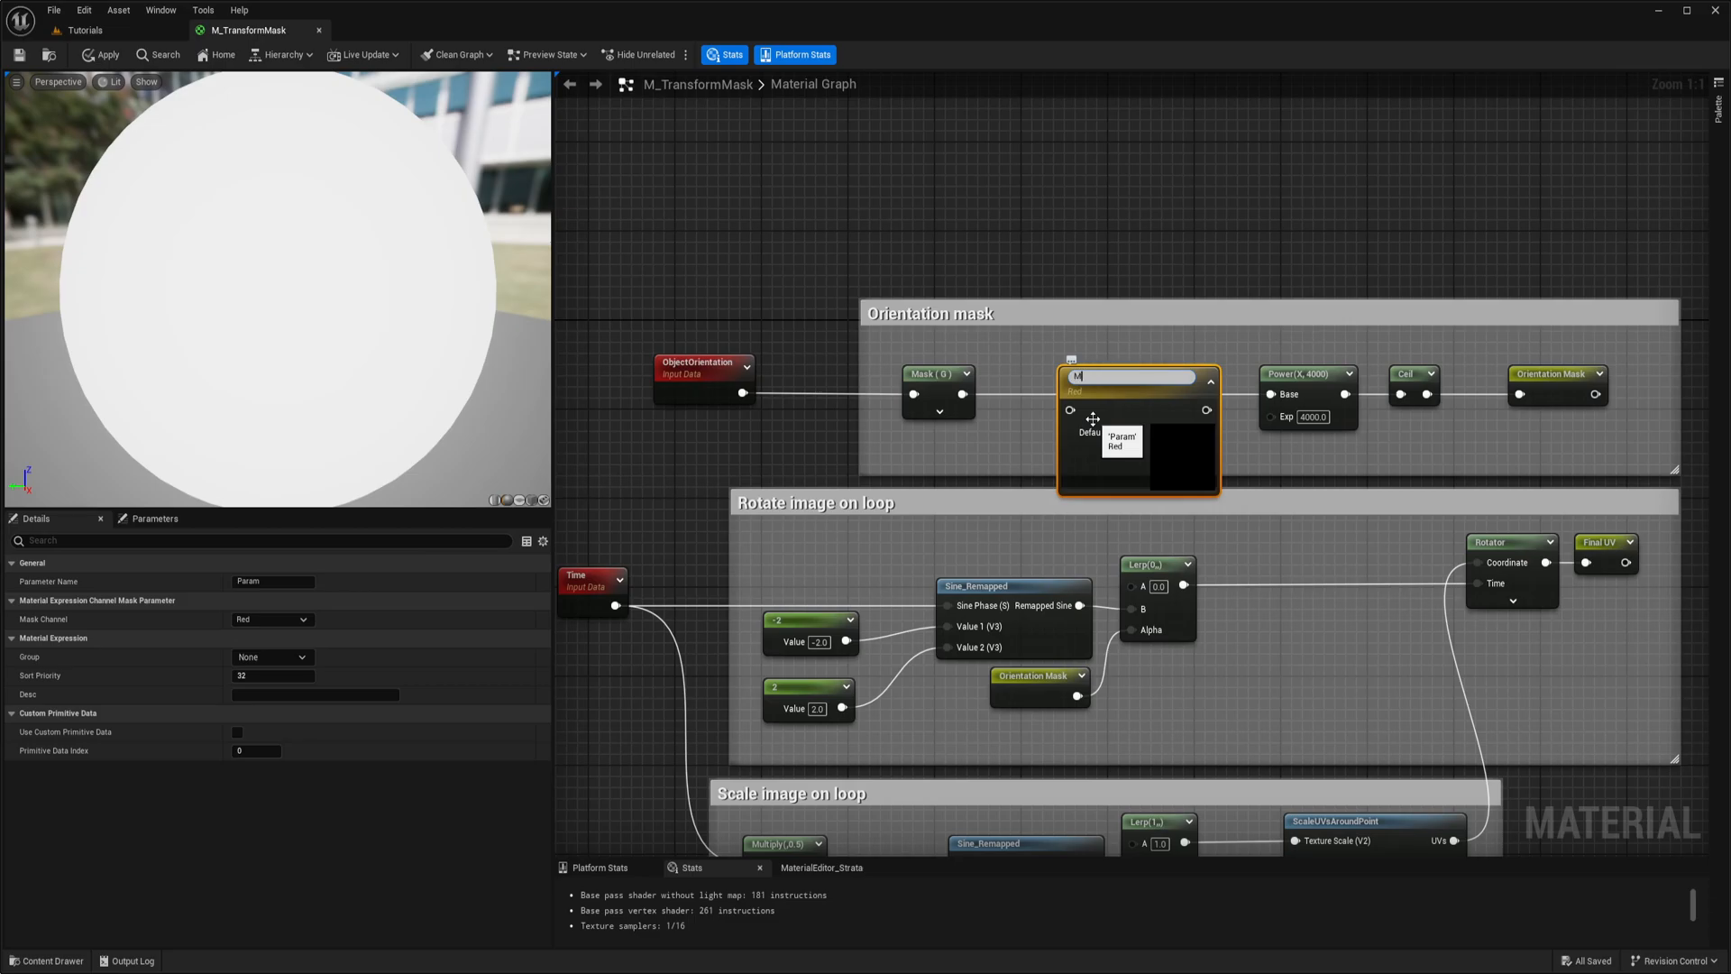
type("Mask Direction")
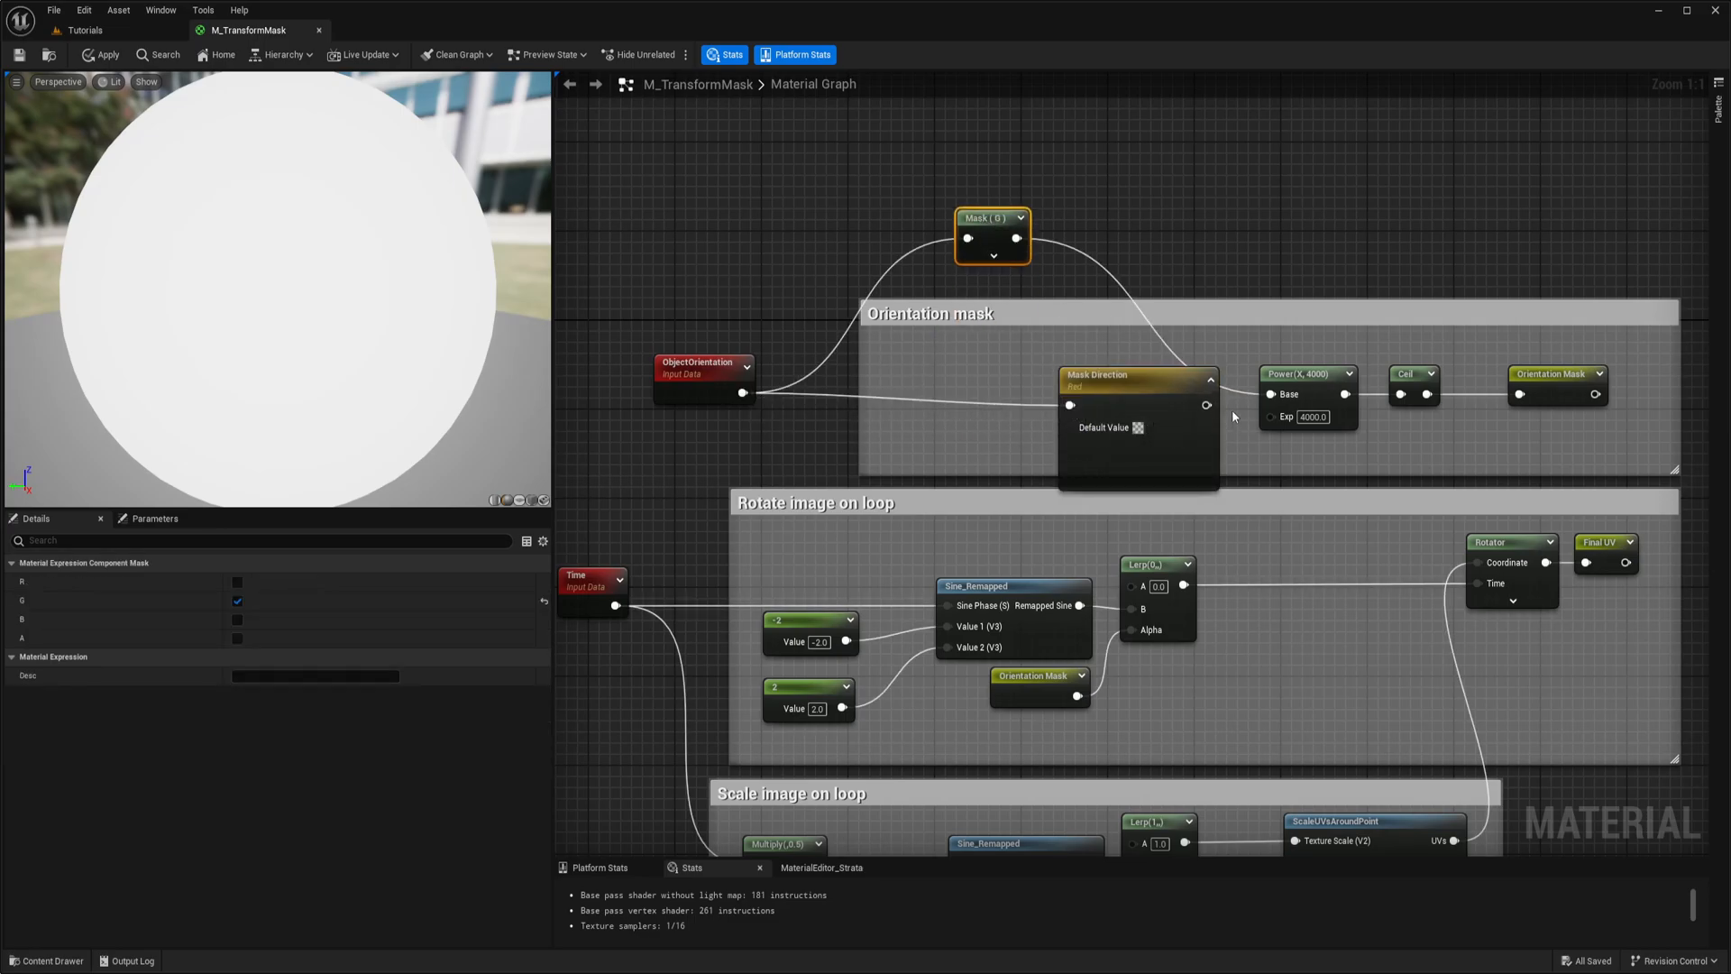
Step: Set the Mask Direction parameter's default Mask Channel to Green and return to the level
left_click(1114, 375)
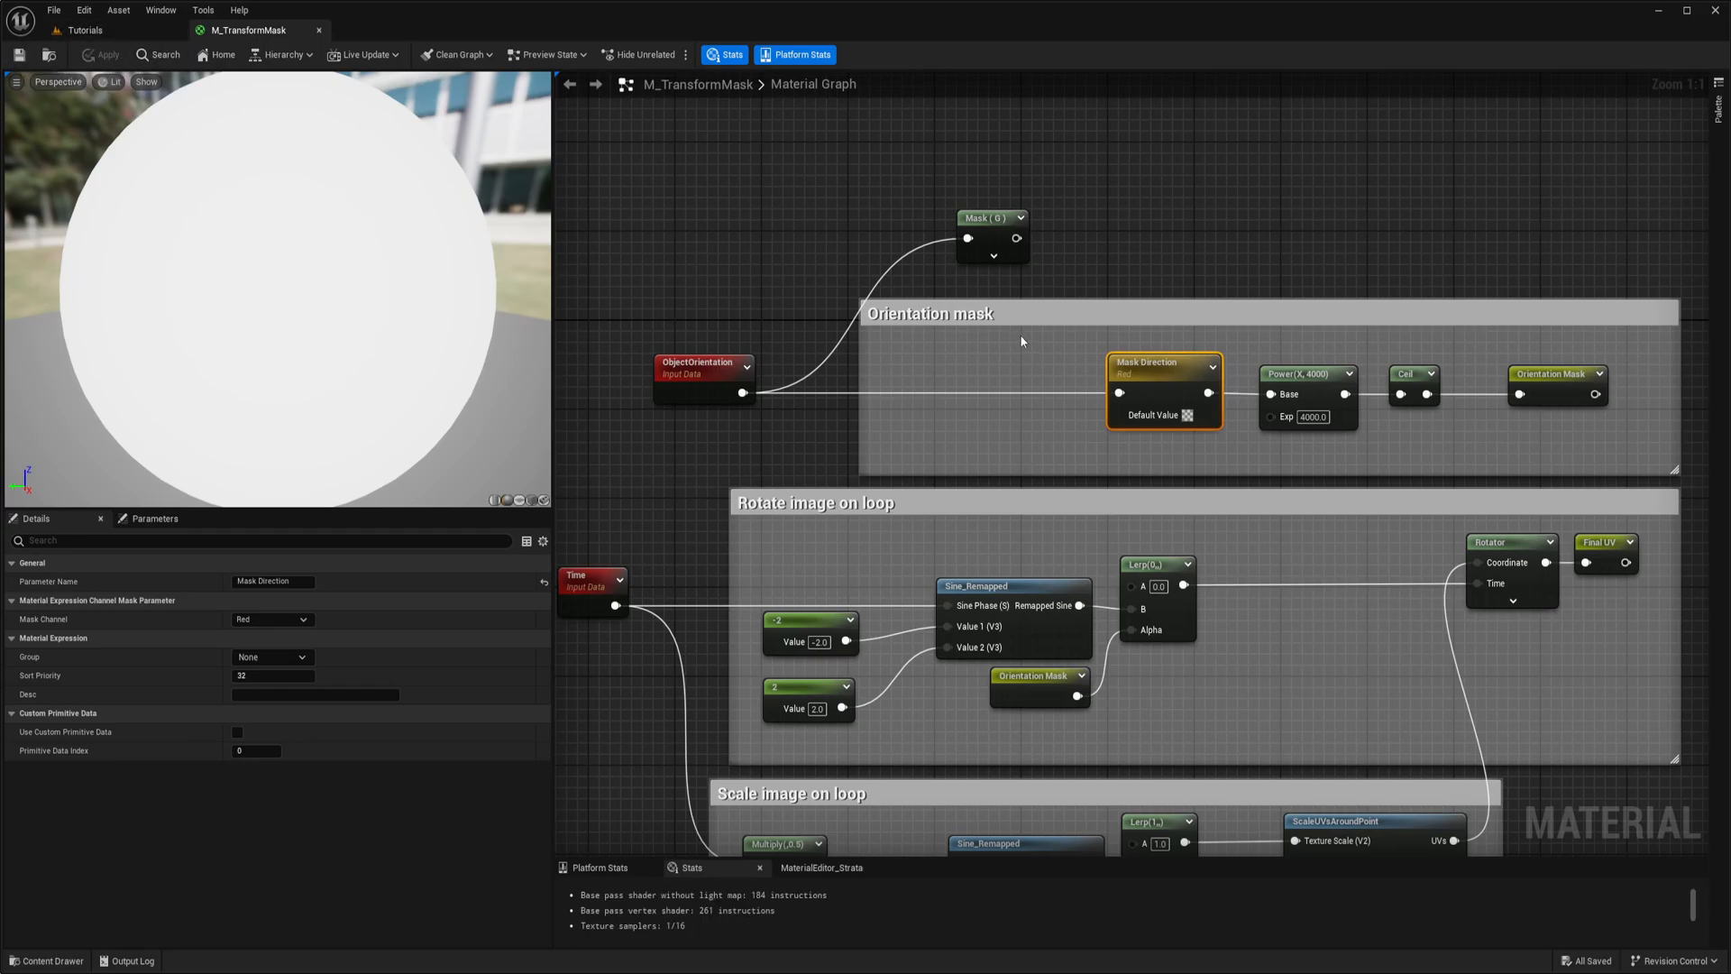
left_click(270, 618)
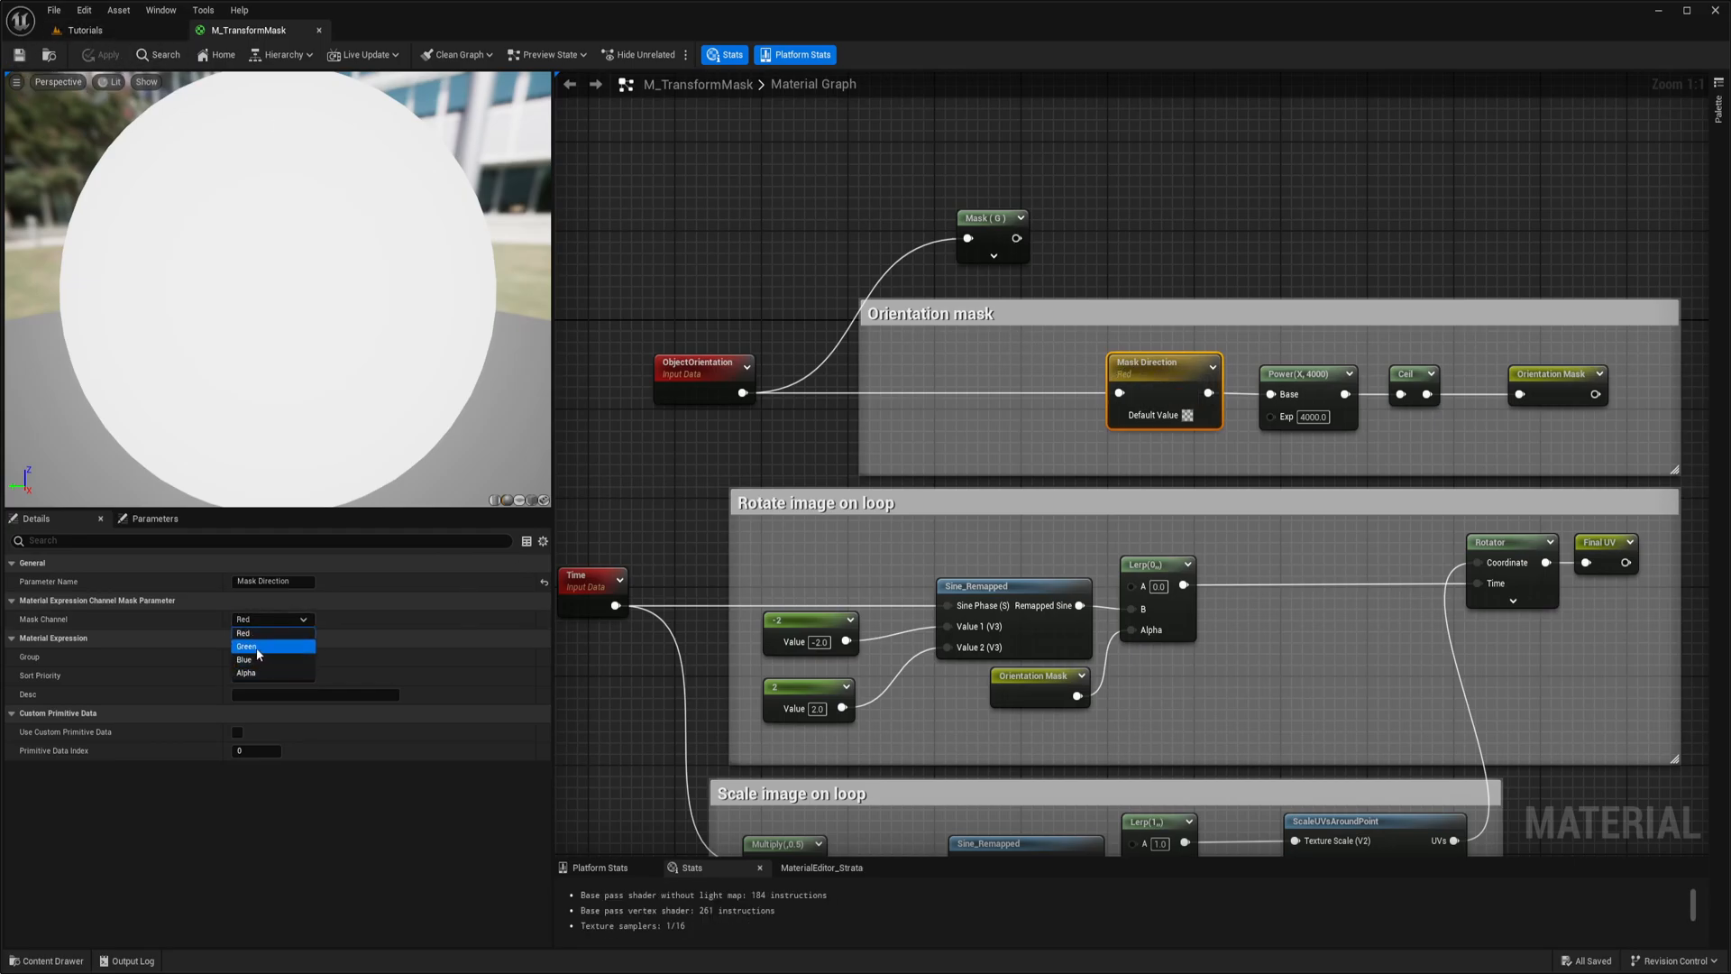
left_click(247, 645)
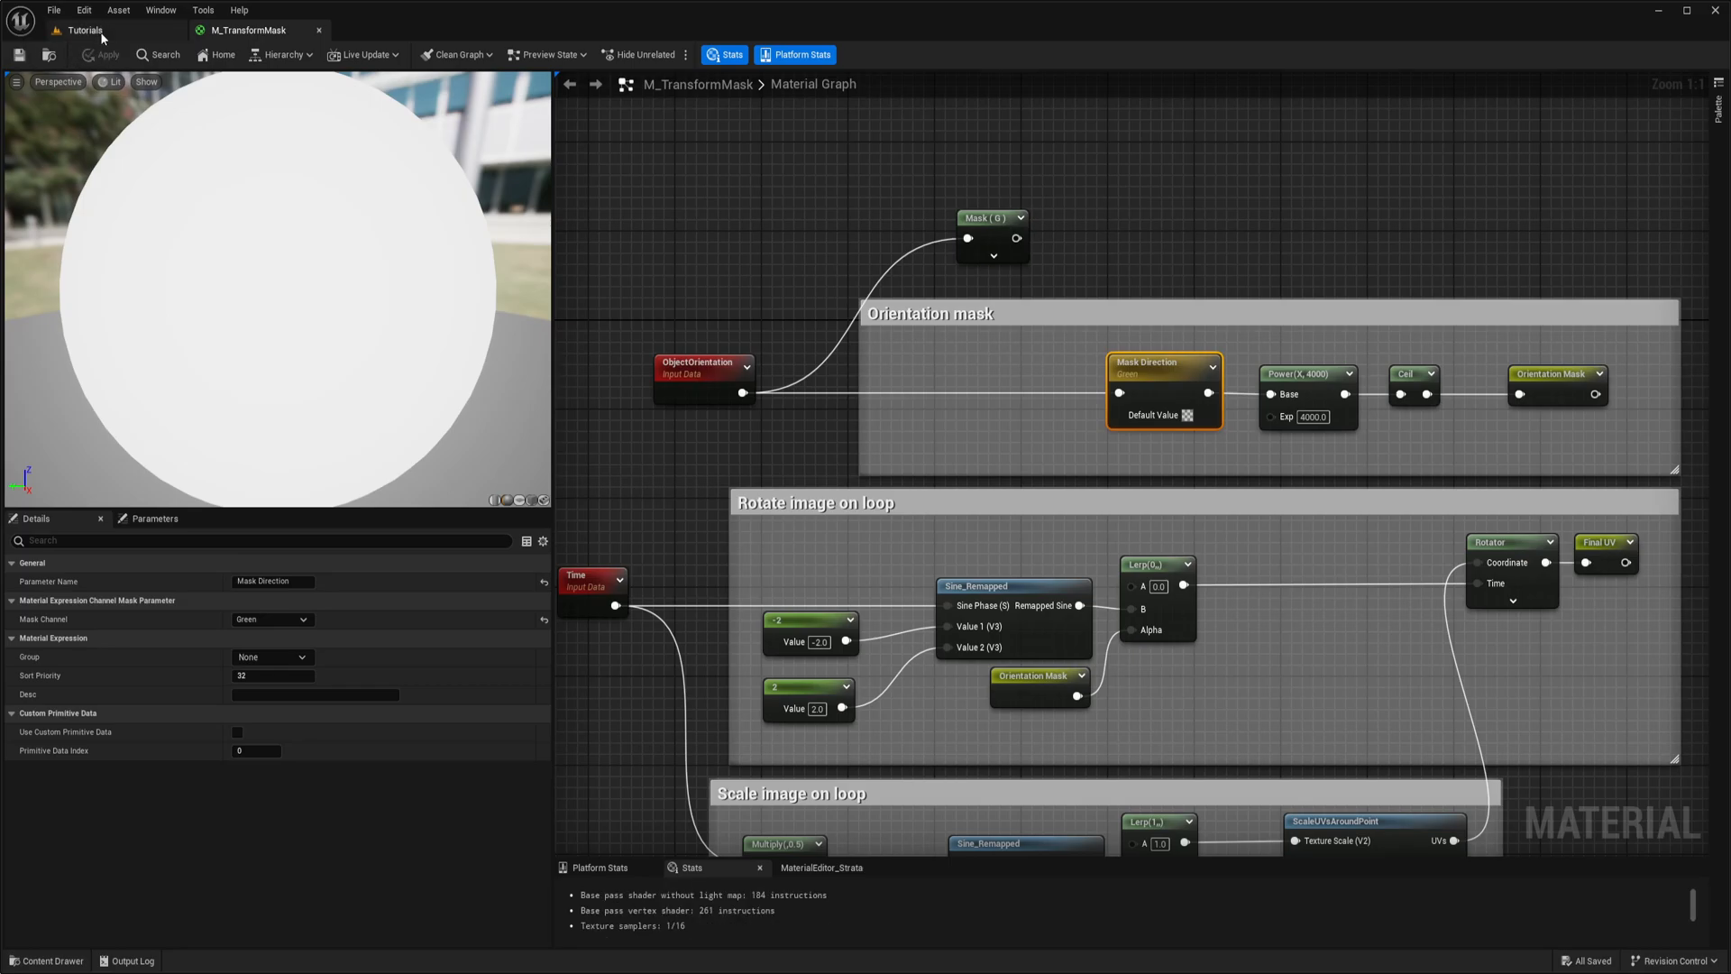
left_click(83, 31)
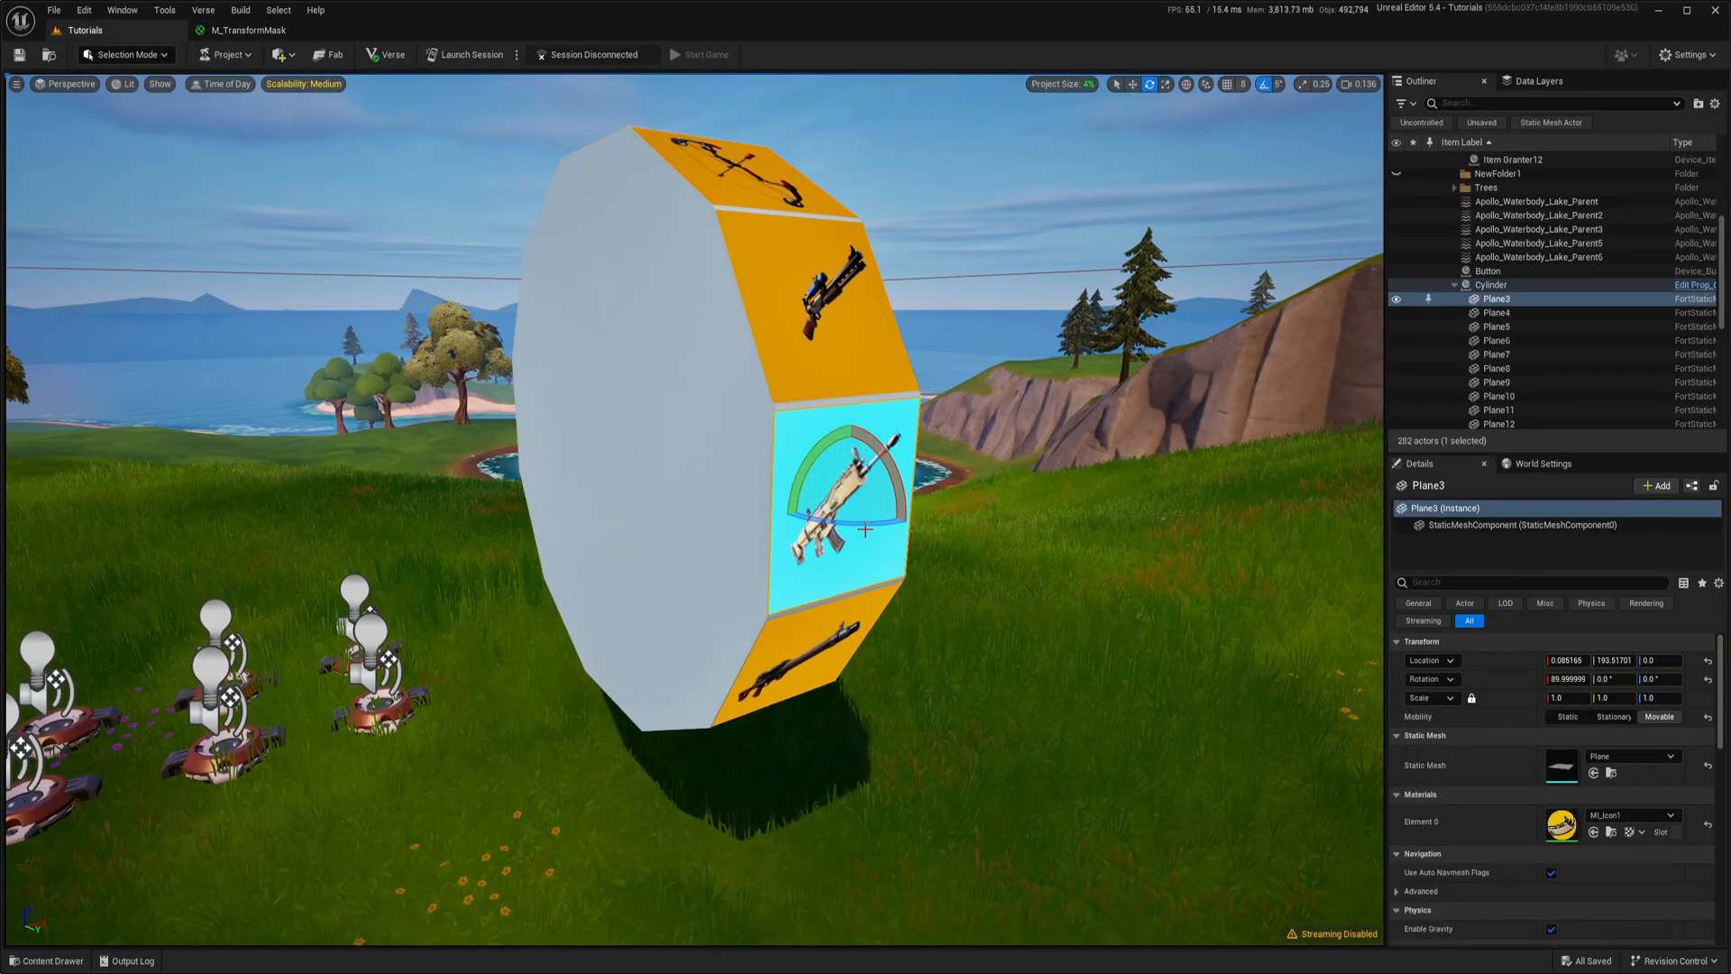
Step: In the MI_Icon1 instance, override Mask Direction to the Red channel
double_click(1561, 822)
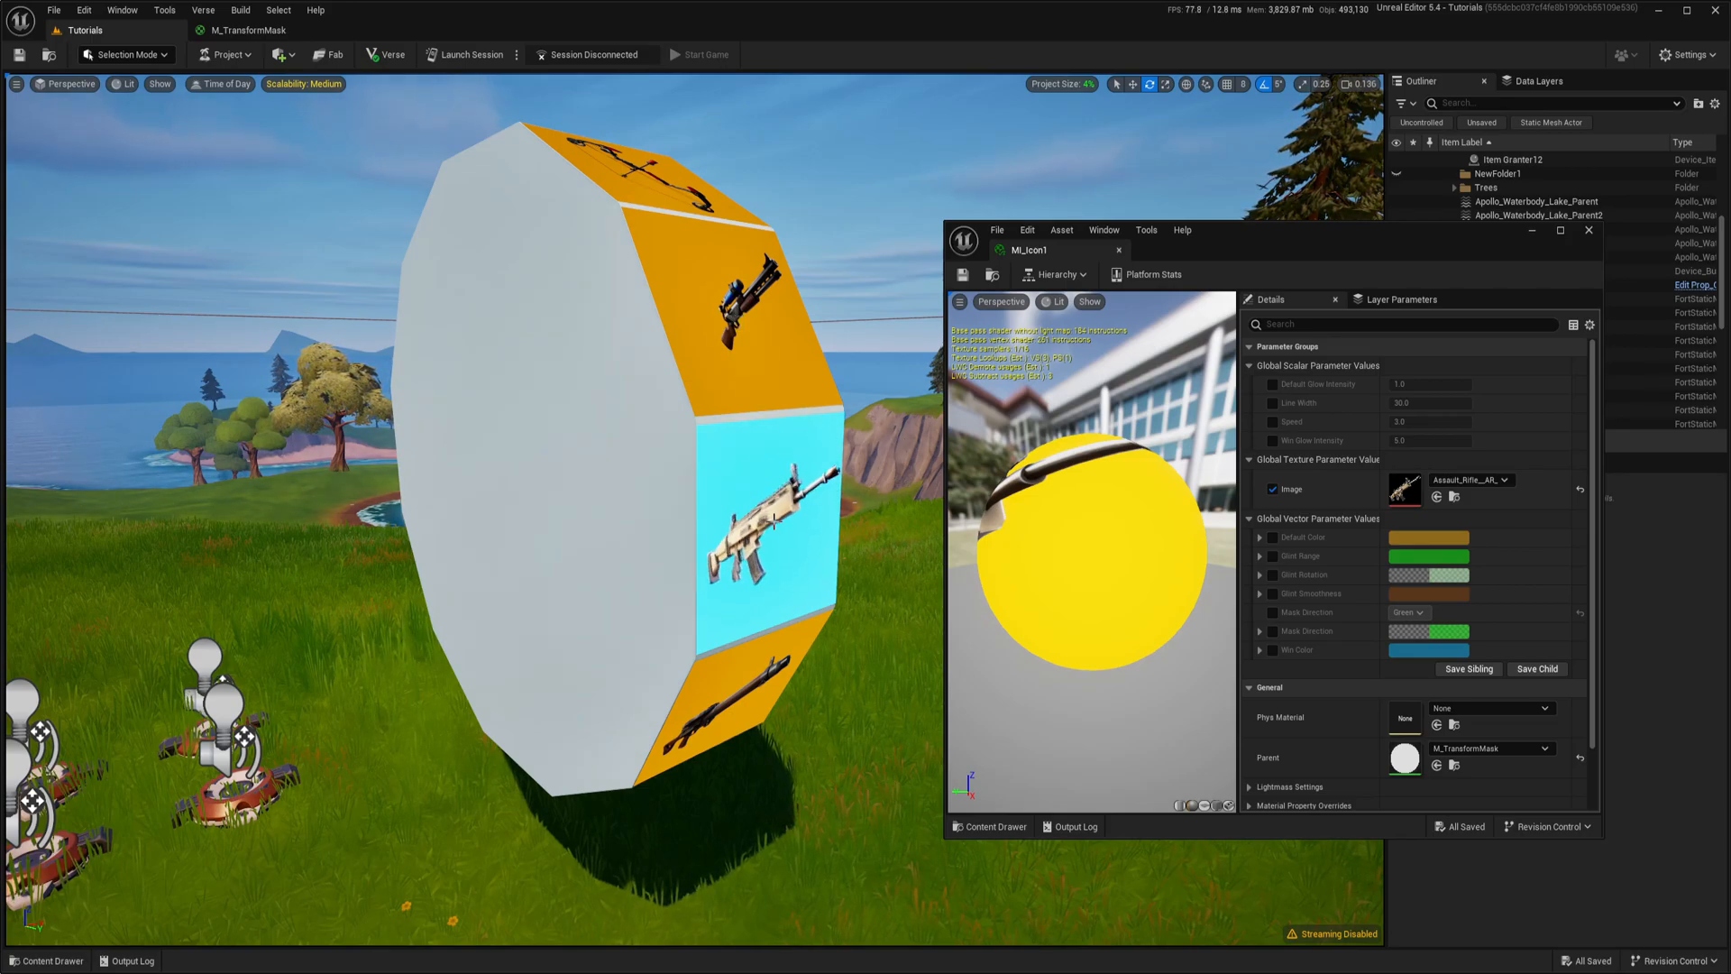
mouse_move(1388, 556)
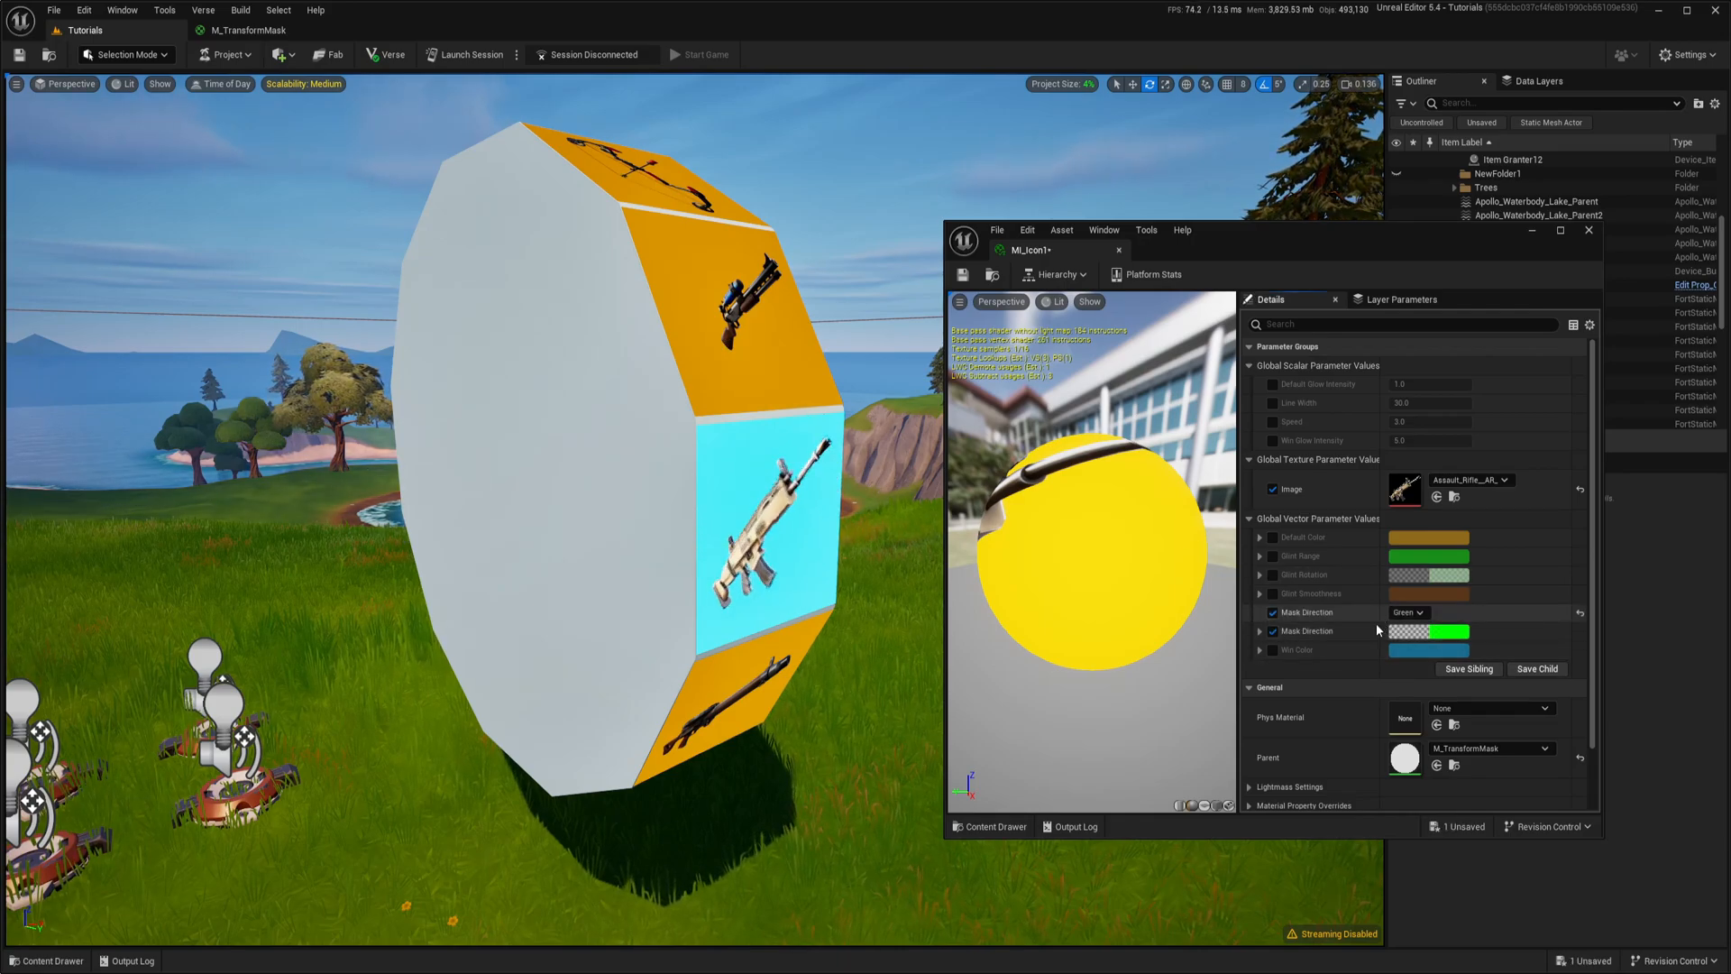
mouse_move(1314, 631)
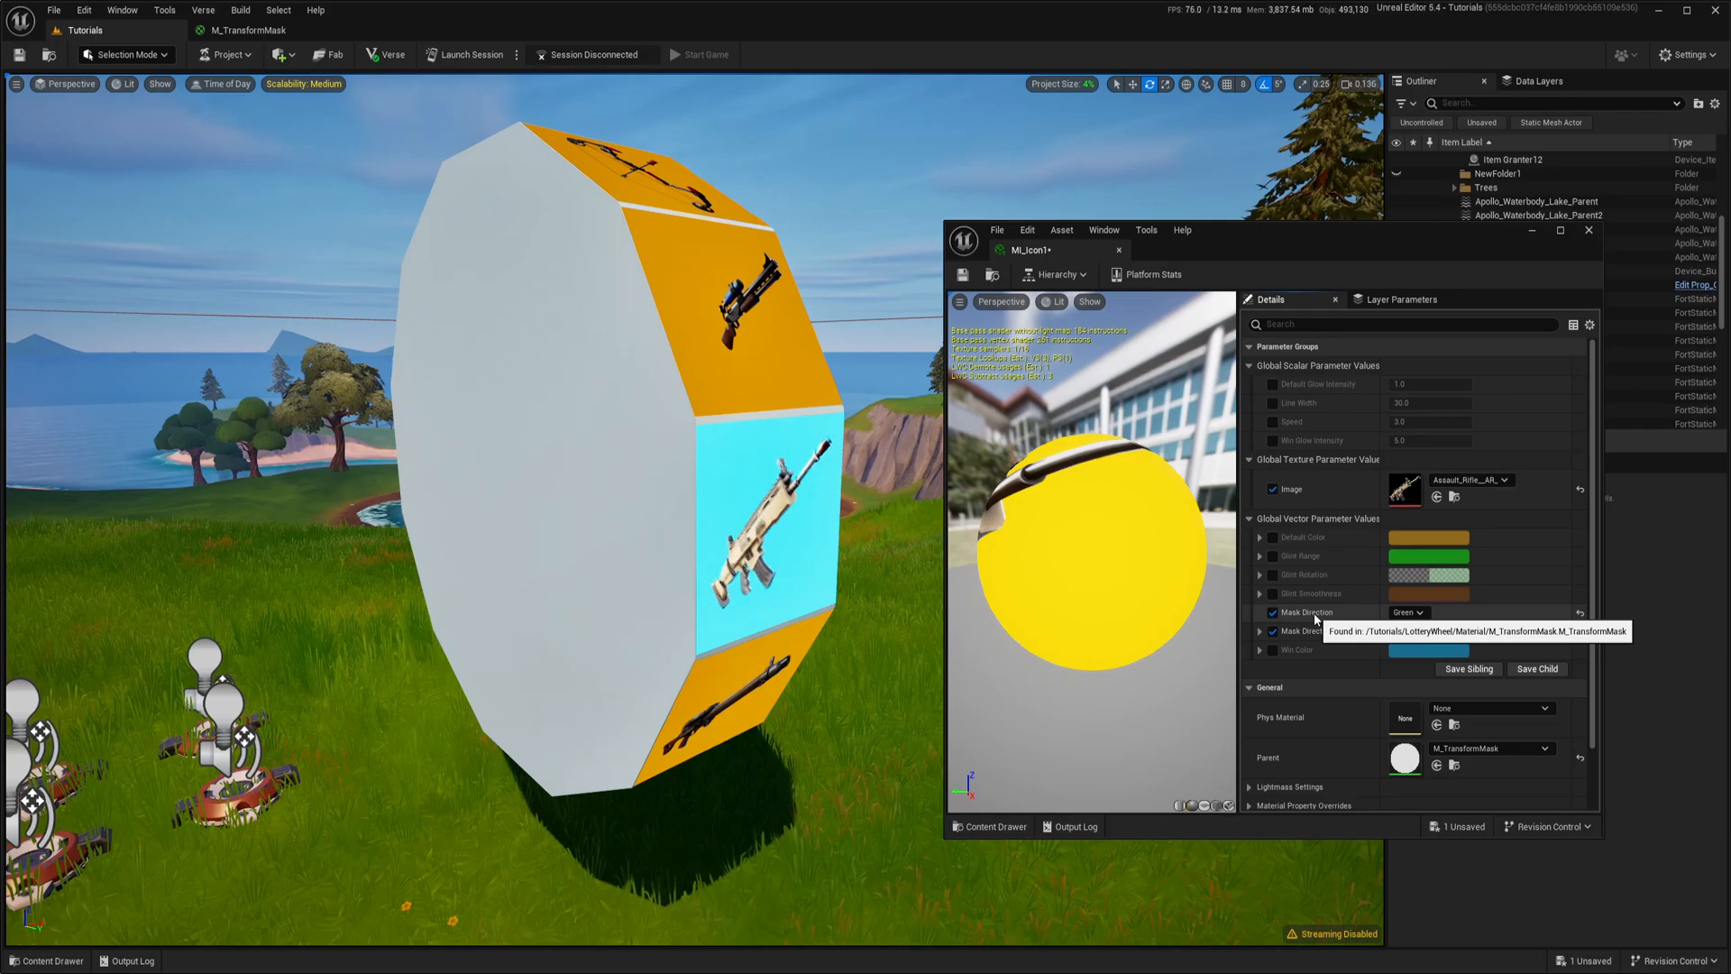
left_click(1408, 612)
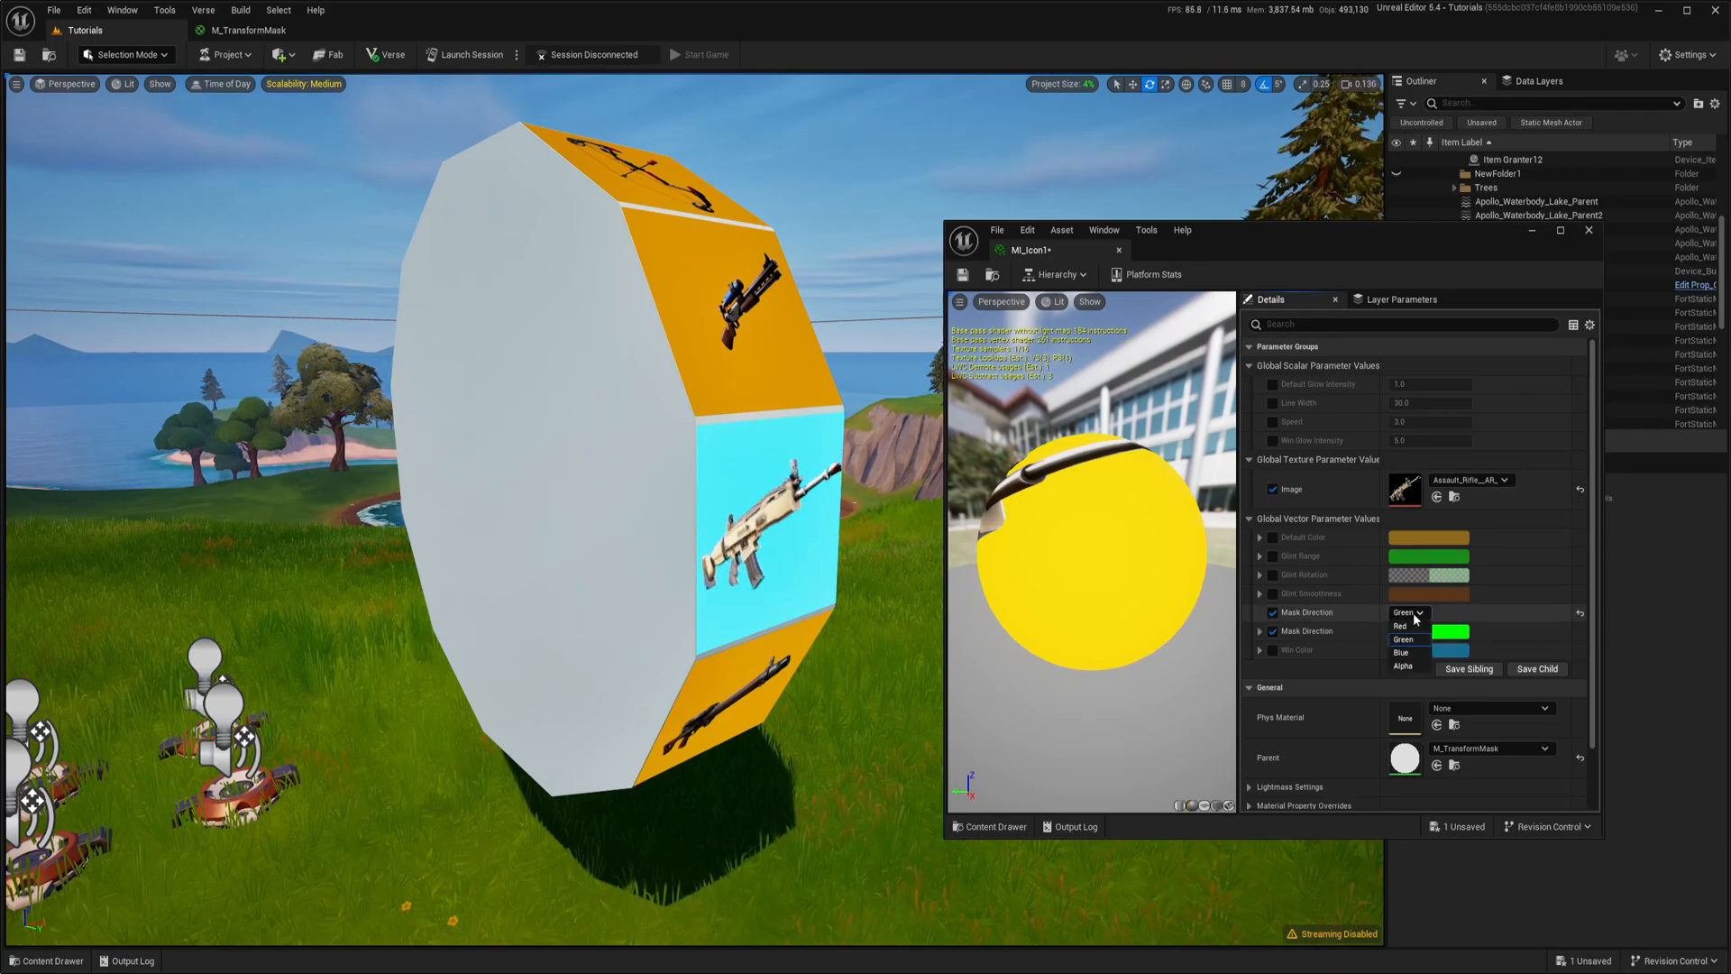
left_click(1403, 625)
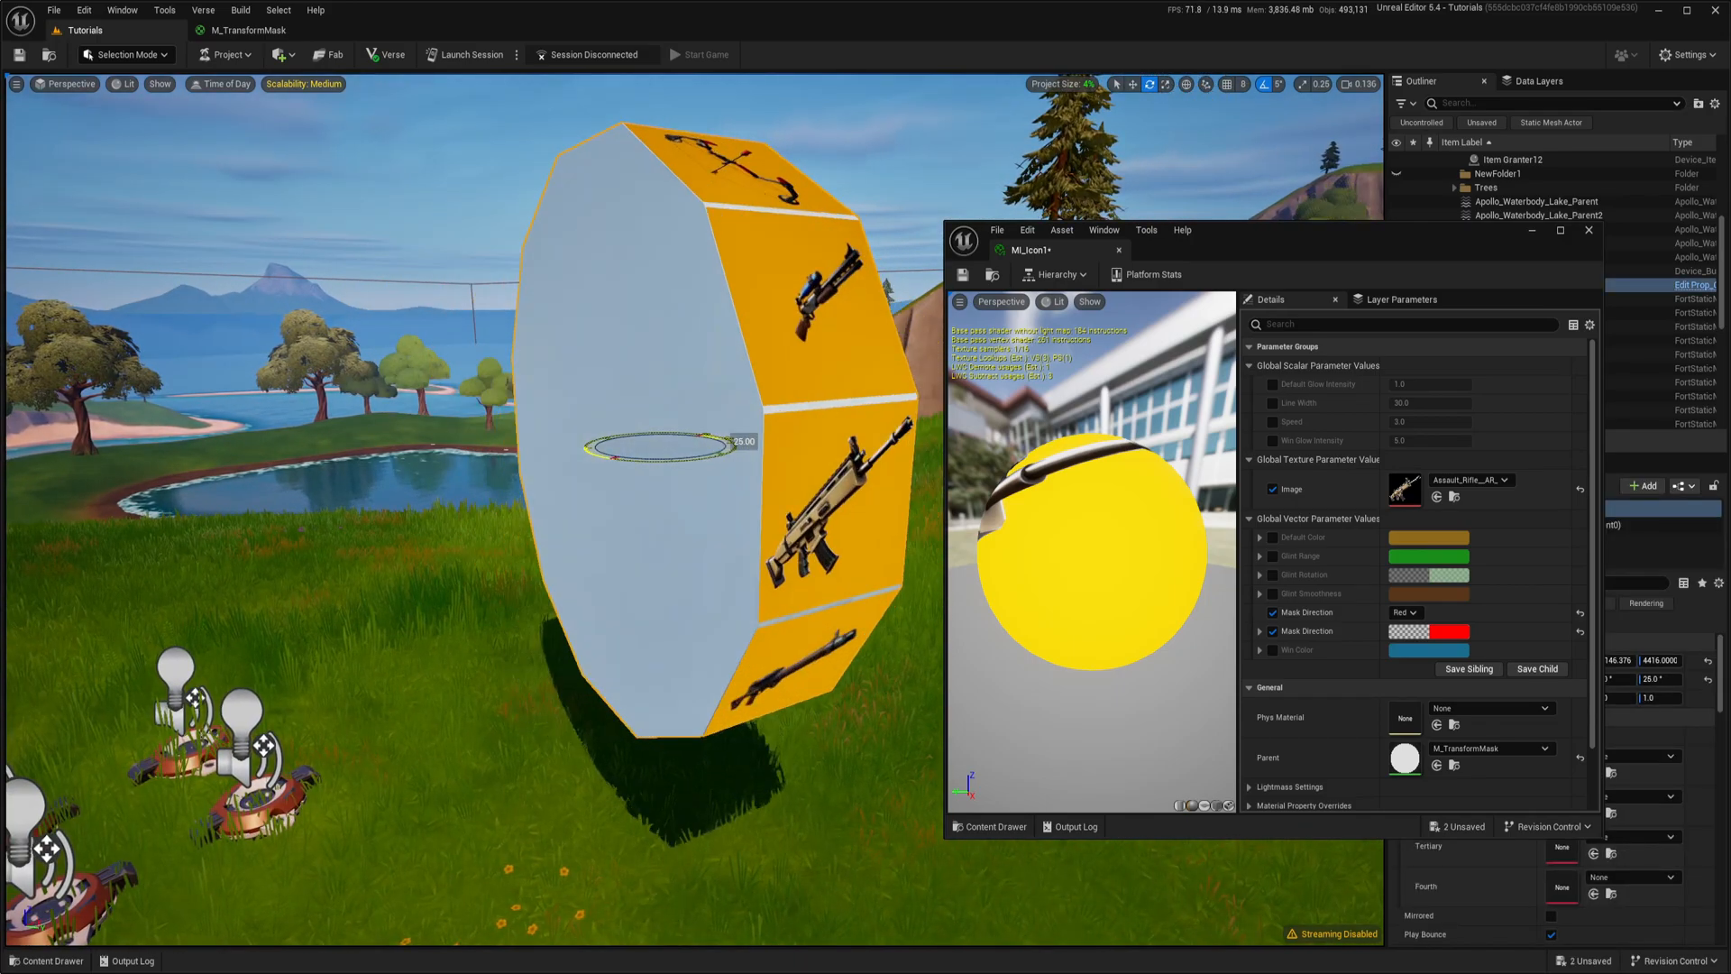
Step: Rotate the wheel Cylinder around its axis and set the icon's Mask Direction back to Red
left_click_drag(645, 442, 729, 414)
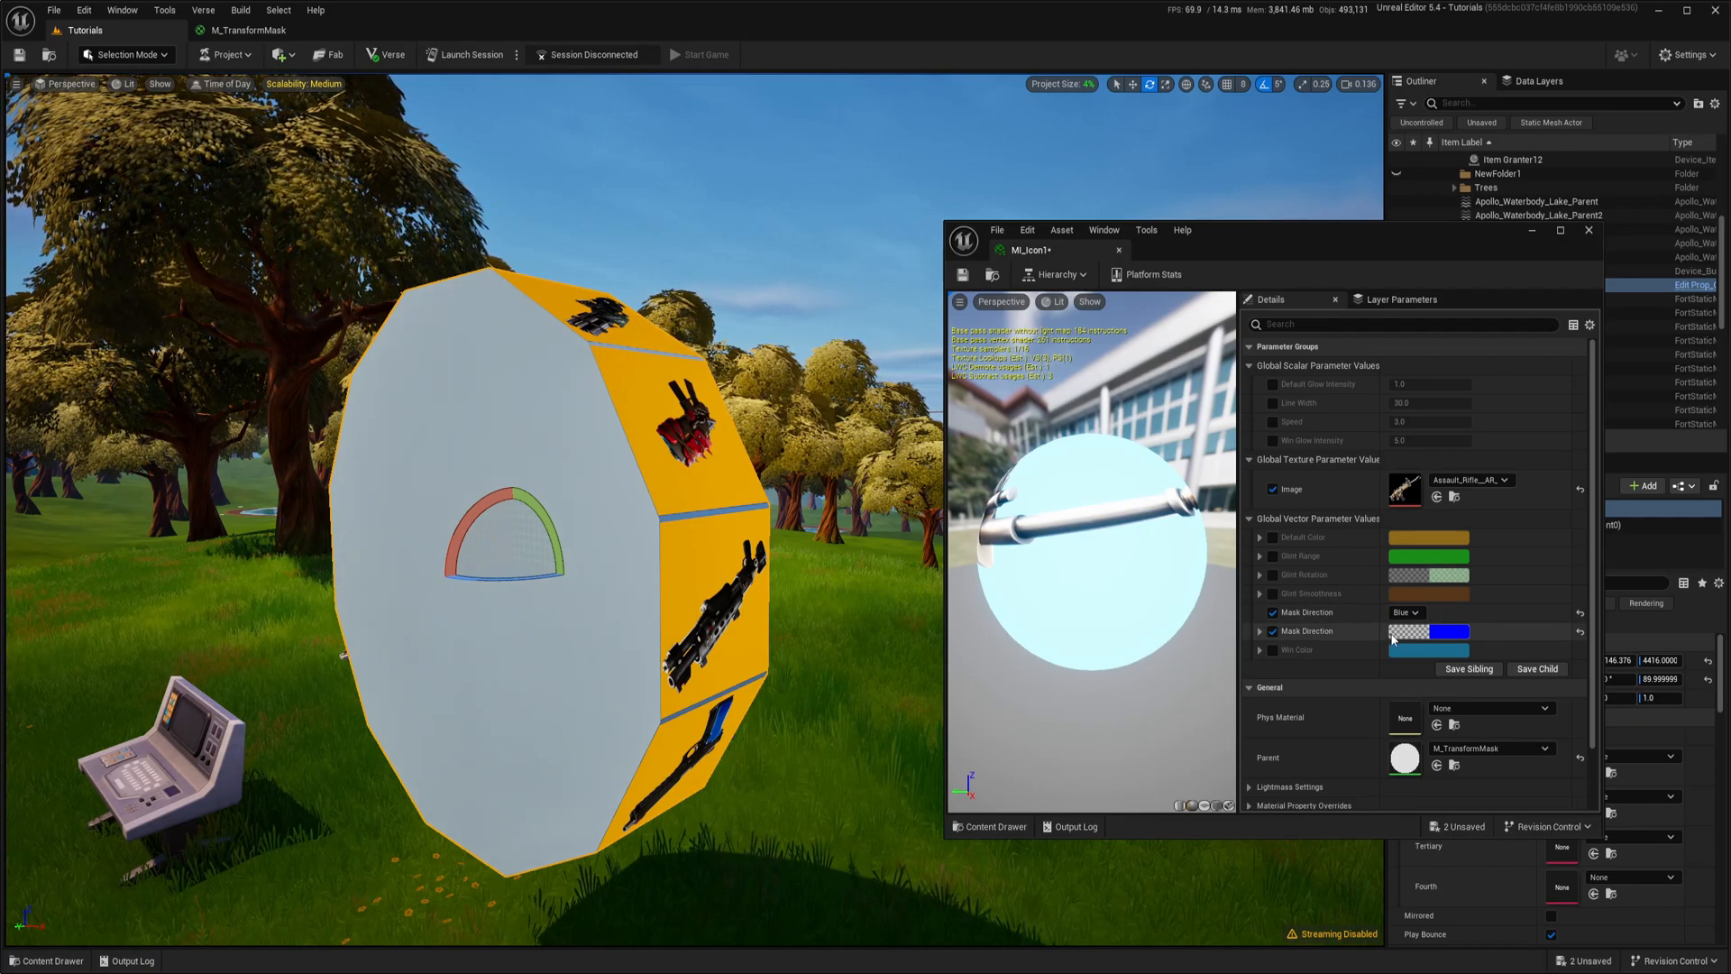
left_click(1406, 613)
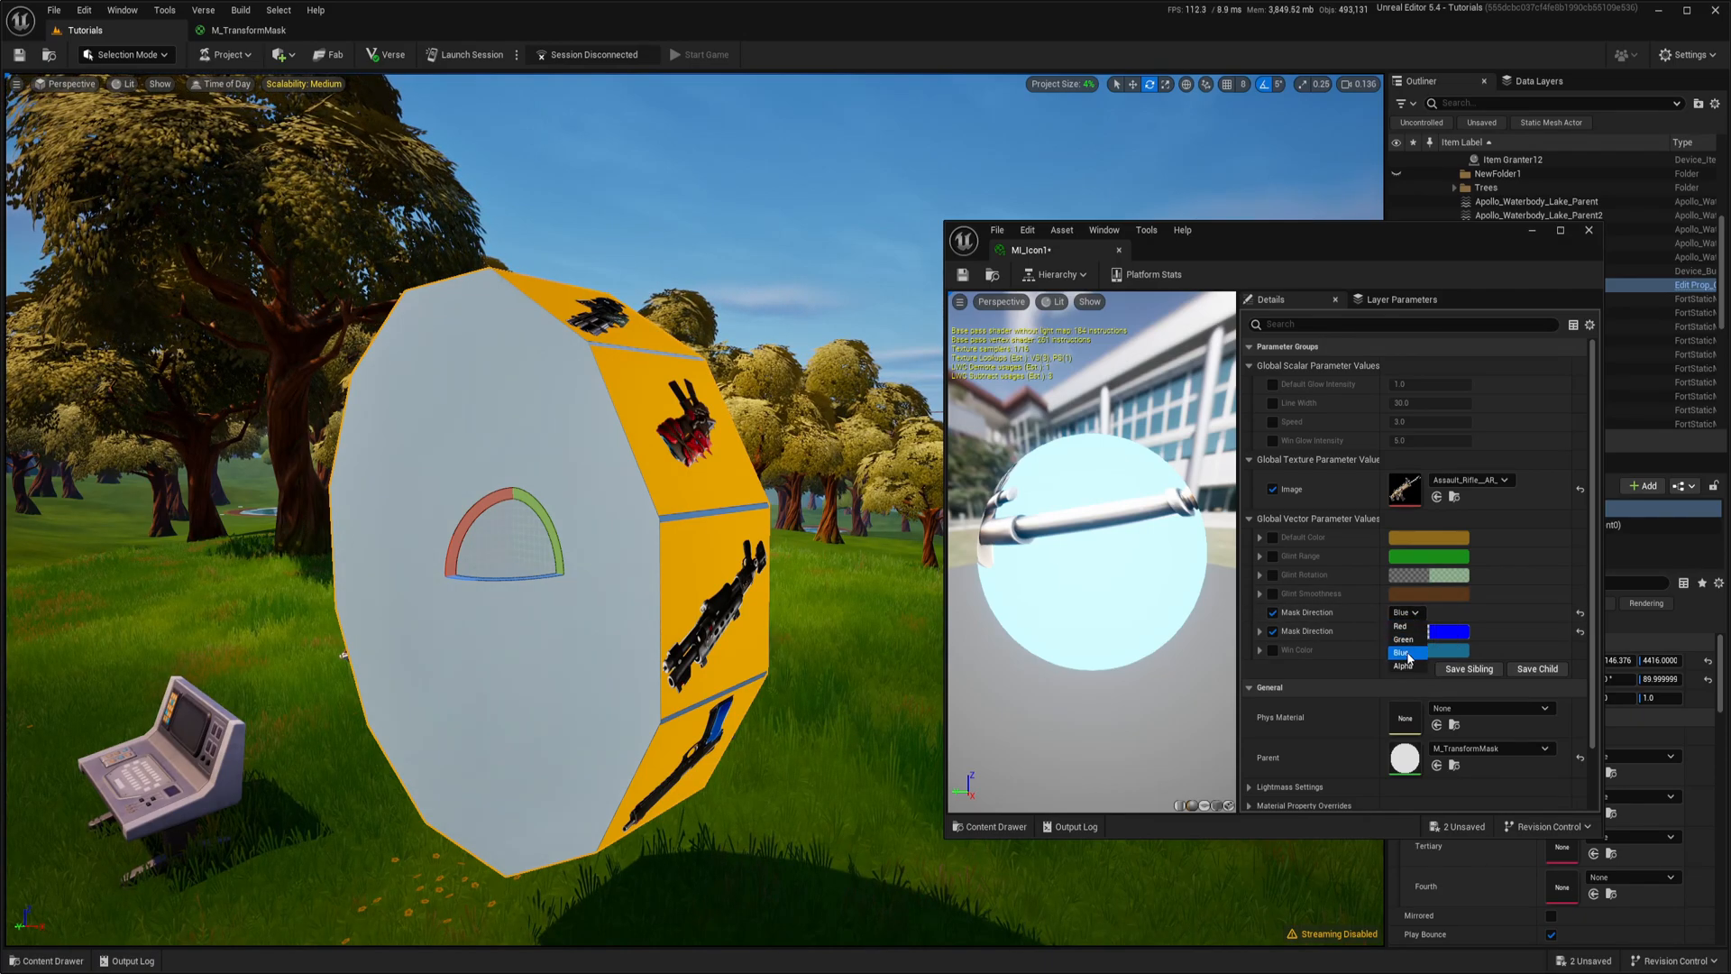
left_click(1403, 625)
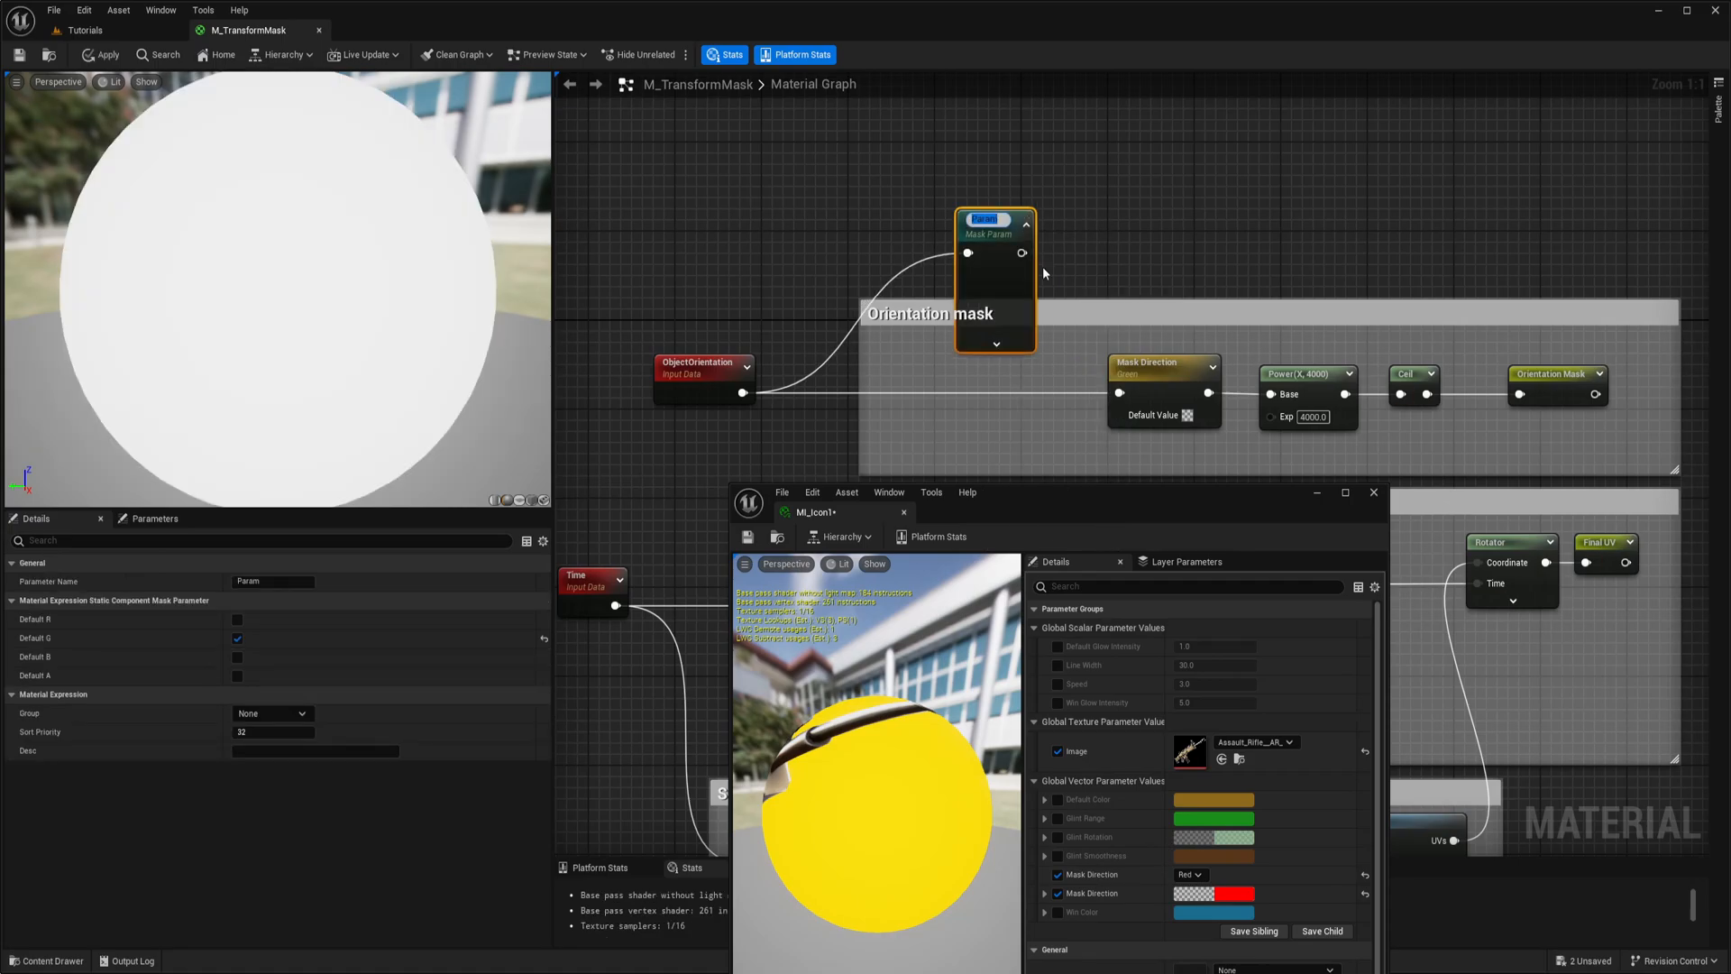
Step: Close the MI_Icon1 window and add a Multiply node beside ObjectOrientation in the orientation mask
type("Mask")
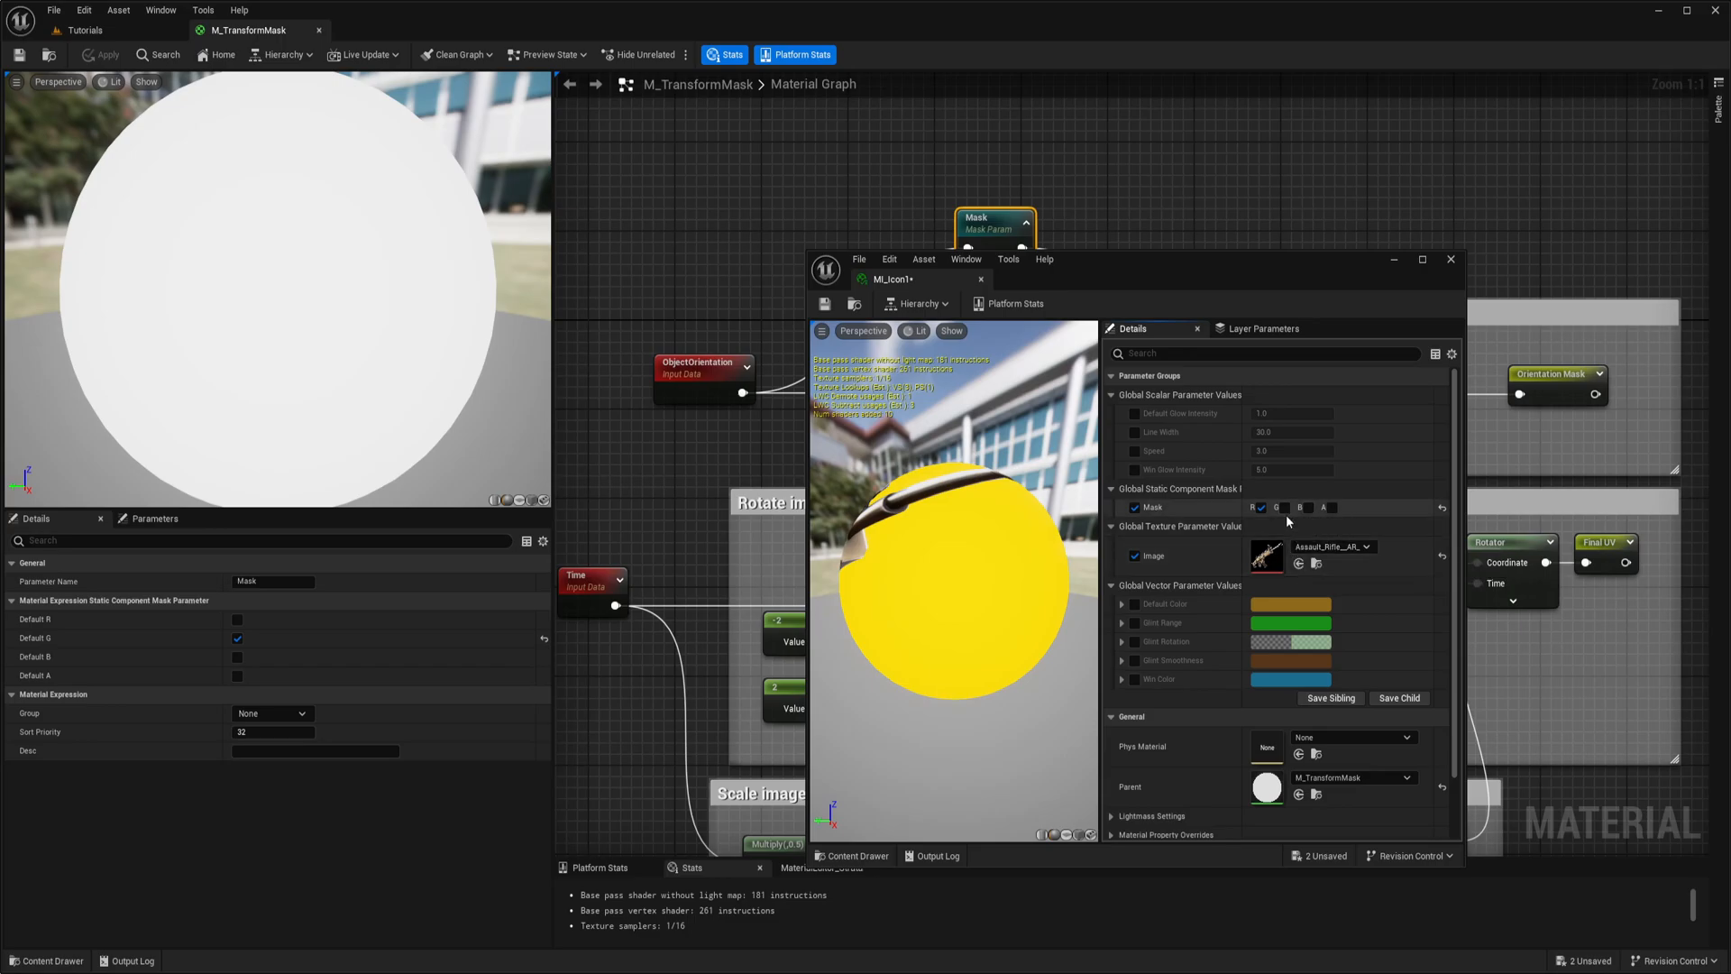
mouse_move(1331, 546)
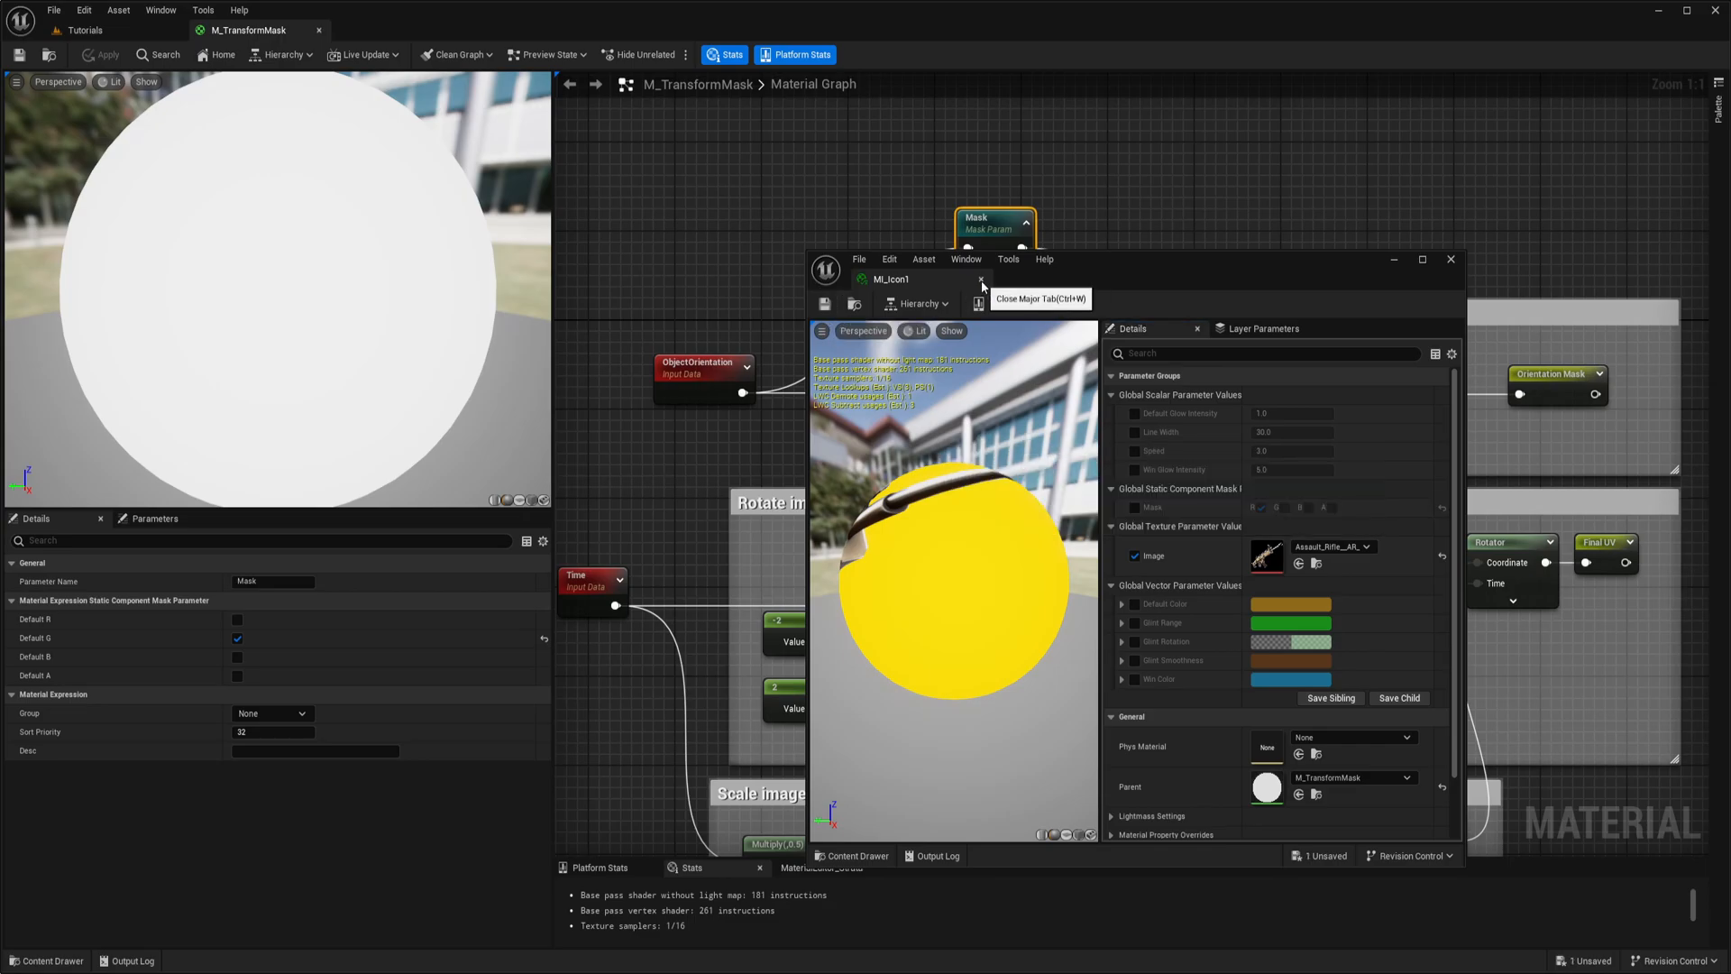
left_click(978, 280)
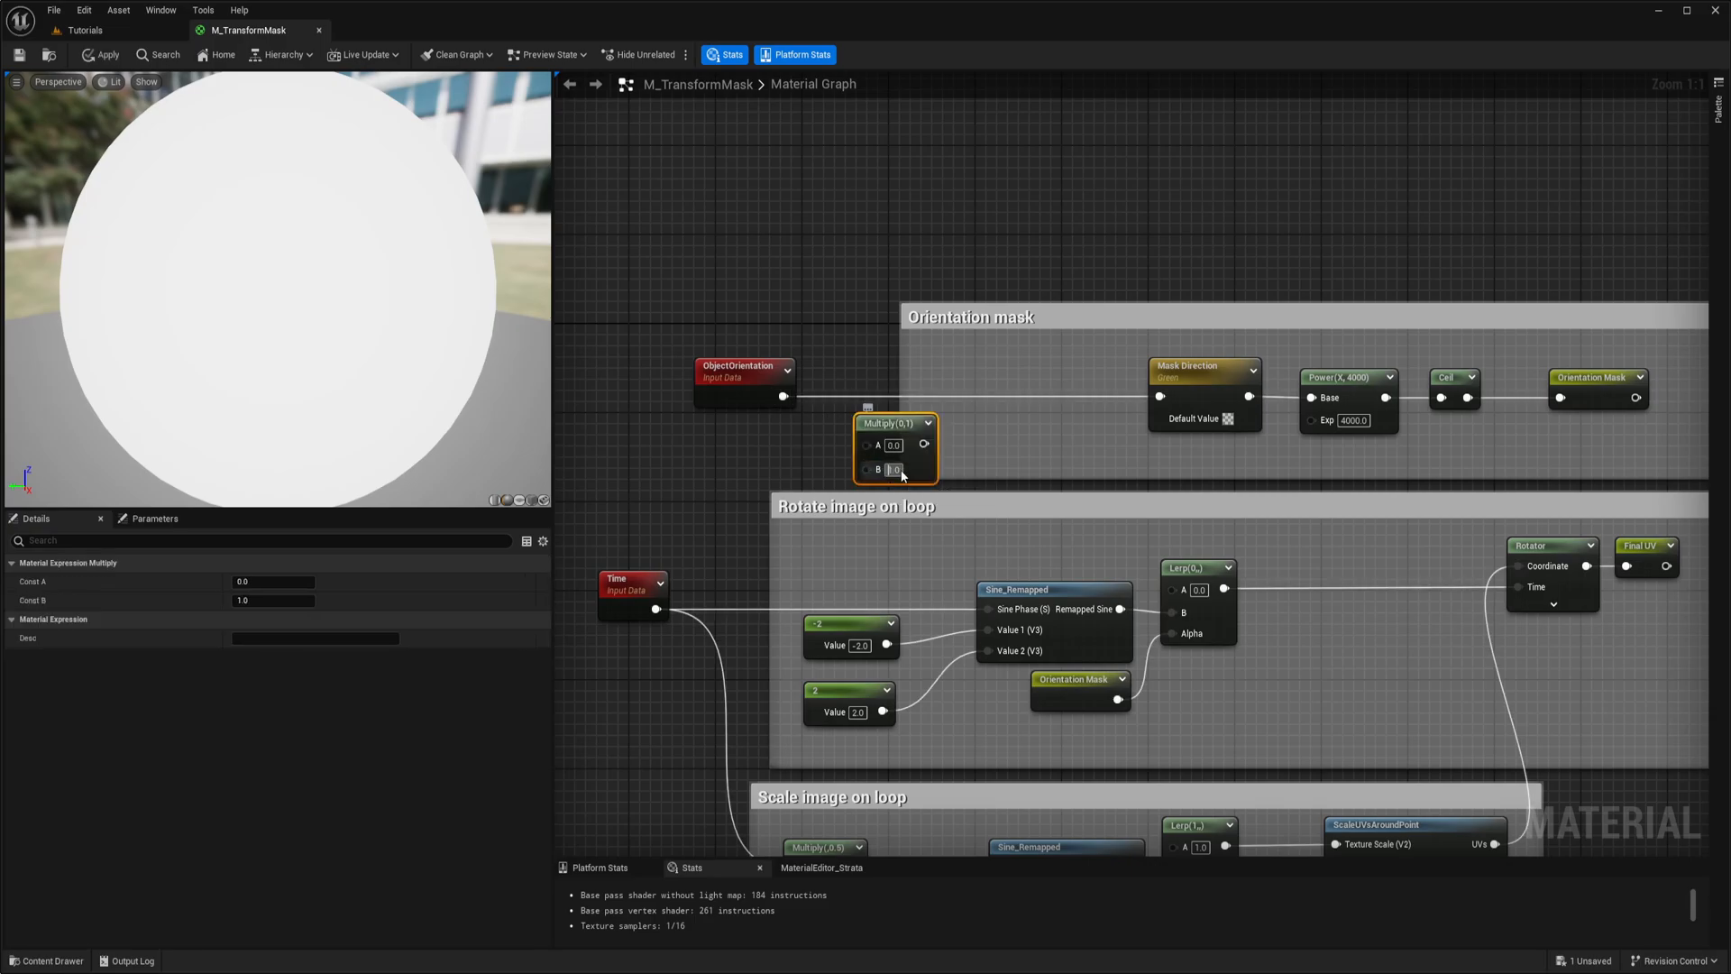
Step: Set Multiply B to -1.0 and place it on the wire between ObjectOrientation and Mask Direction
type("-1.0")
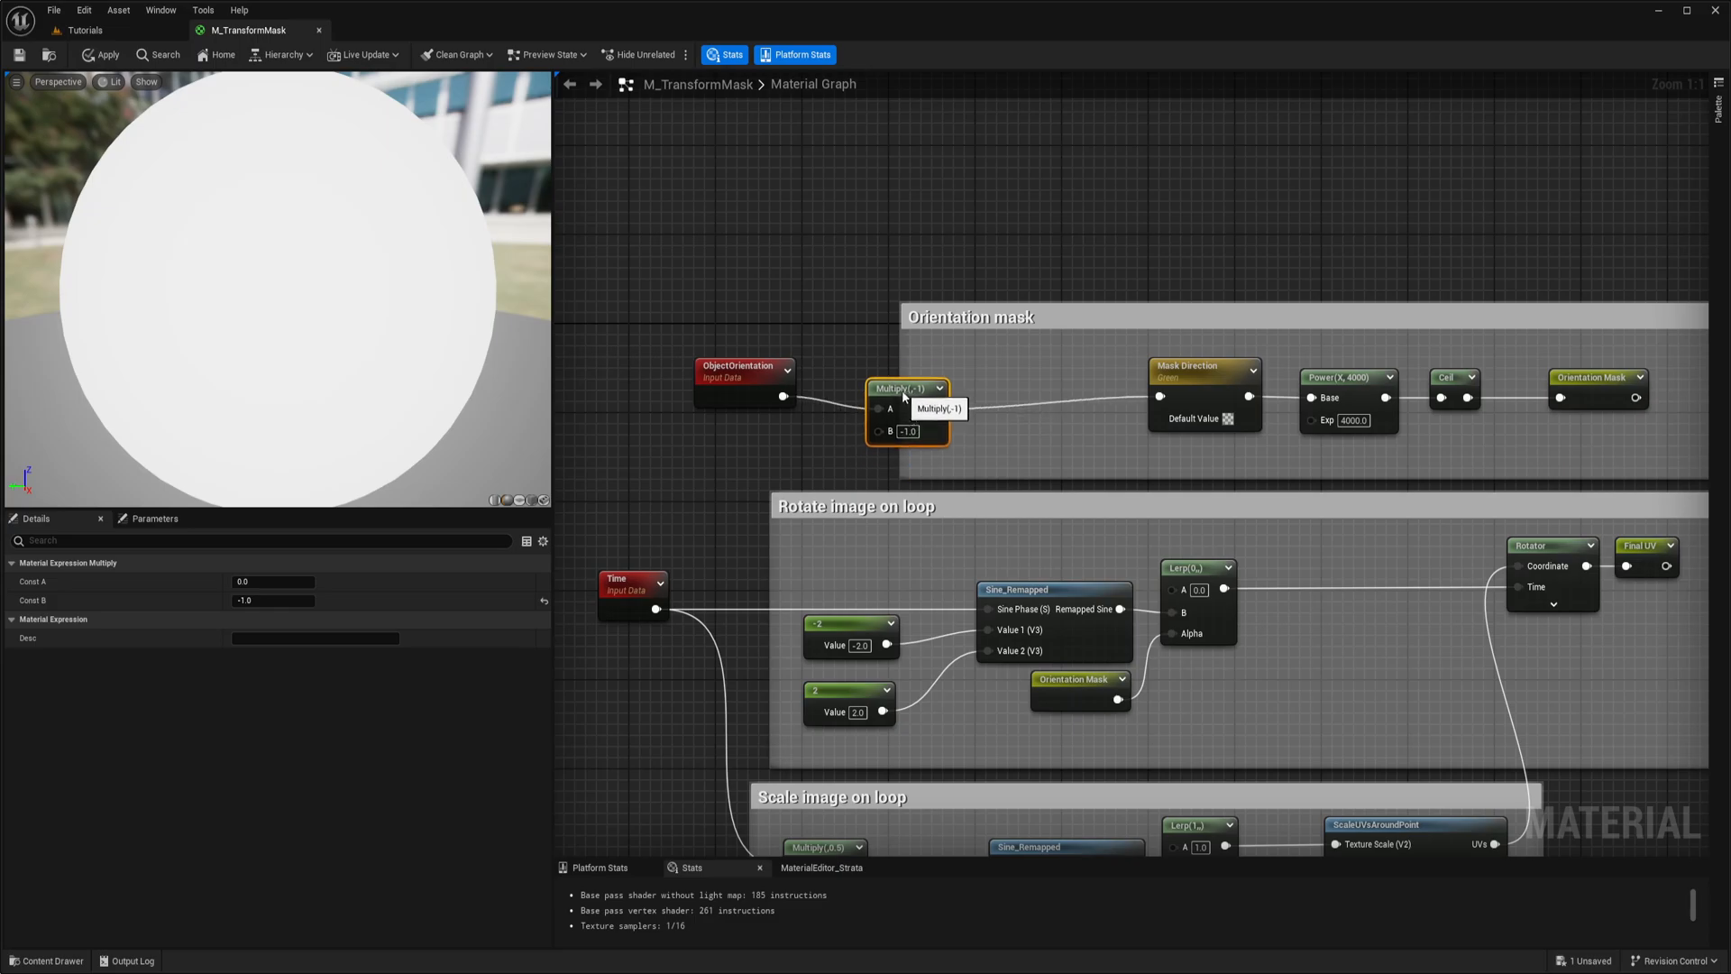
left_click_drag(906, 388, 1024, 377)
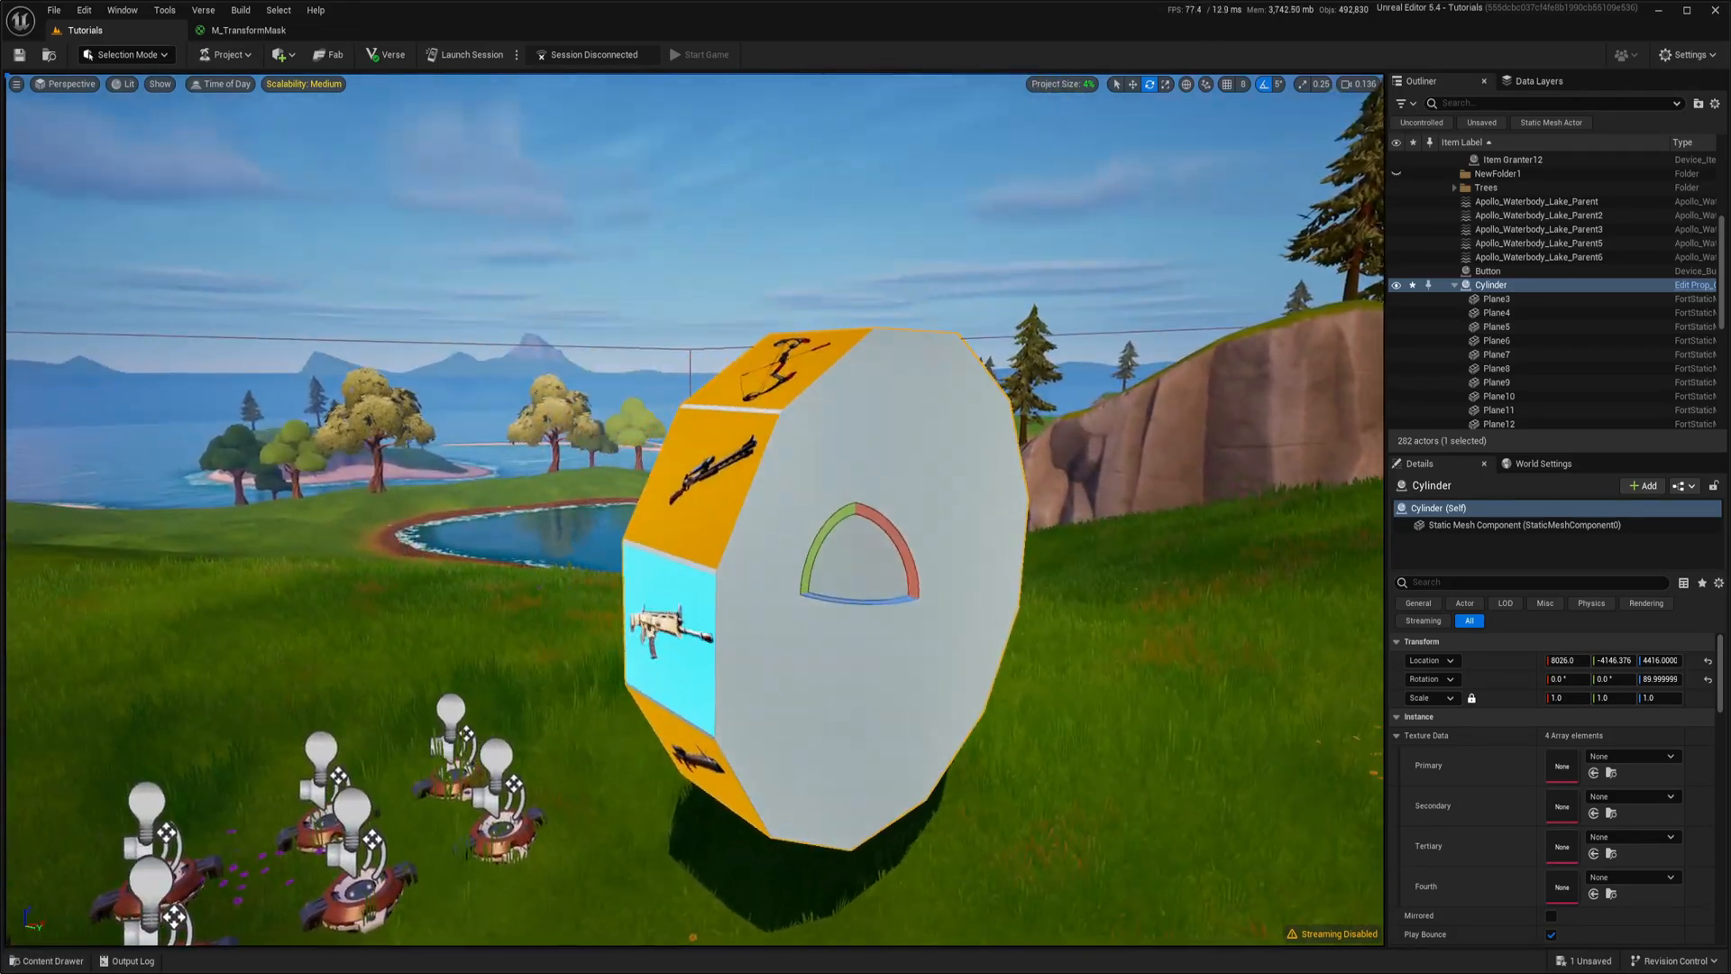
Step: Orbit around the wheel to see its other side, then return to the M_TransformMask graph
left_click_drag(861, 498, 932, 582)
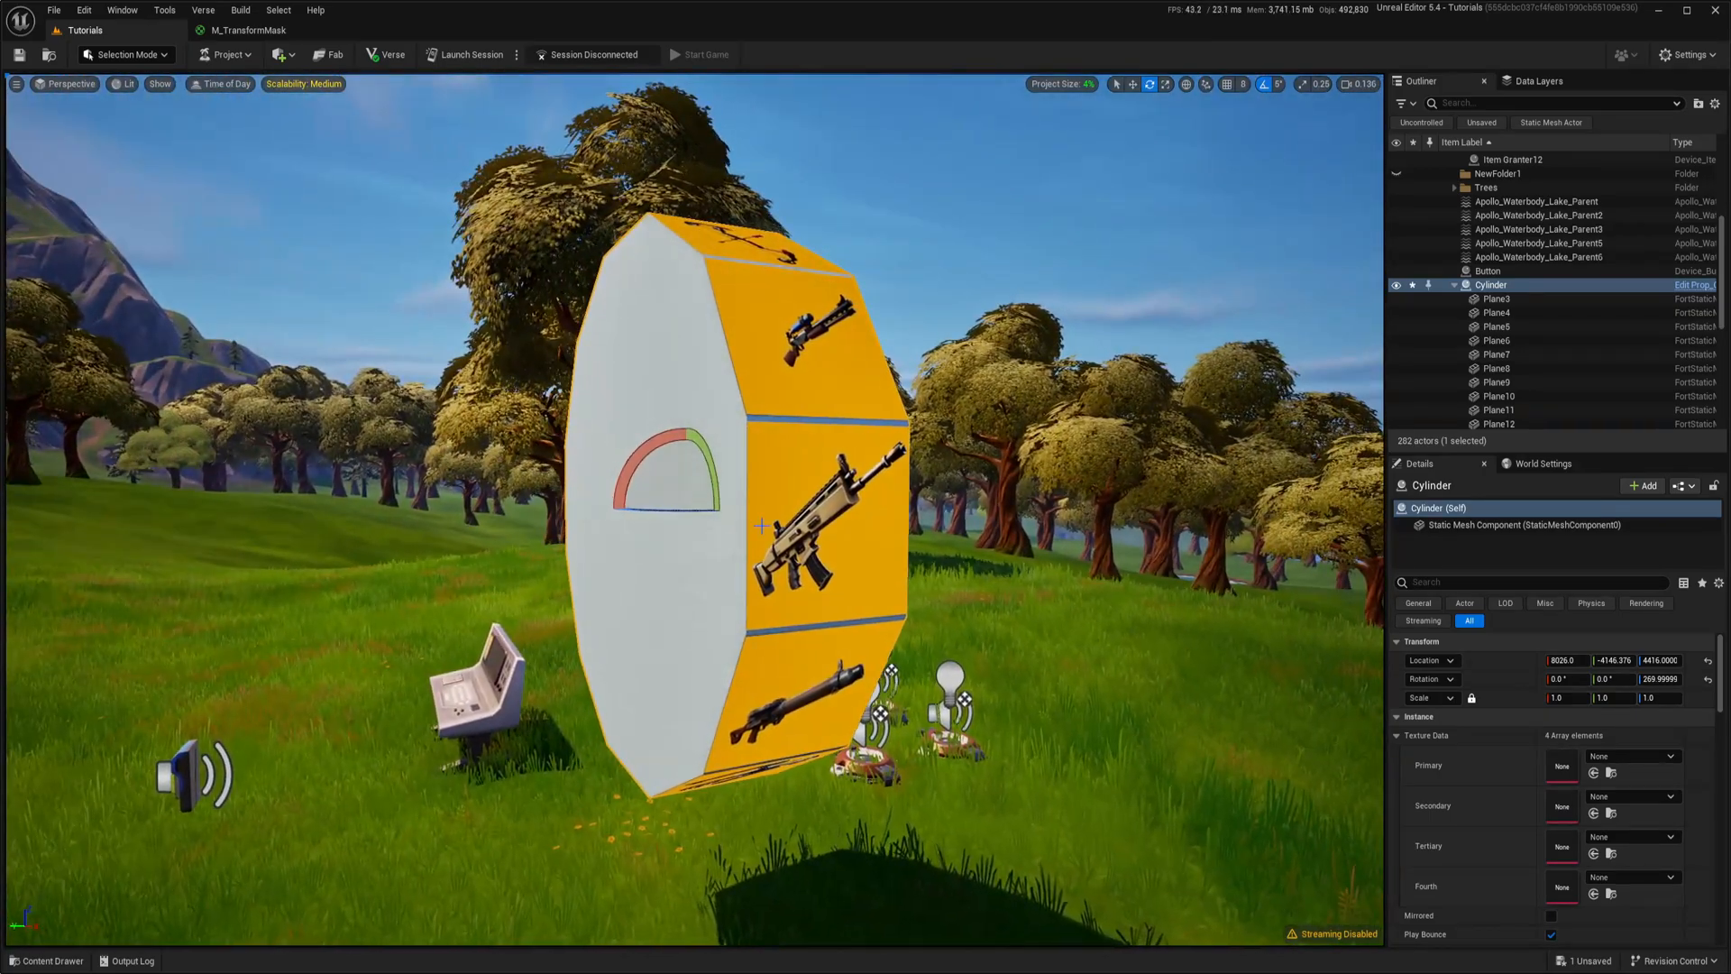
left_click(247, 31)
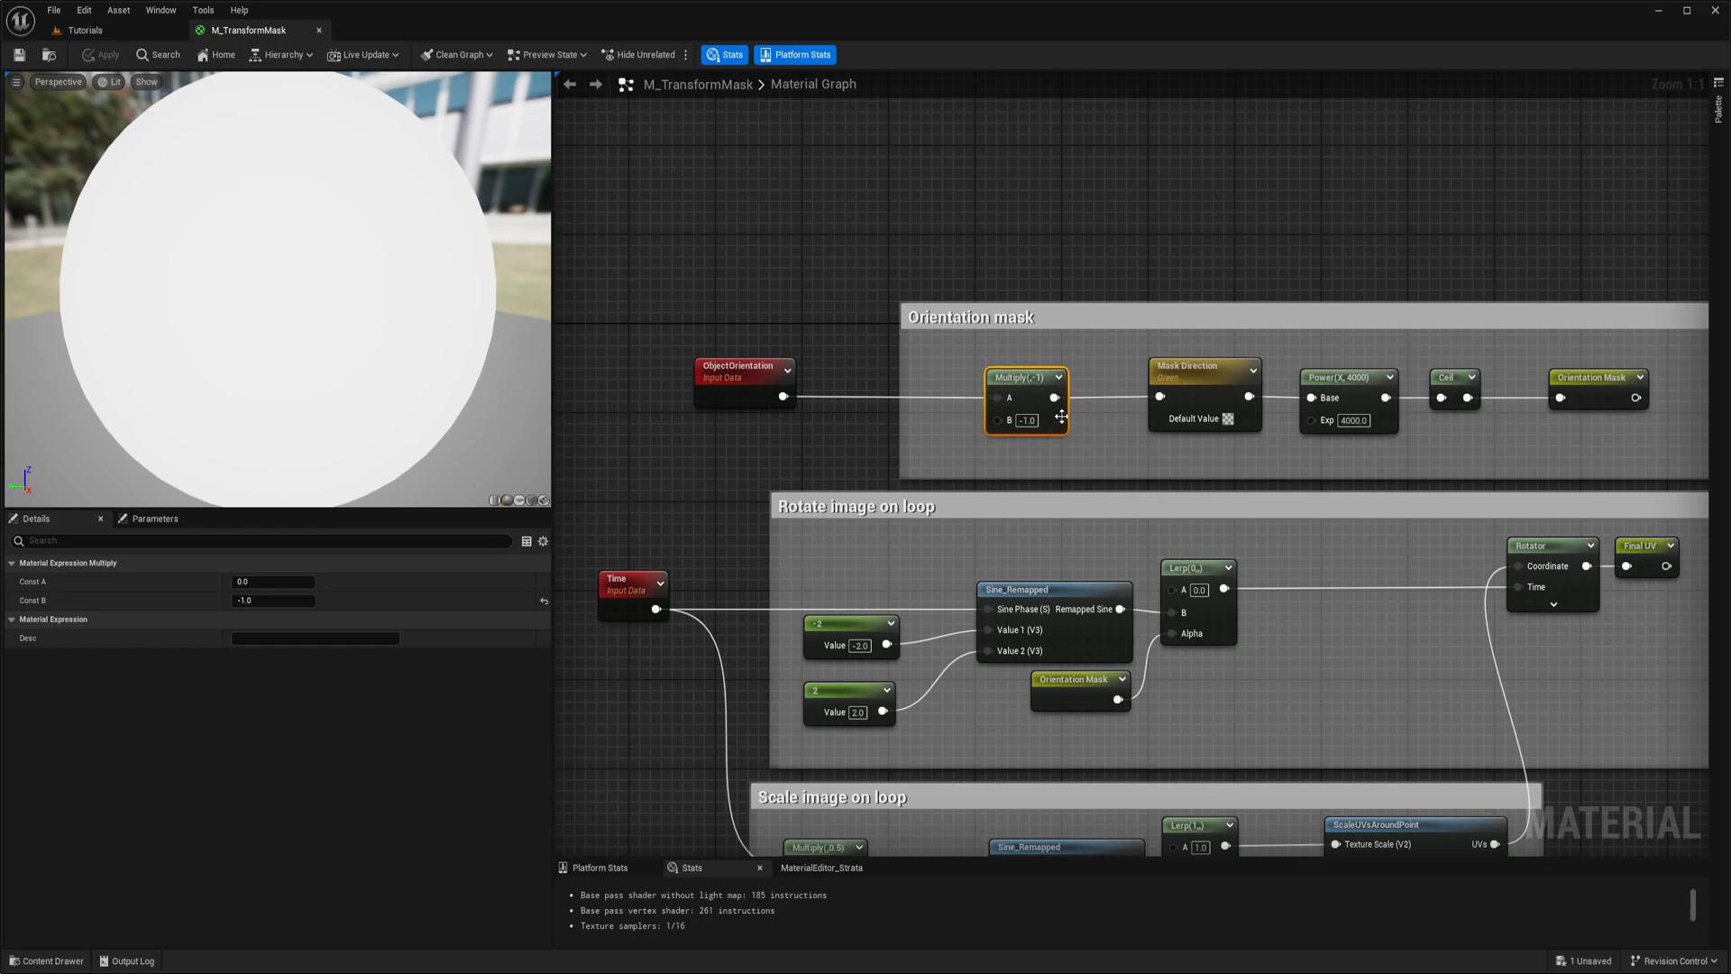
Step: Add a StaticSwitchParameter named Use Mask Negative Direction after shifting the Multiply node aside
left_click_drag(1024, 397, 872, 397)
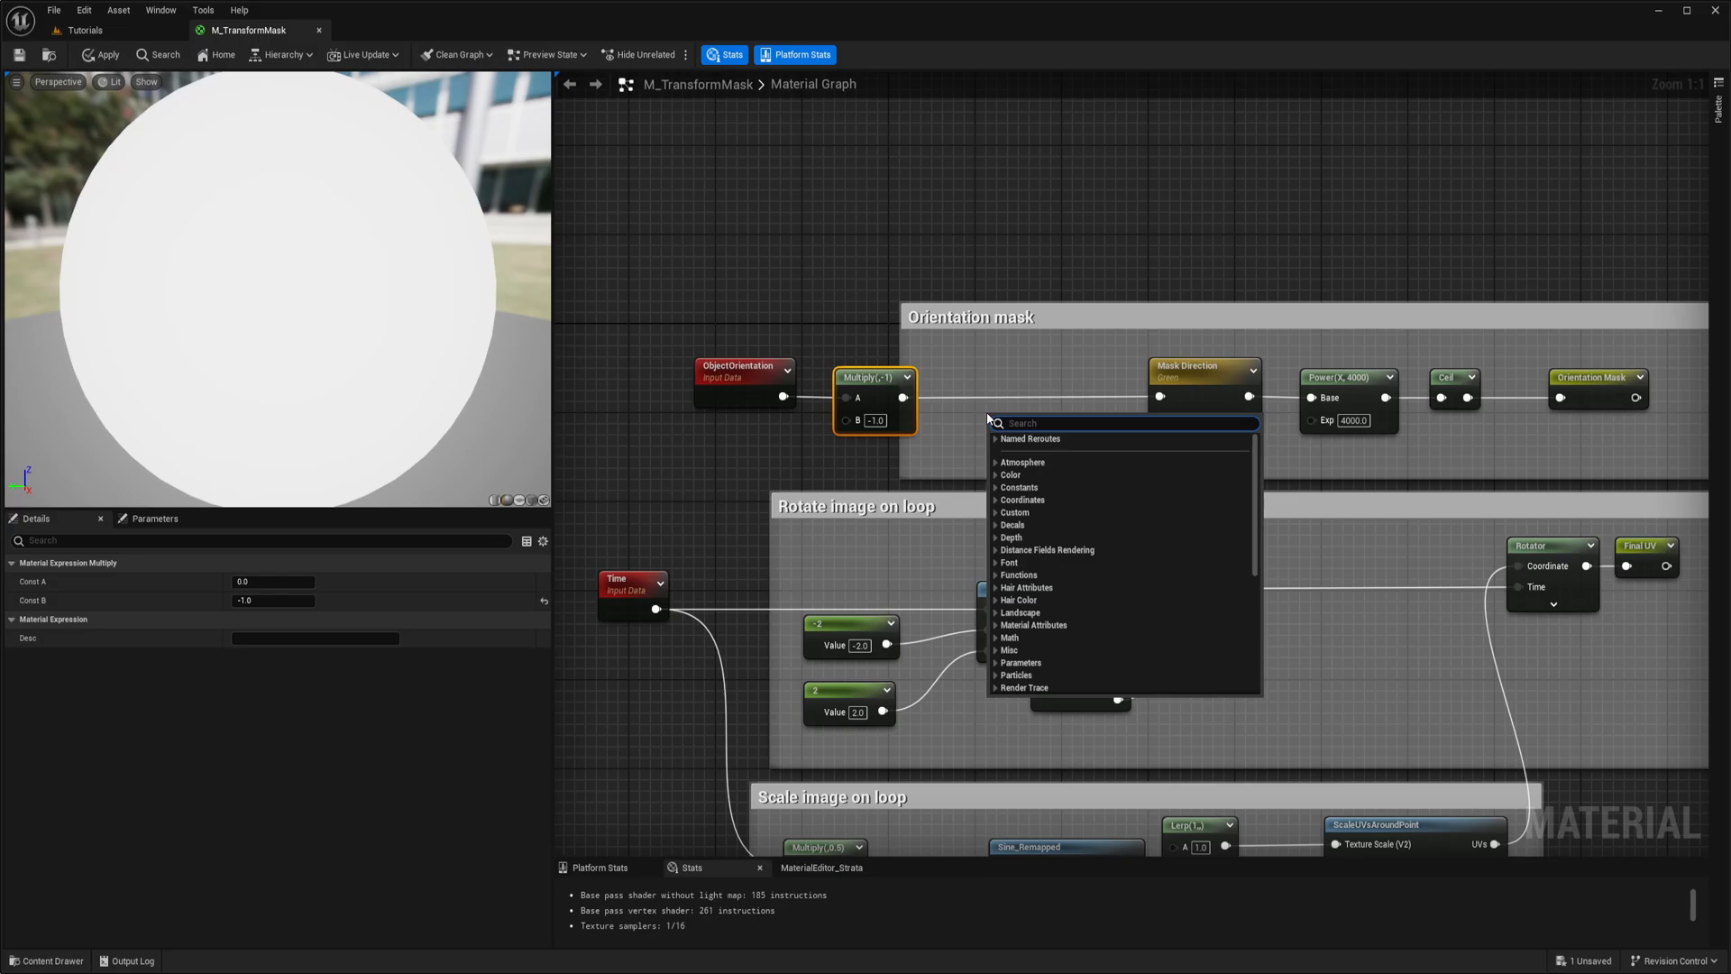
type("stat")
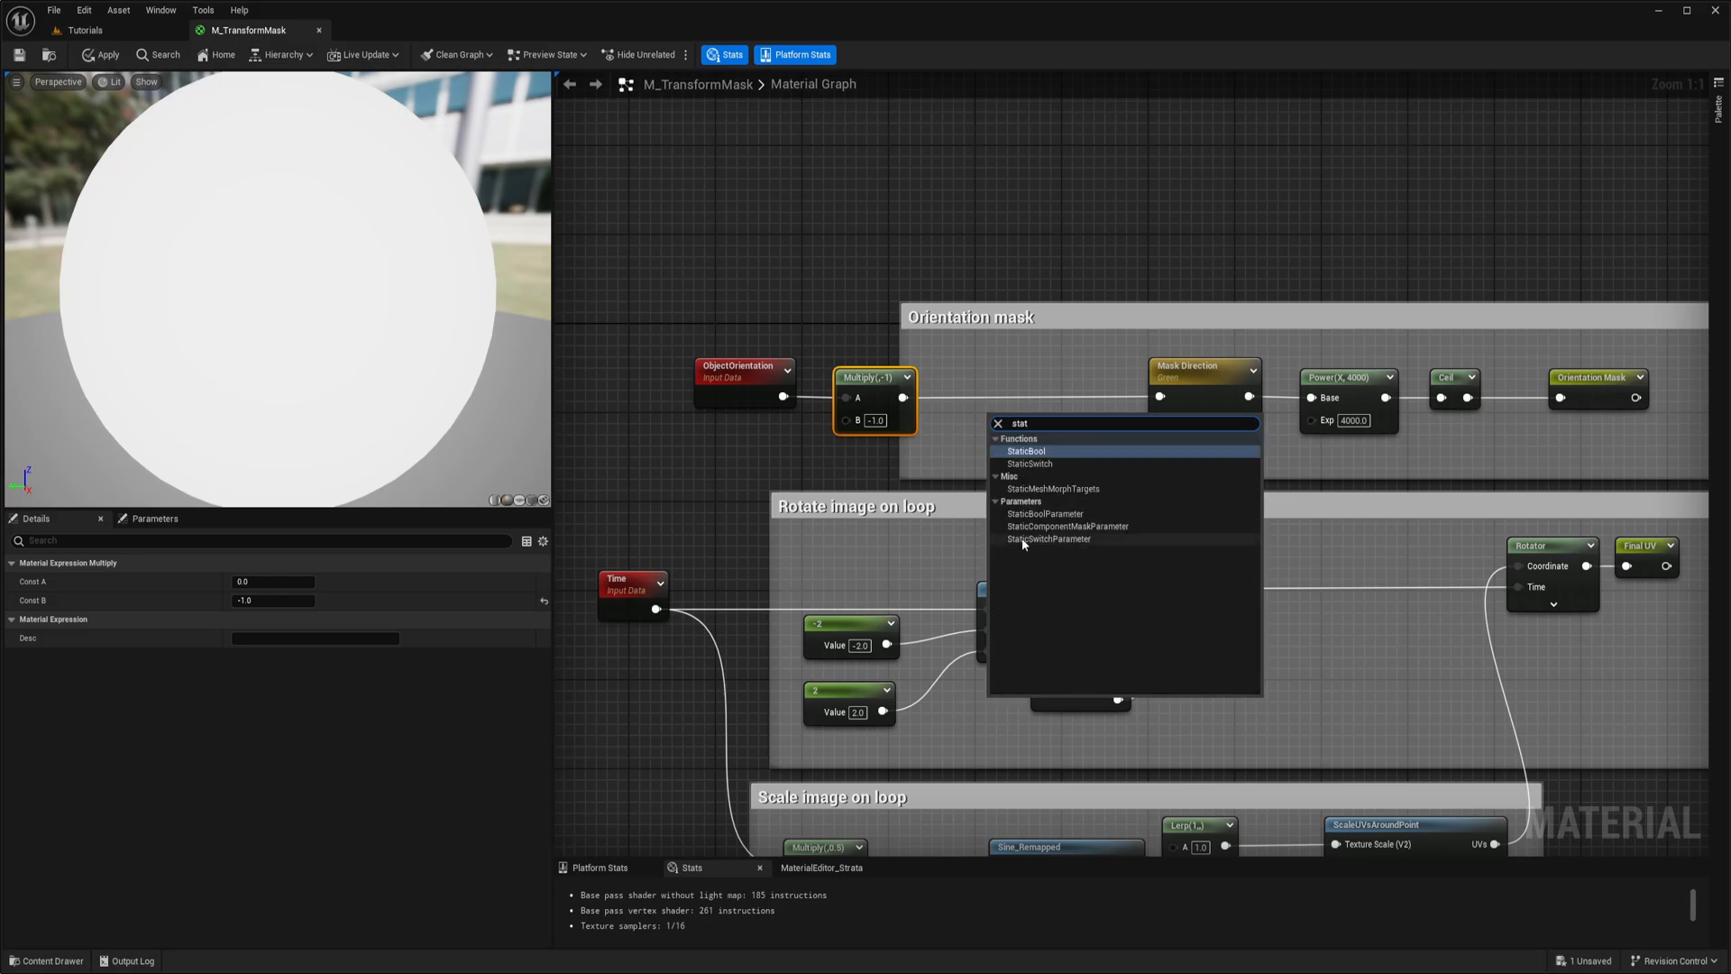
left_click(1044, 524)
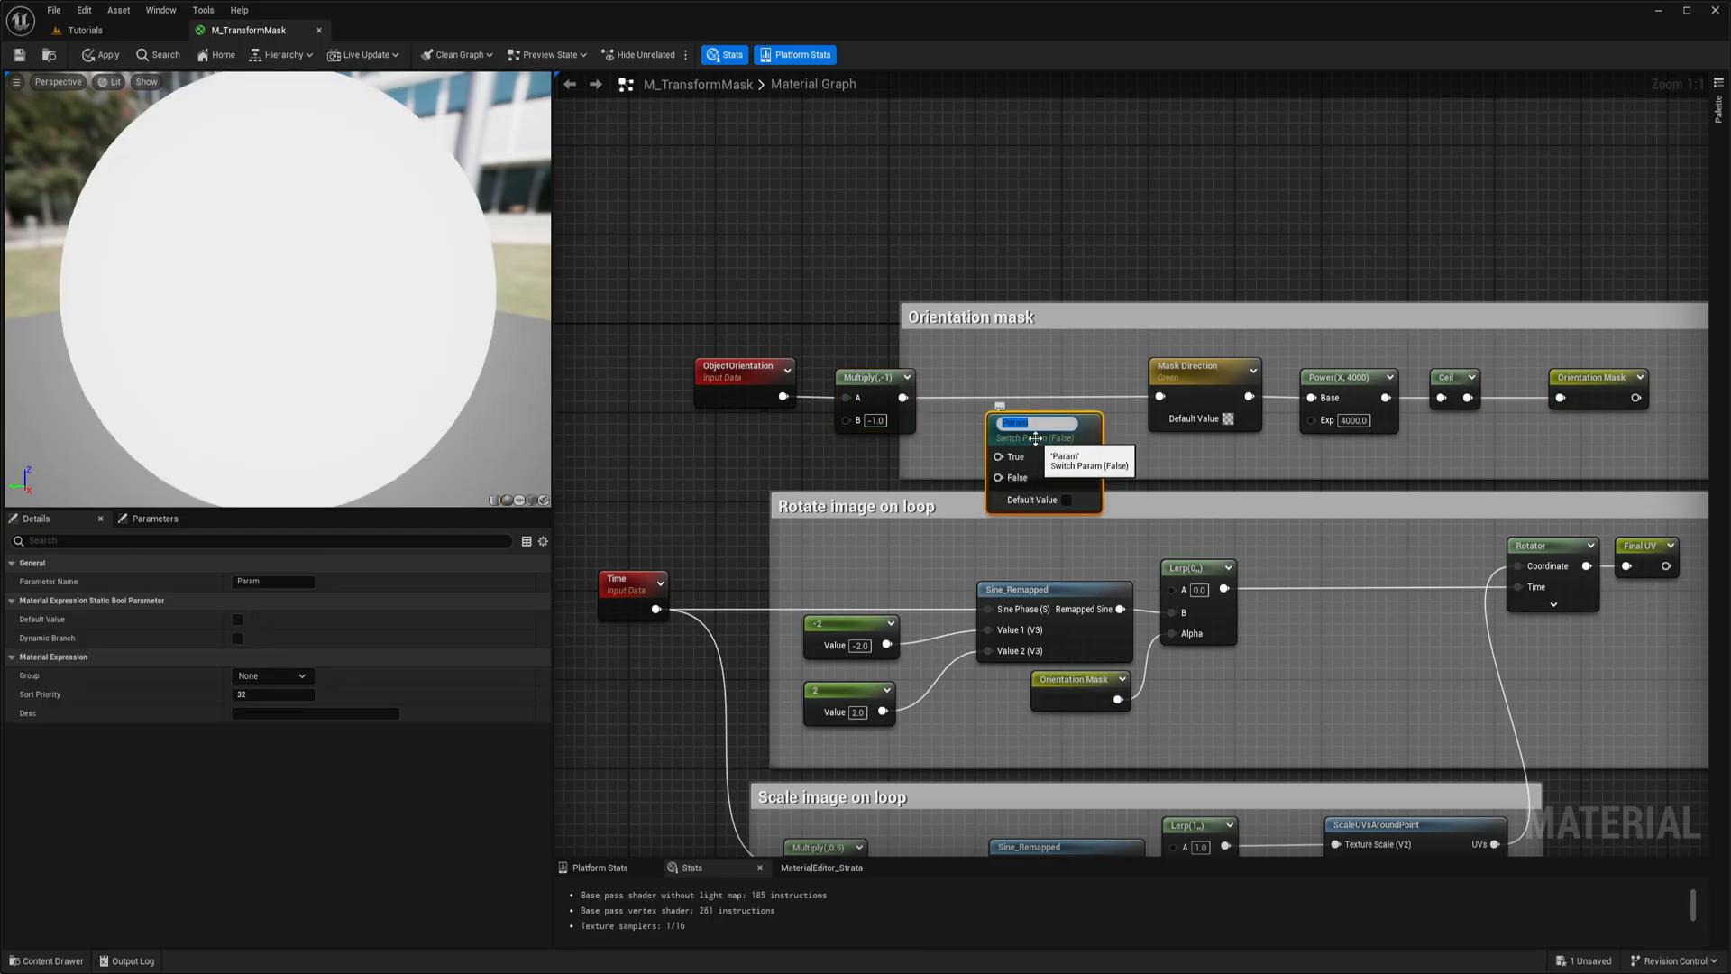
type("Use Mask")
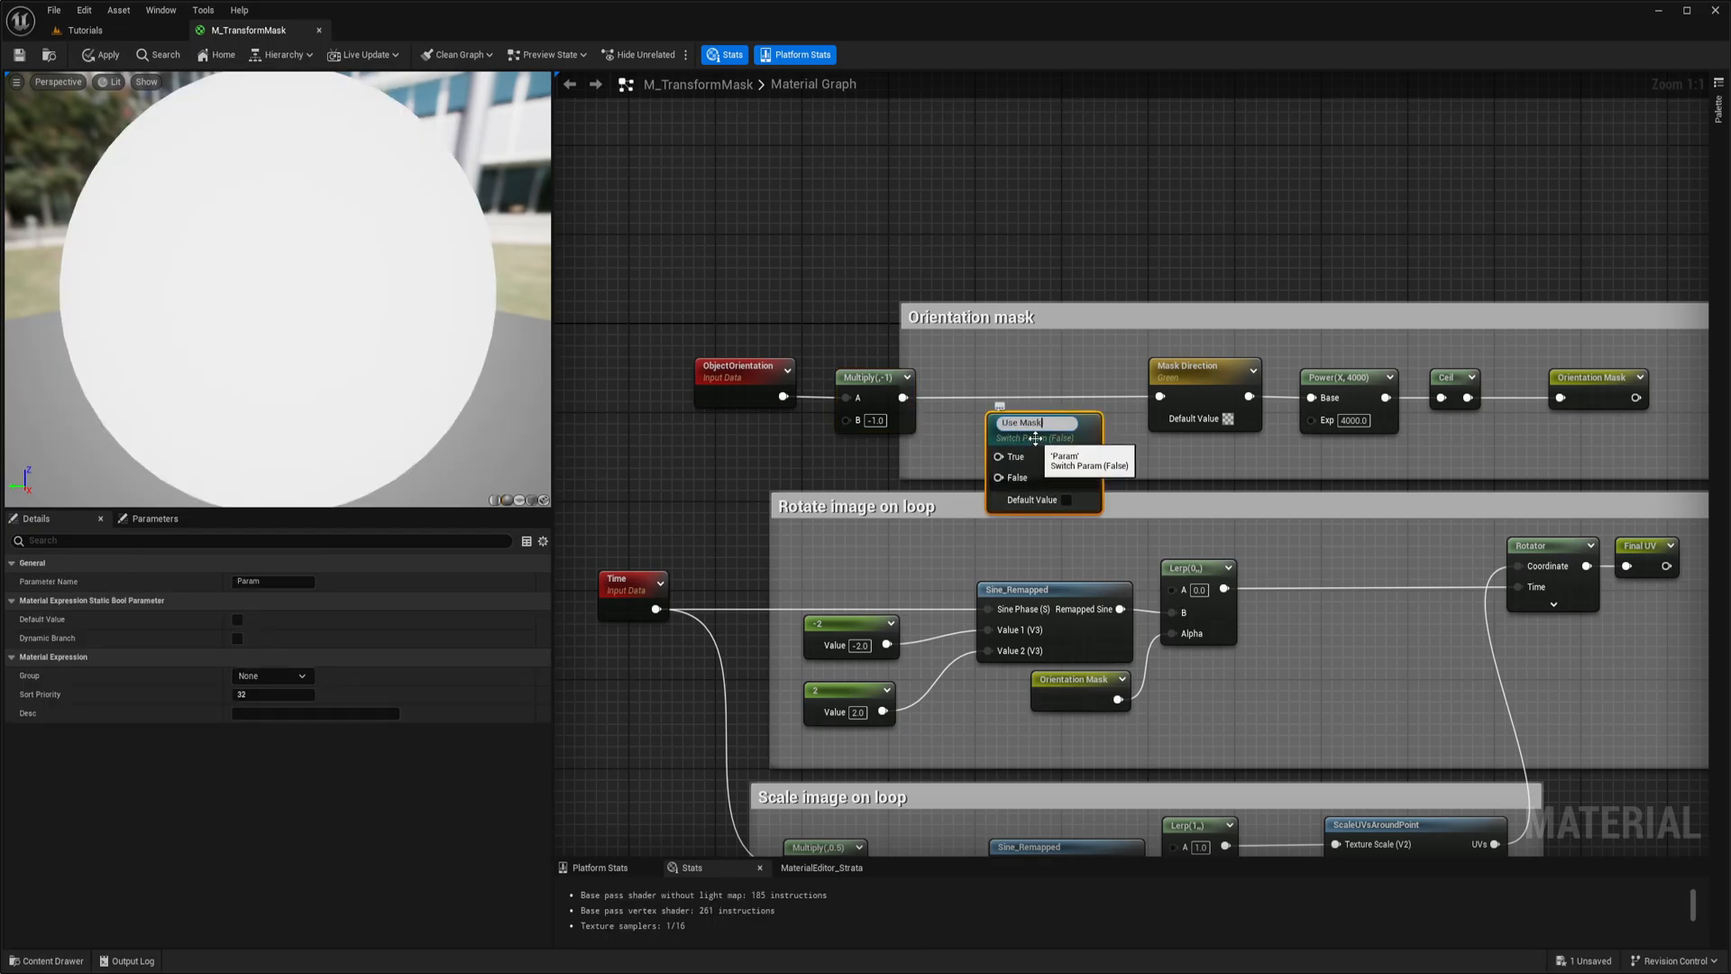
type("Negative Direction")
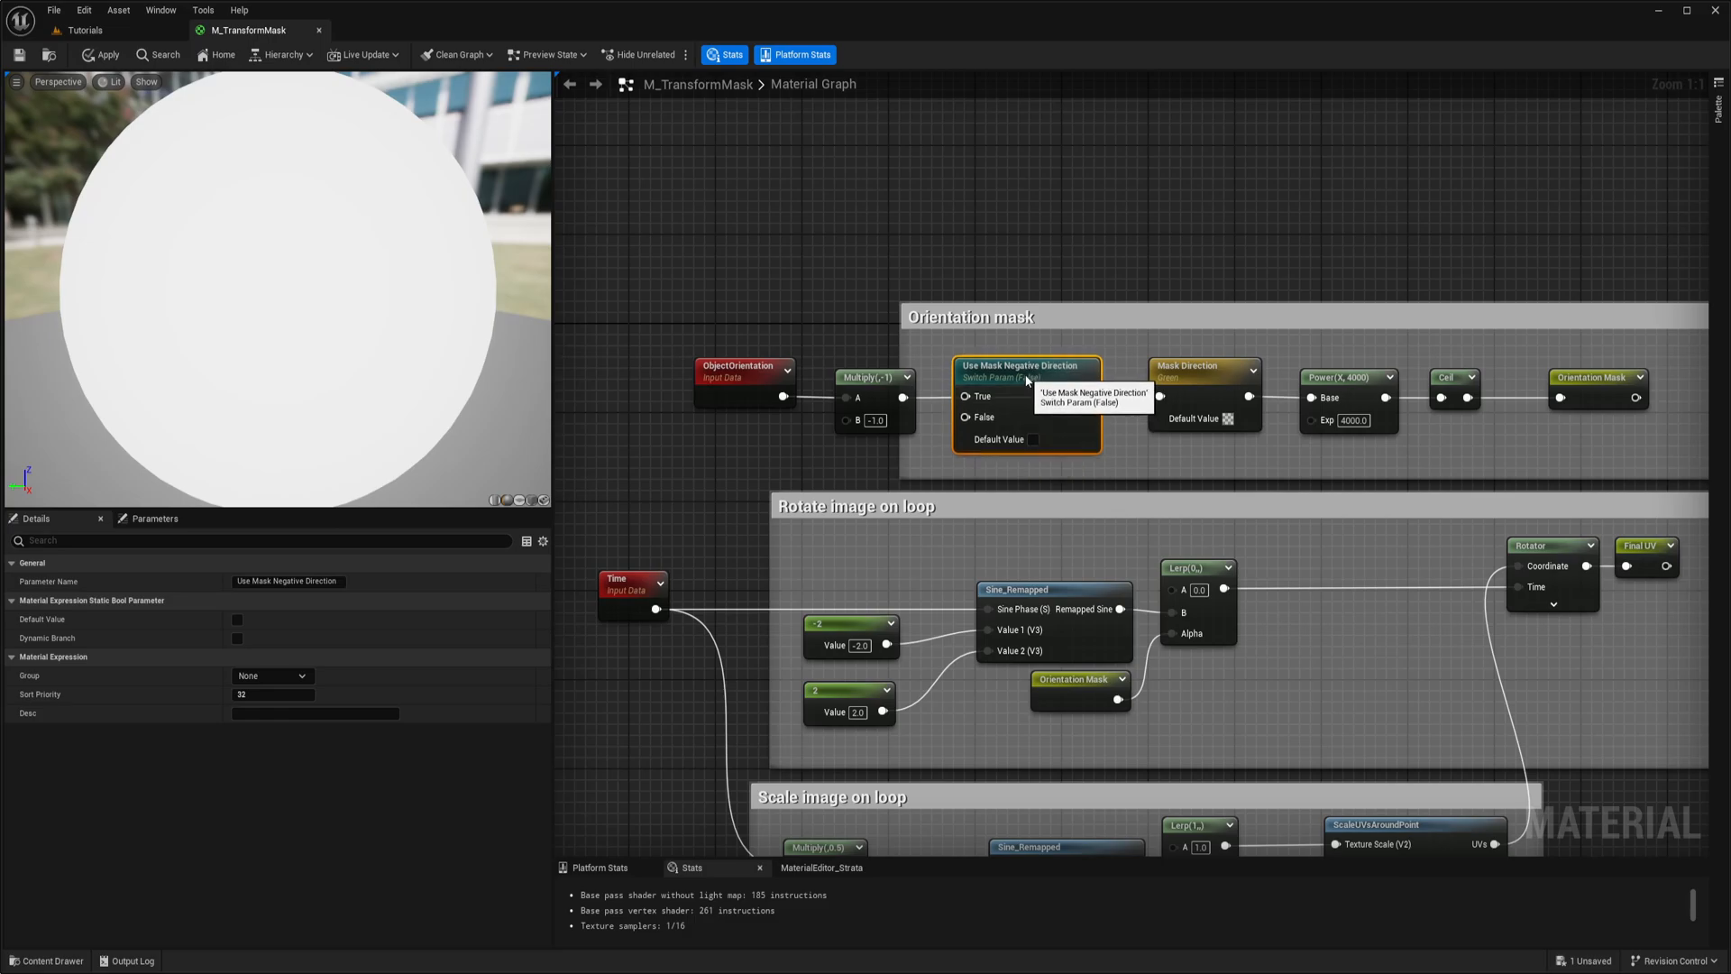
mouse_move(1049, 334)
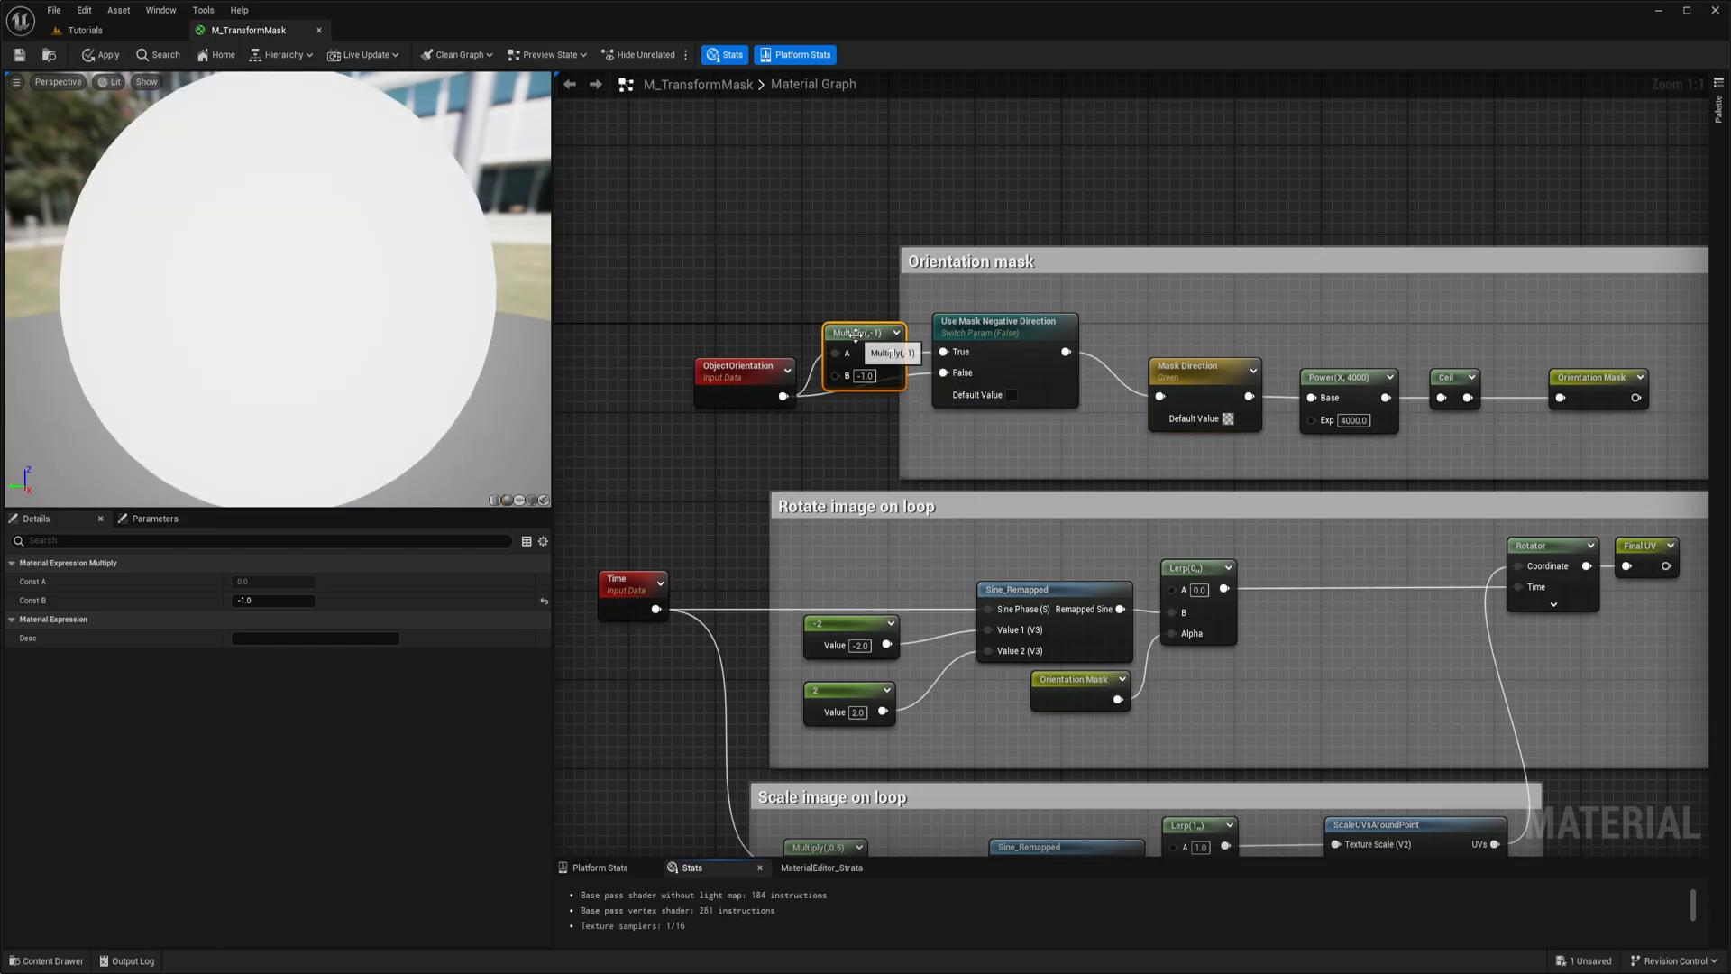
Step: Reposition the Multiply node onto the switch's True input and apply the material
left_click(1003, 321)
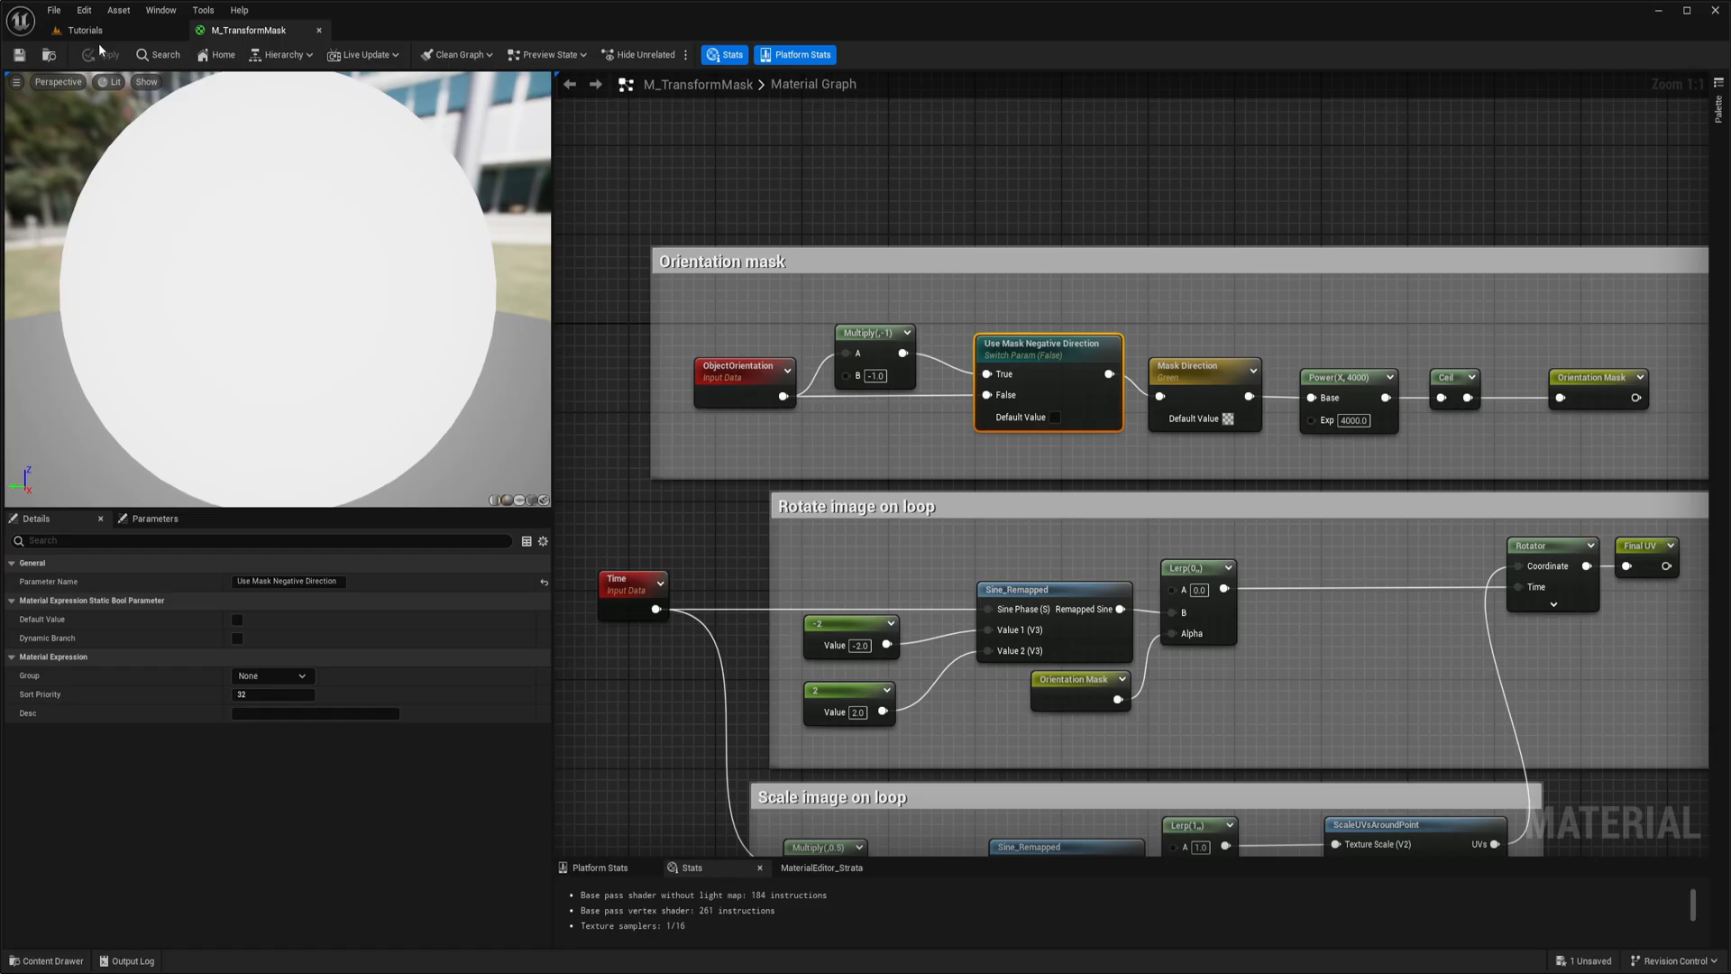
left_click(119, 11)
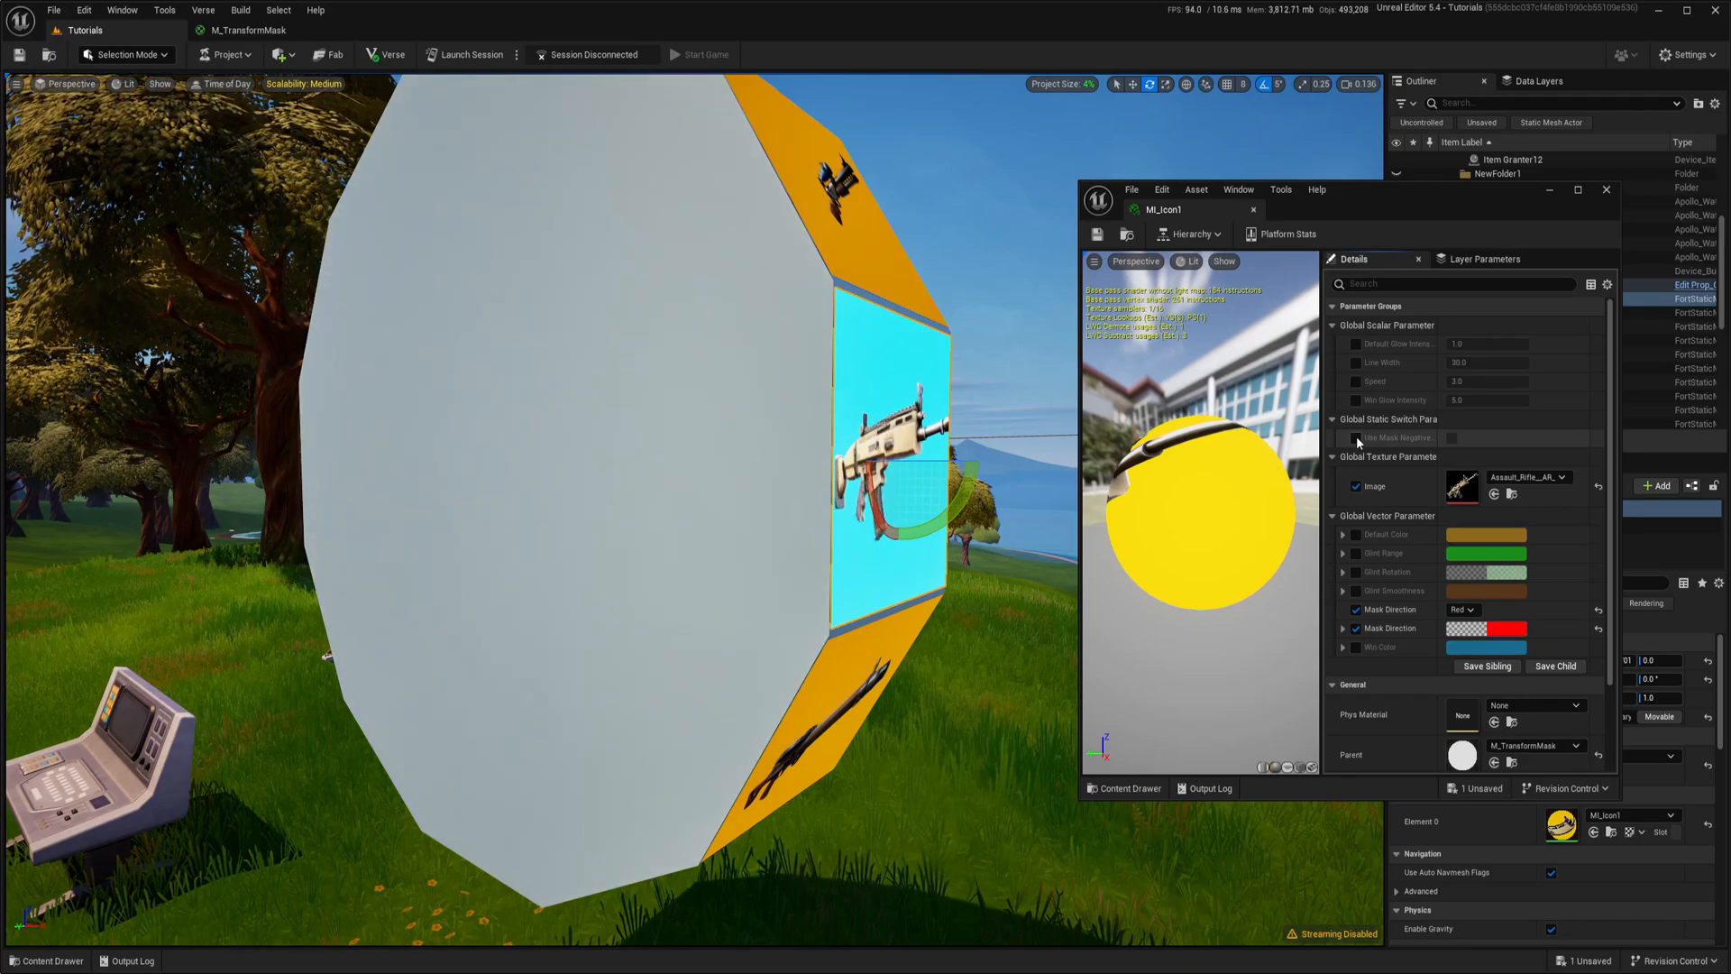
Step: Enable the Use Mask Negative Direction override in MI_Icon1
left_click(1342, 436)
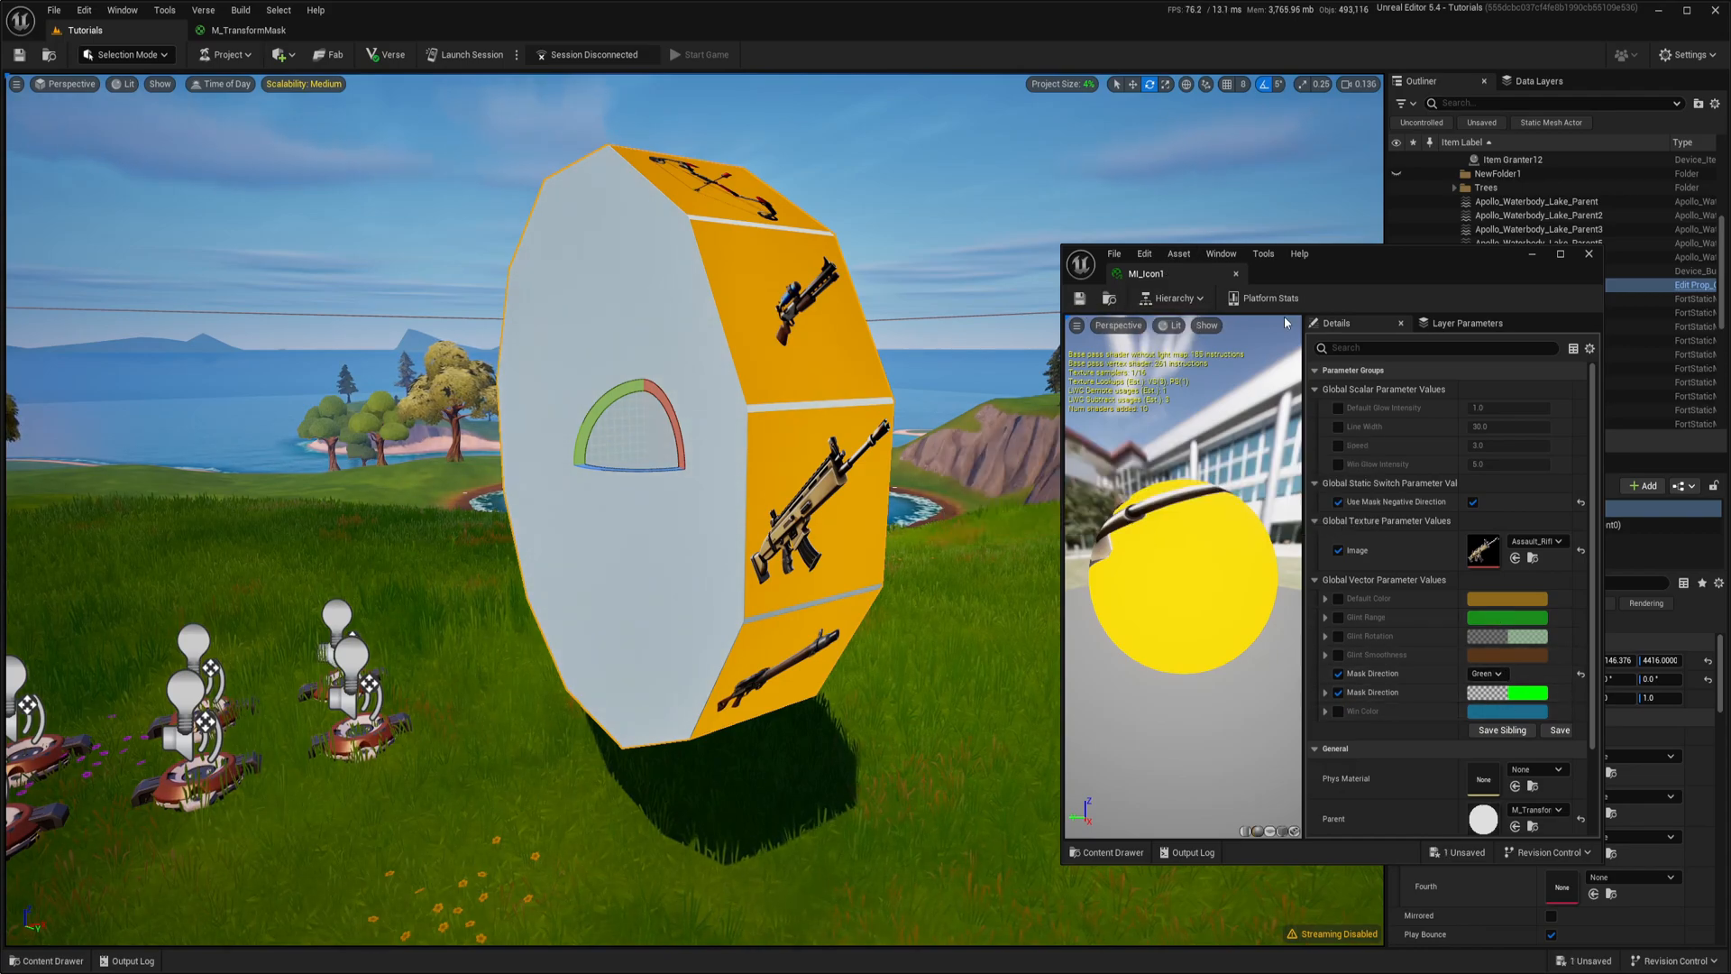
mouse_move(1236, 274)
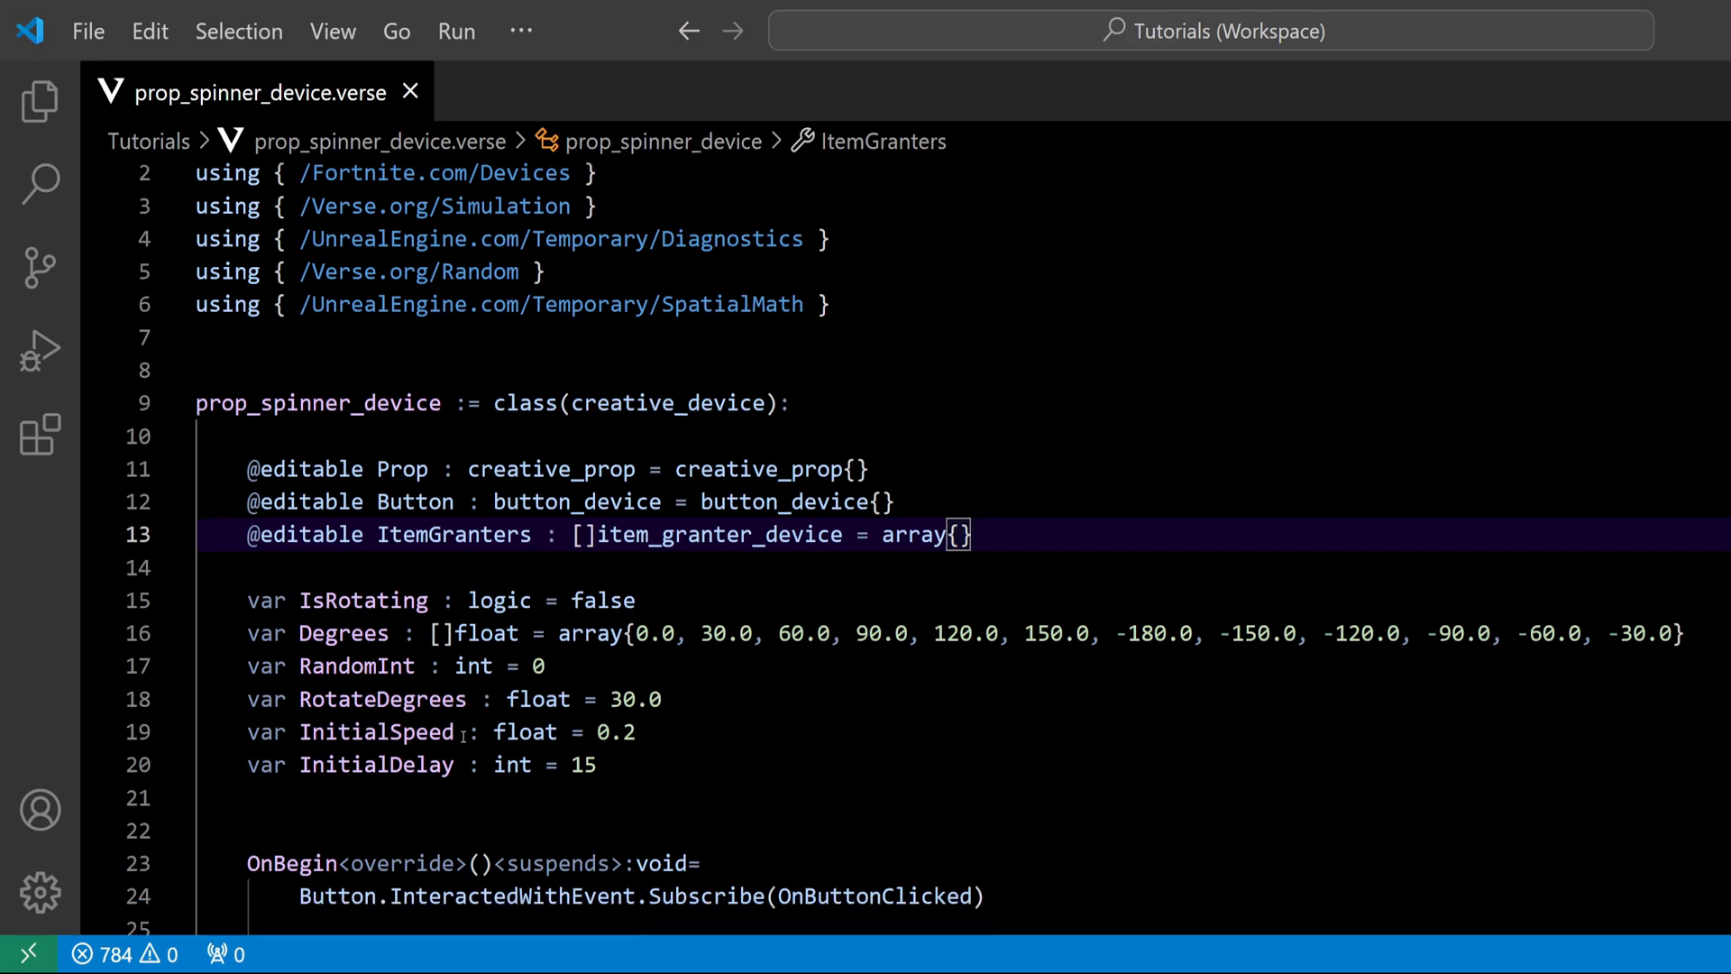
Step: Locate the CurrentSpeed += 0.05 line in MakePropSpin and place the cursor after the CurrentDelay check
scroll("down", 3)
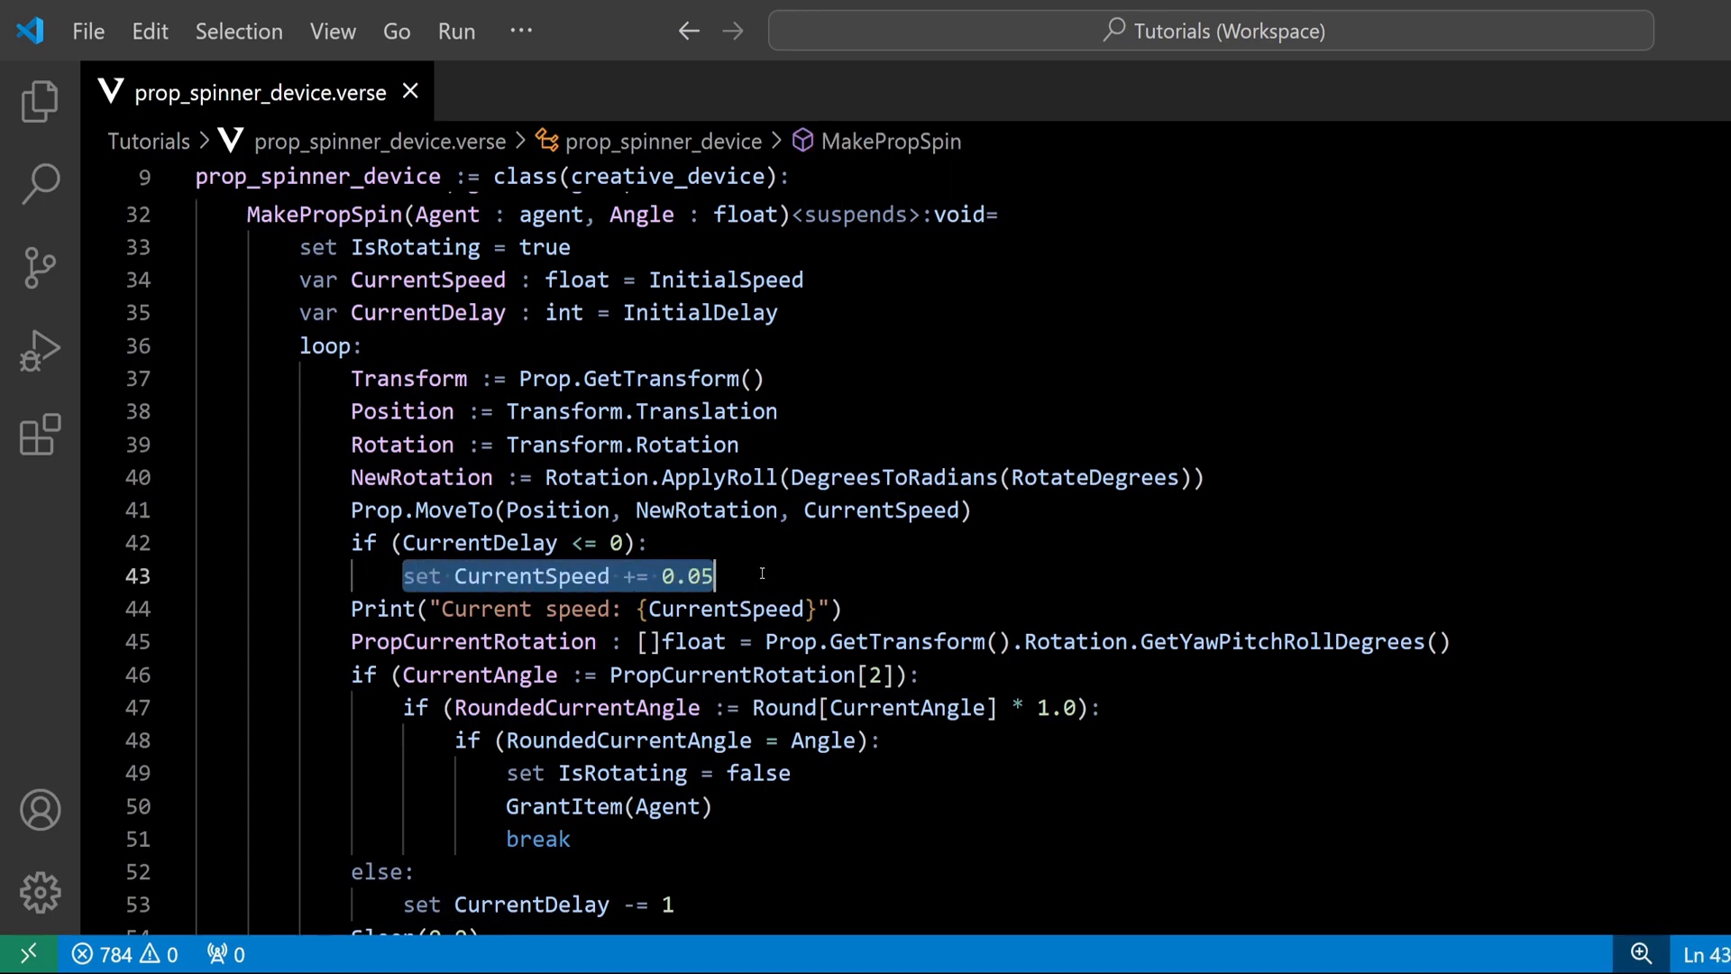
left_click(761, 575)
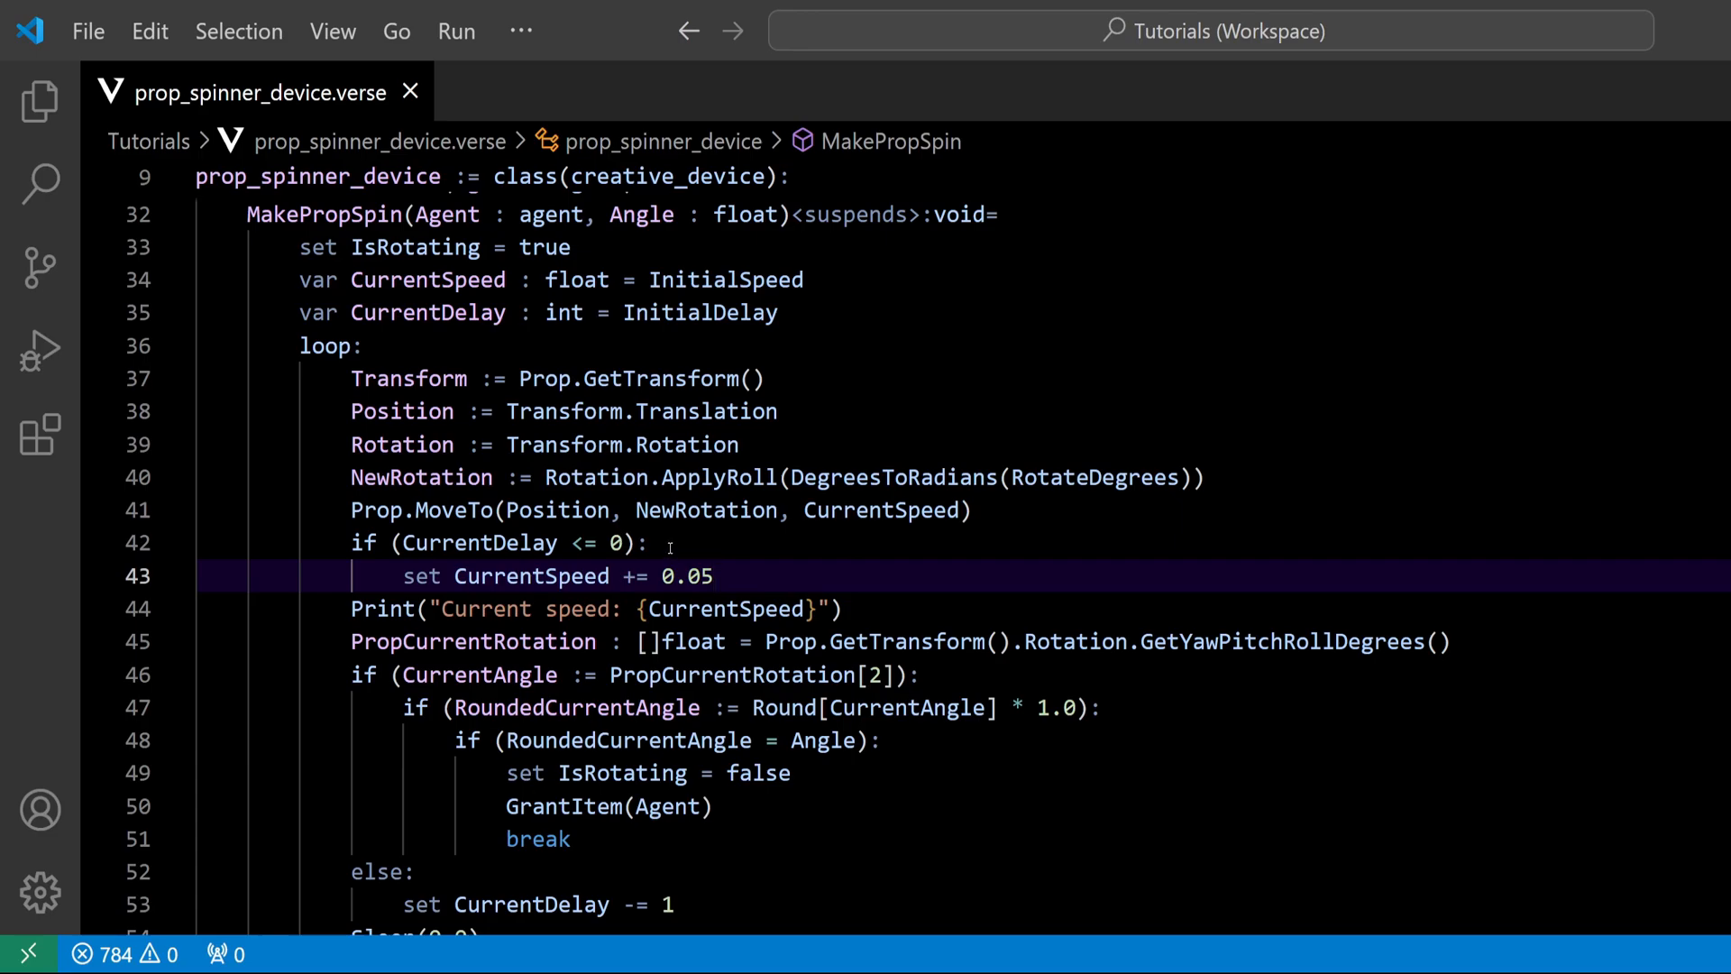
left_click(653, 543)
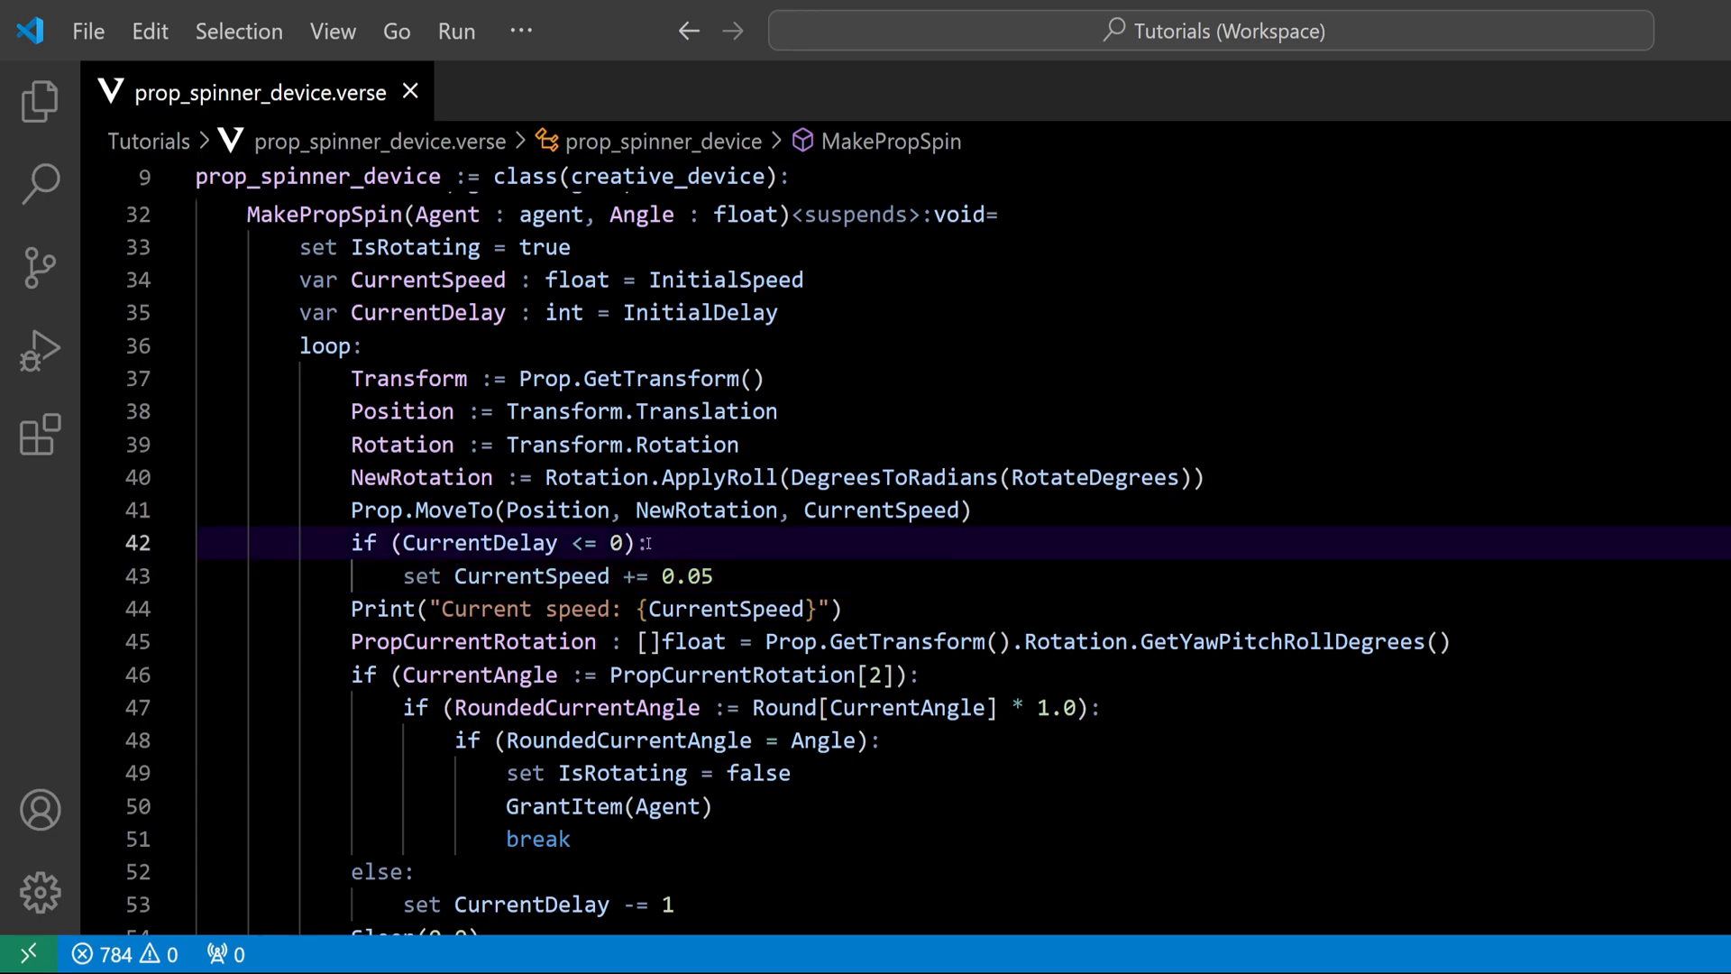
Step: Insert 'if (CurrentSpeed < 0.35):' on a new line above the speed increase
key("Enter")
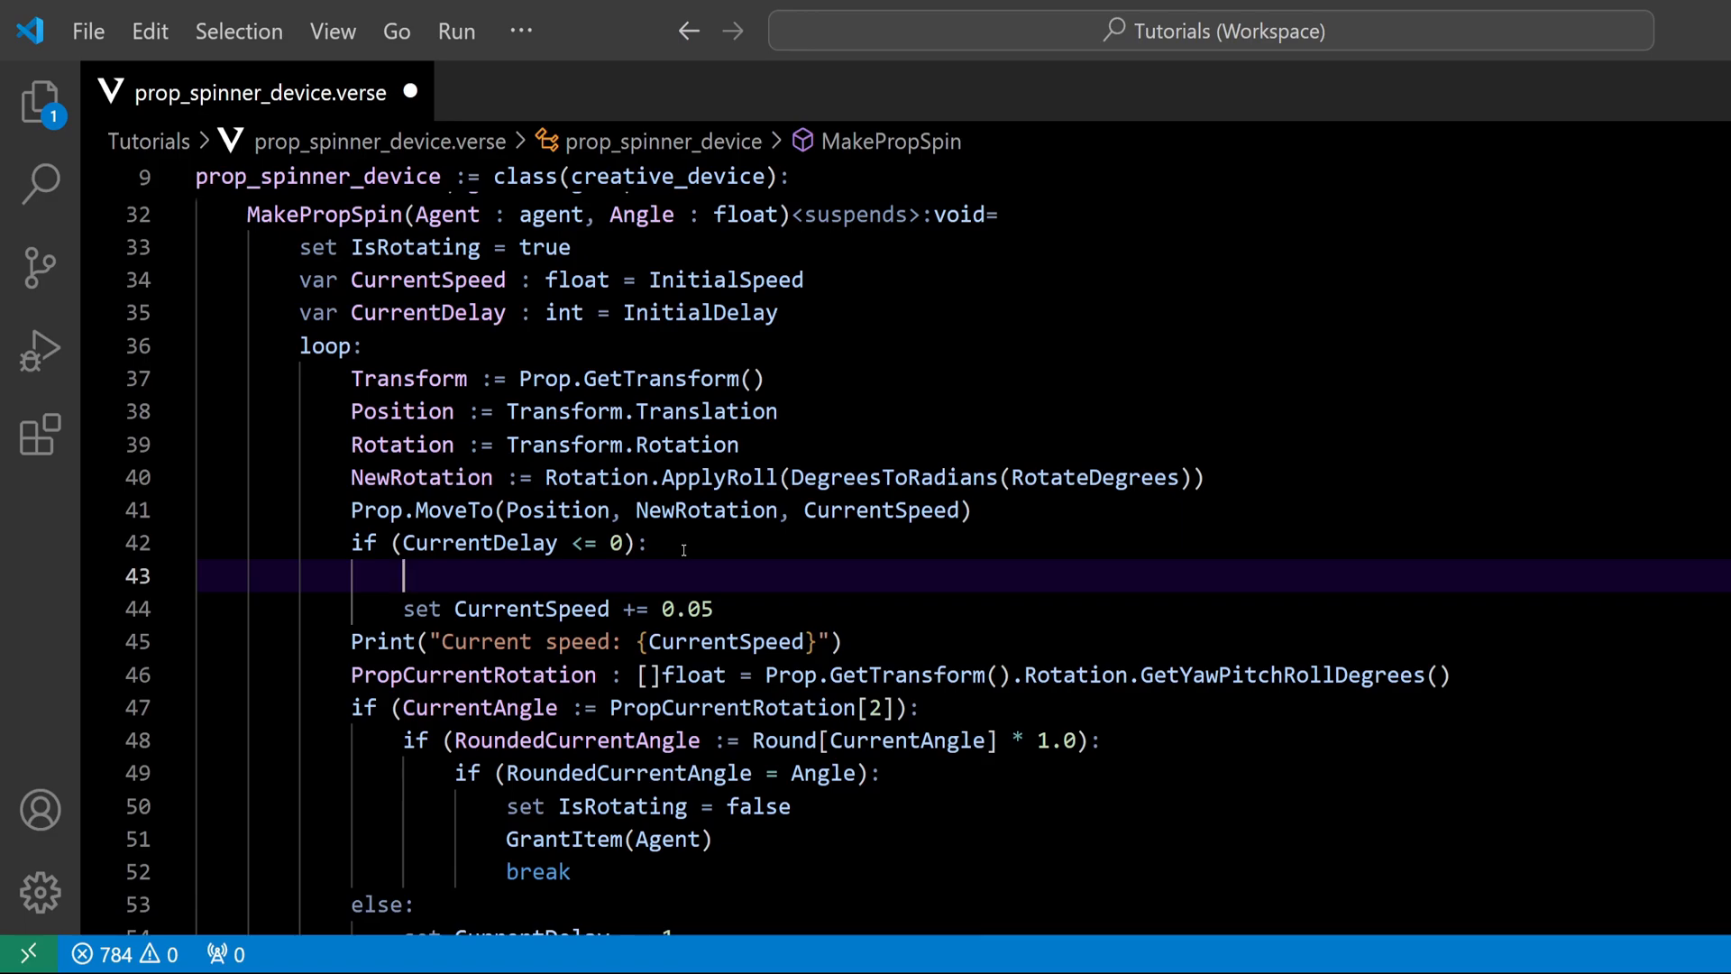
type("if (")
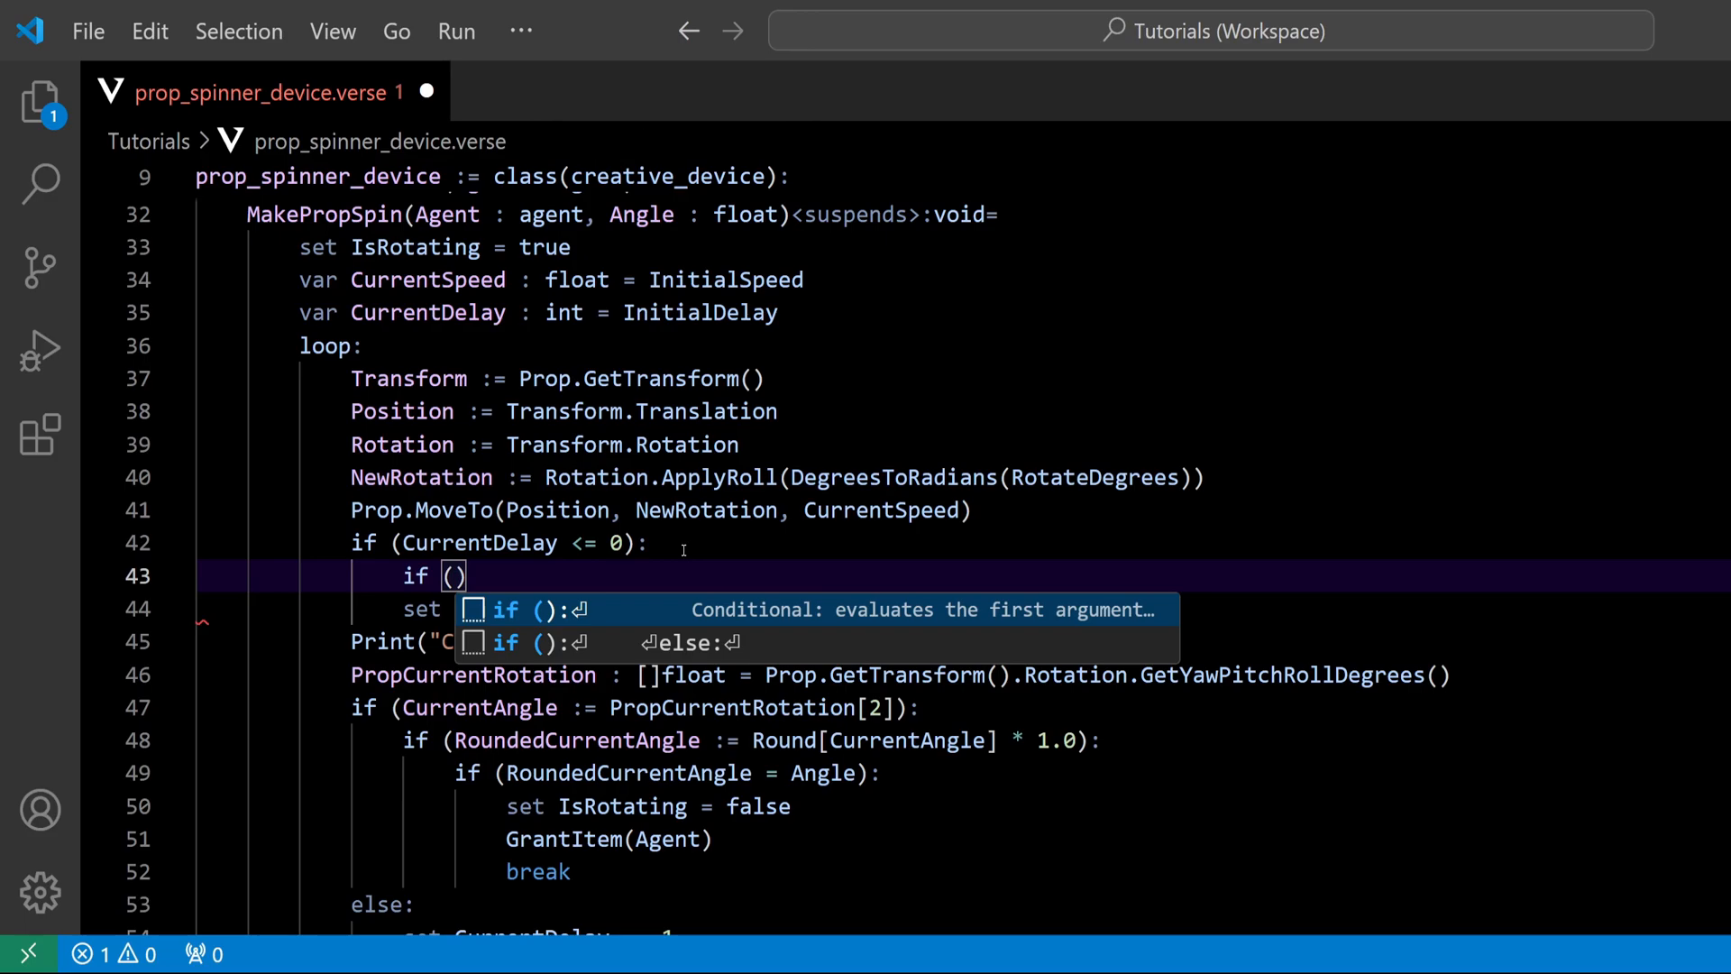
type("Cur")
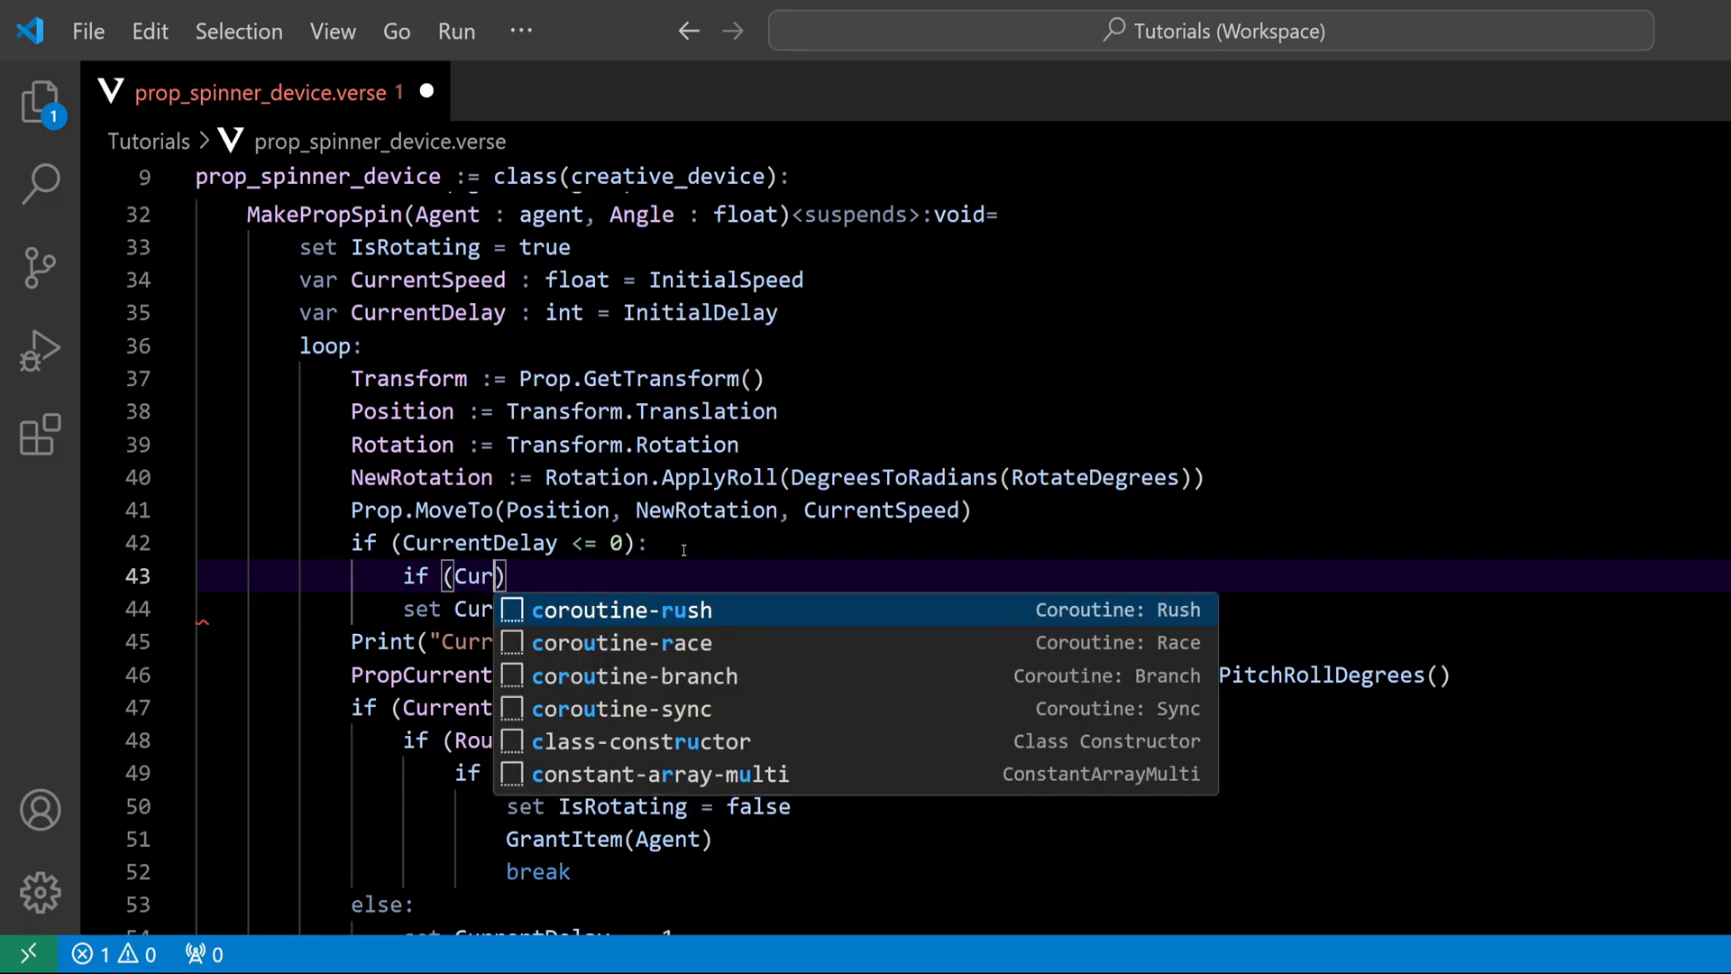
type("CurrentSpeed")
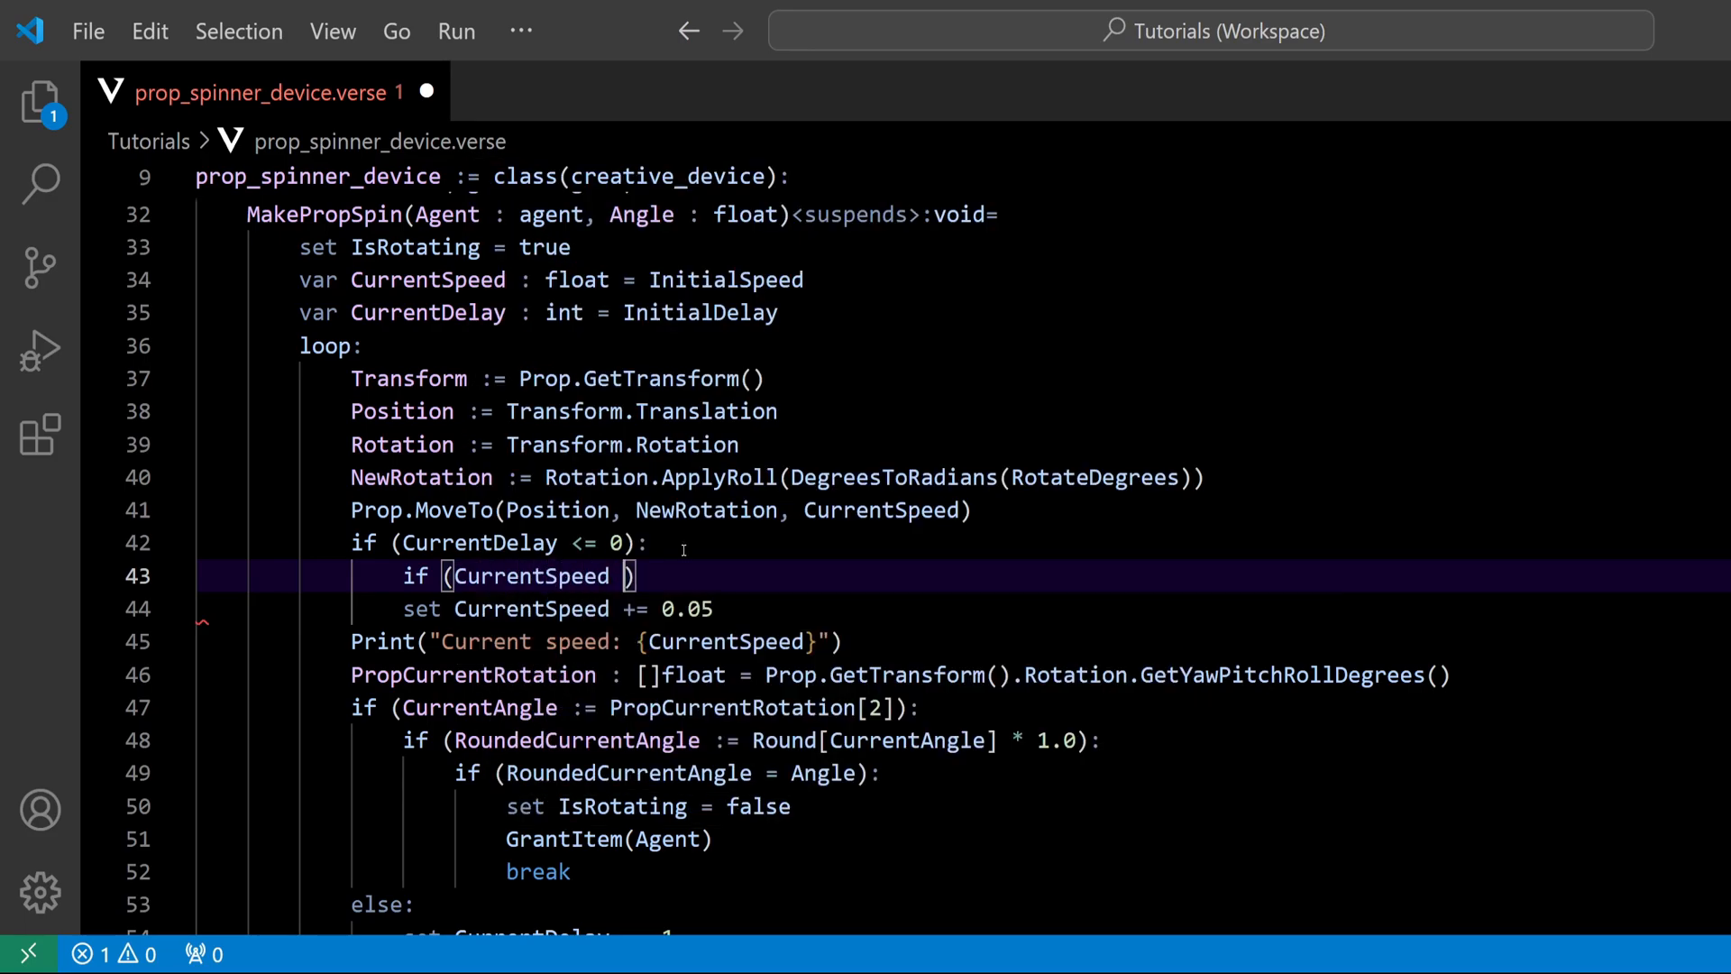
type("<")
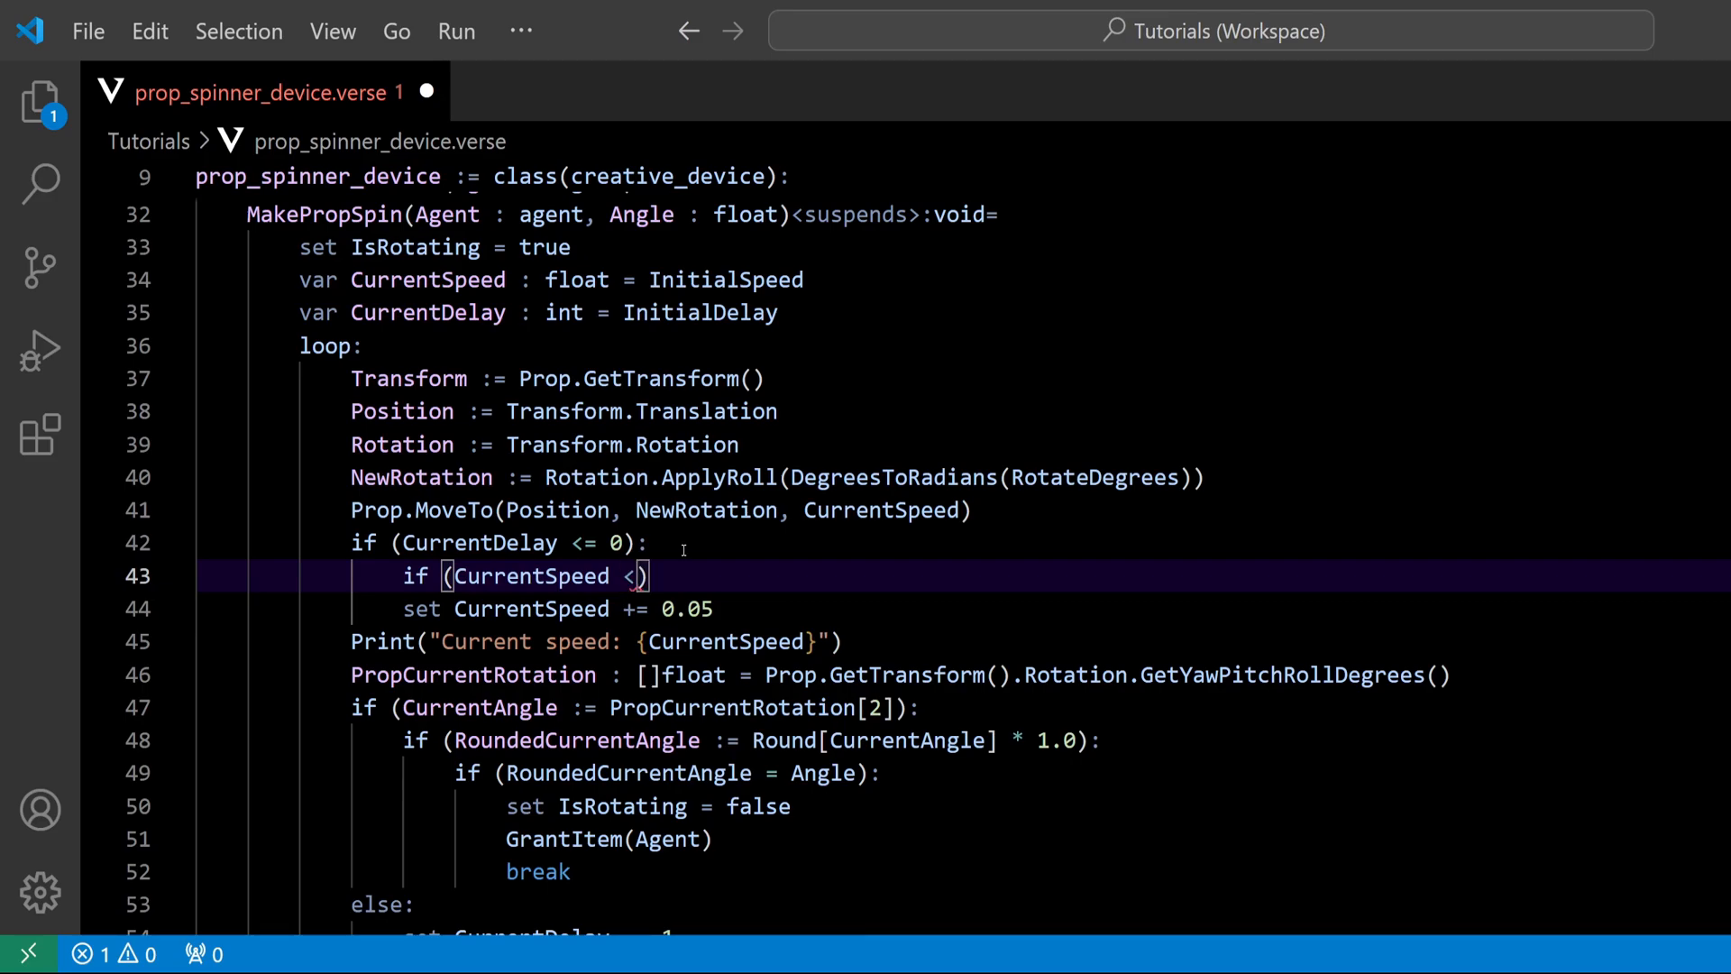
type("0.")
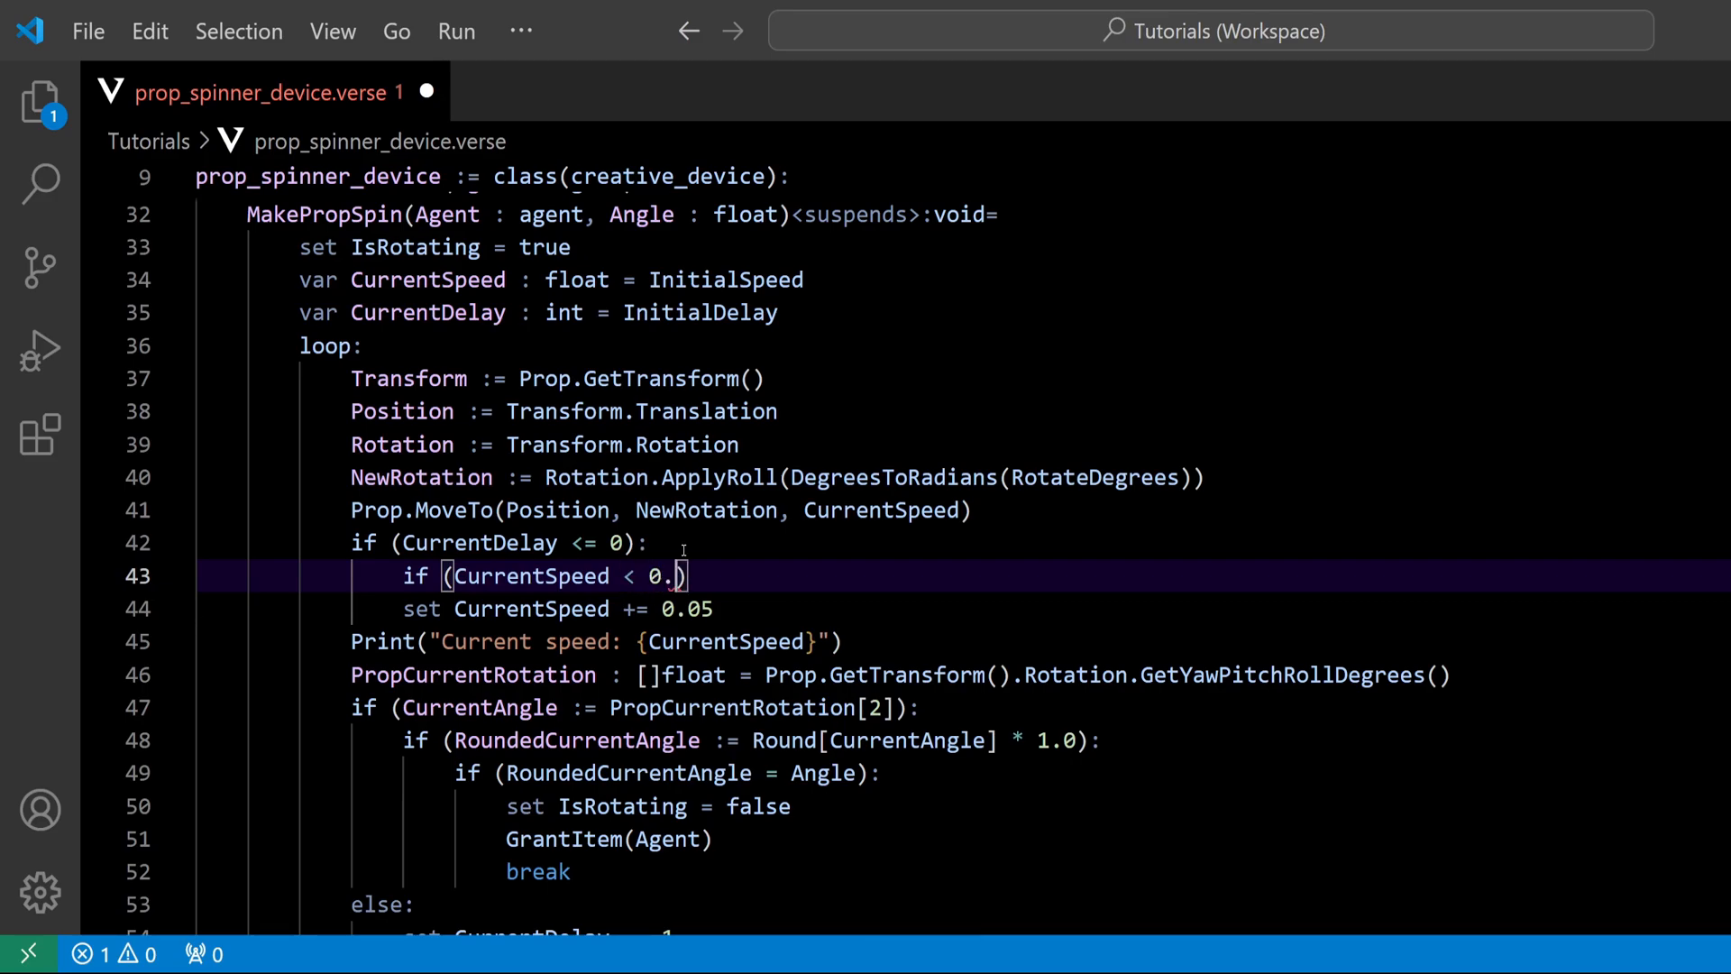
type("35")
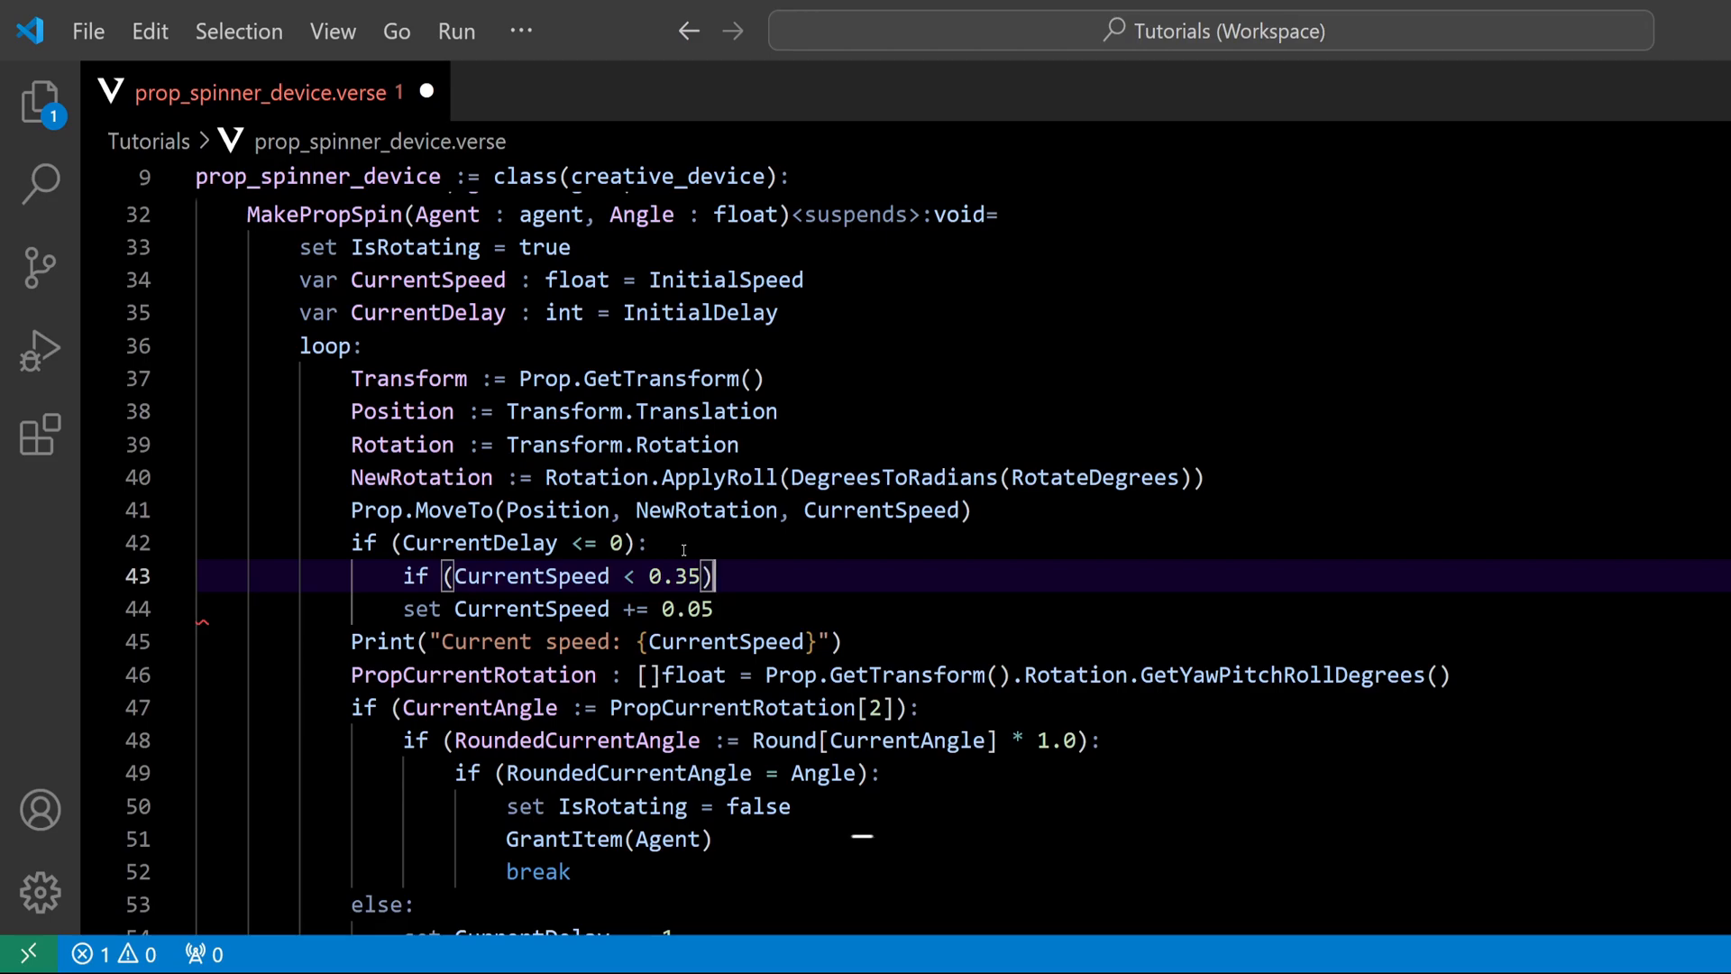
type(":")
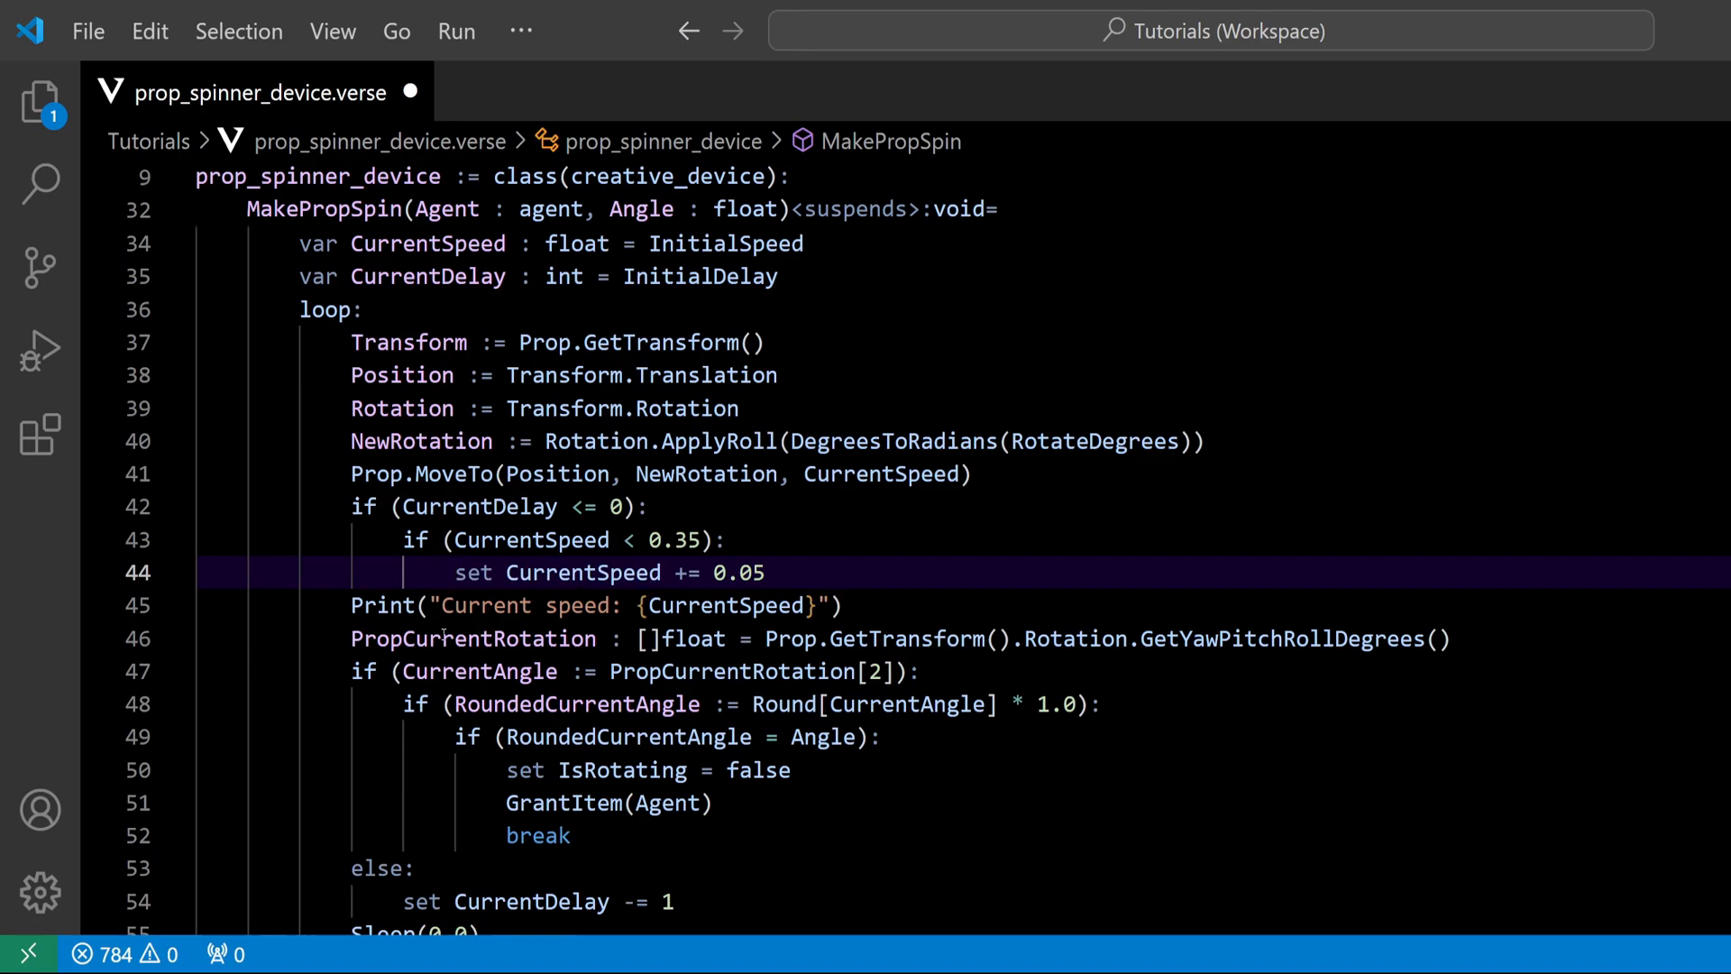
Step: Select the print and angle-check lines to indent them inside the CurrentDelay block
left_click_drag(352, 605, 571, 835)
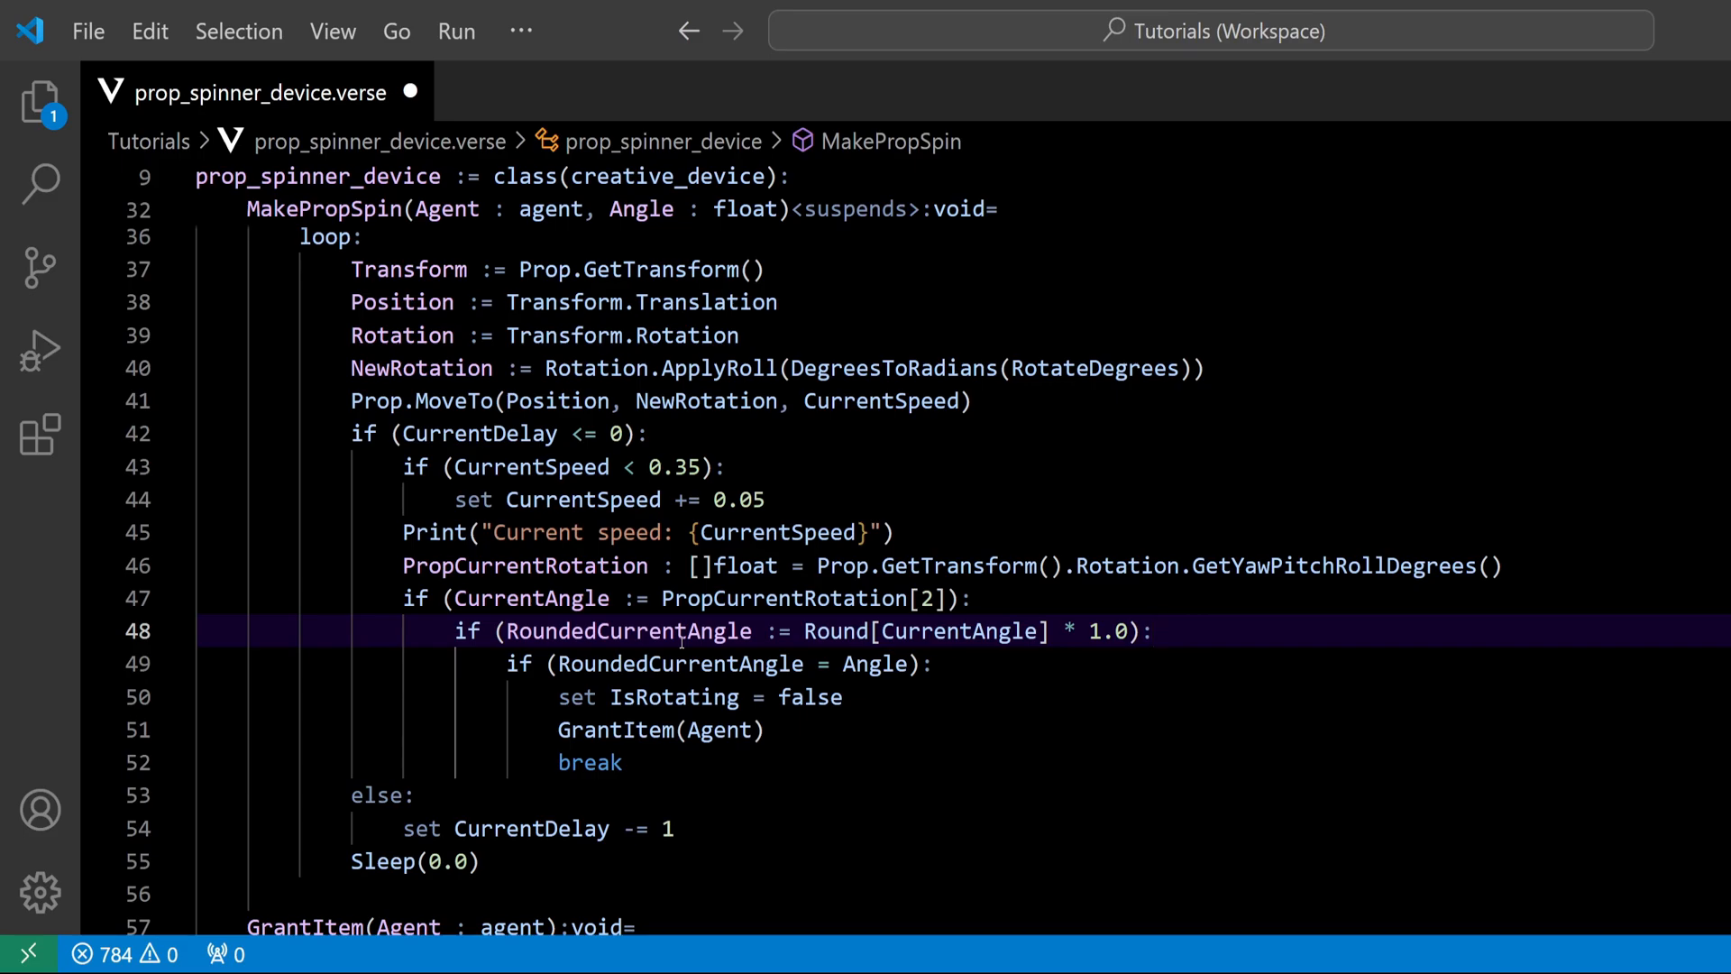
scroll("up", 3)
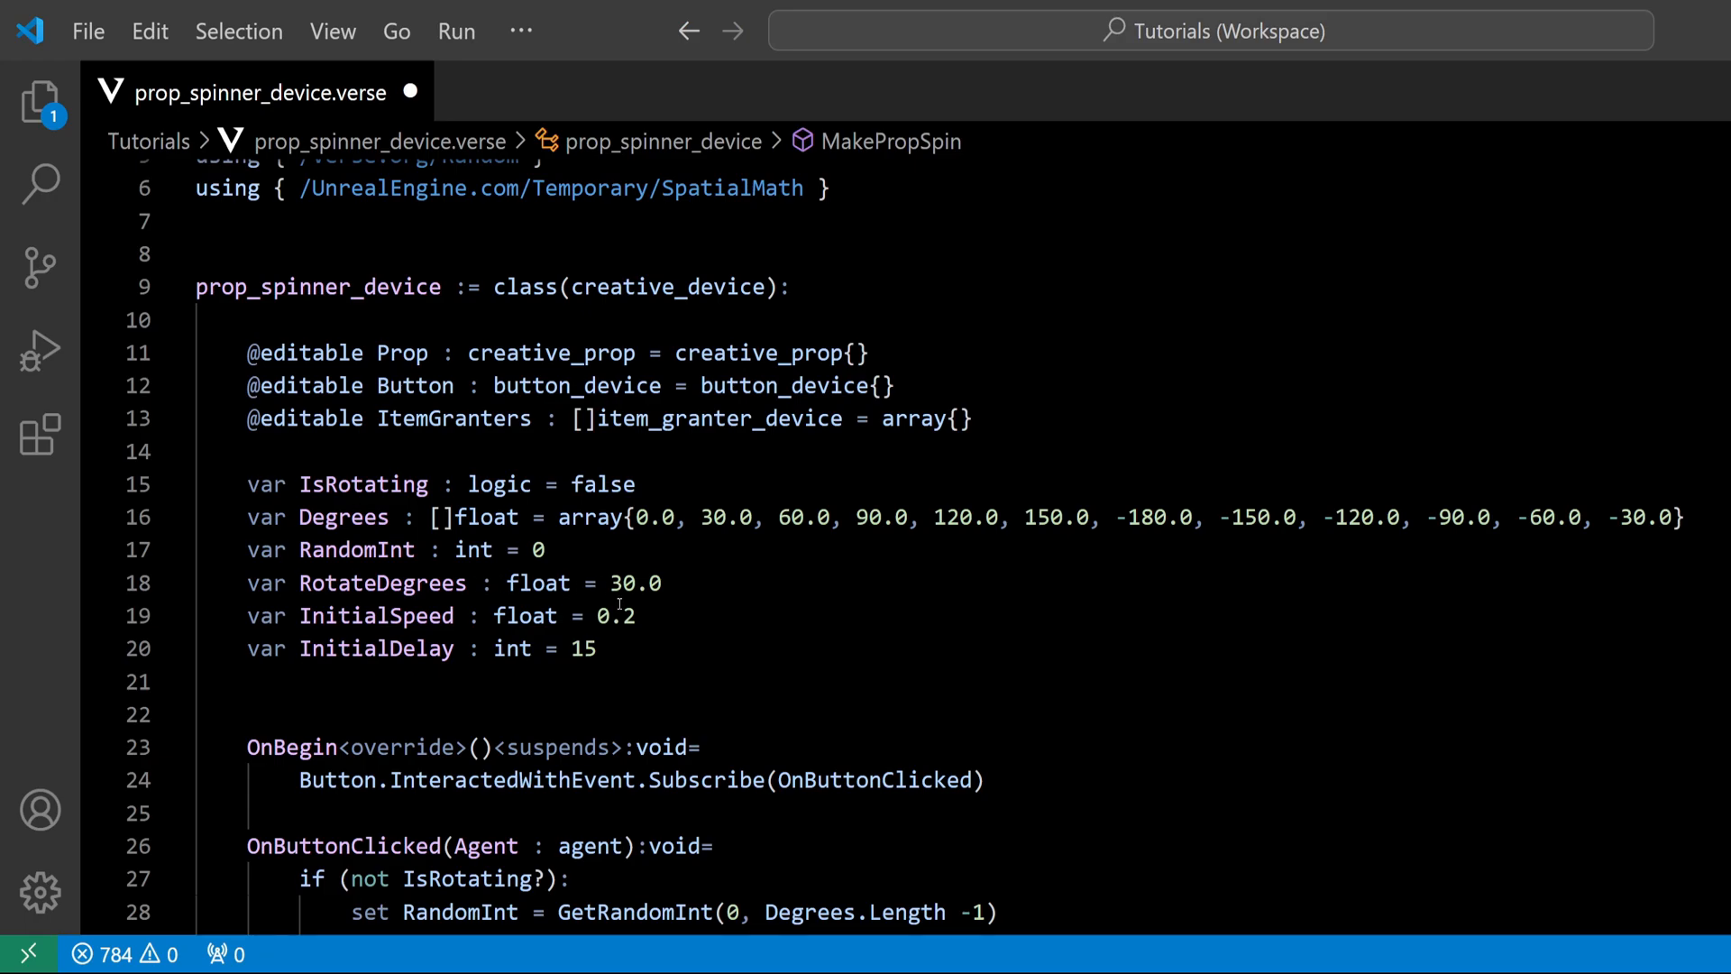
Step: Scroll through the spinner device's variable declarations to review them
scroll("down", 3)
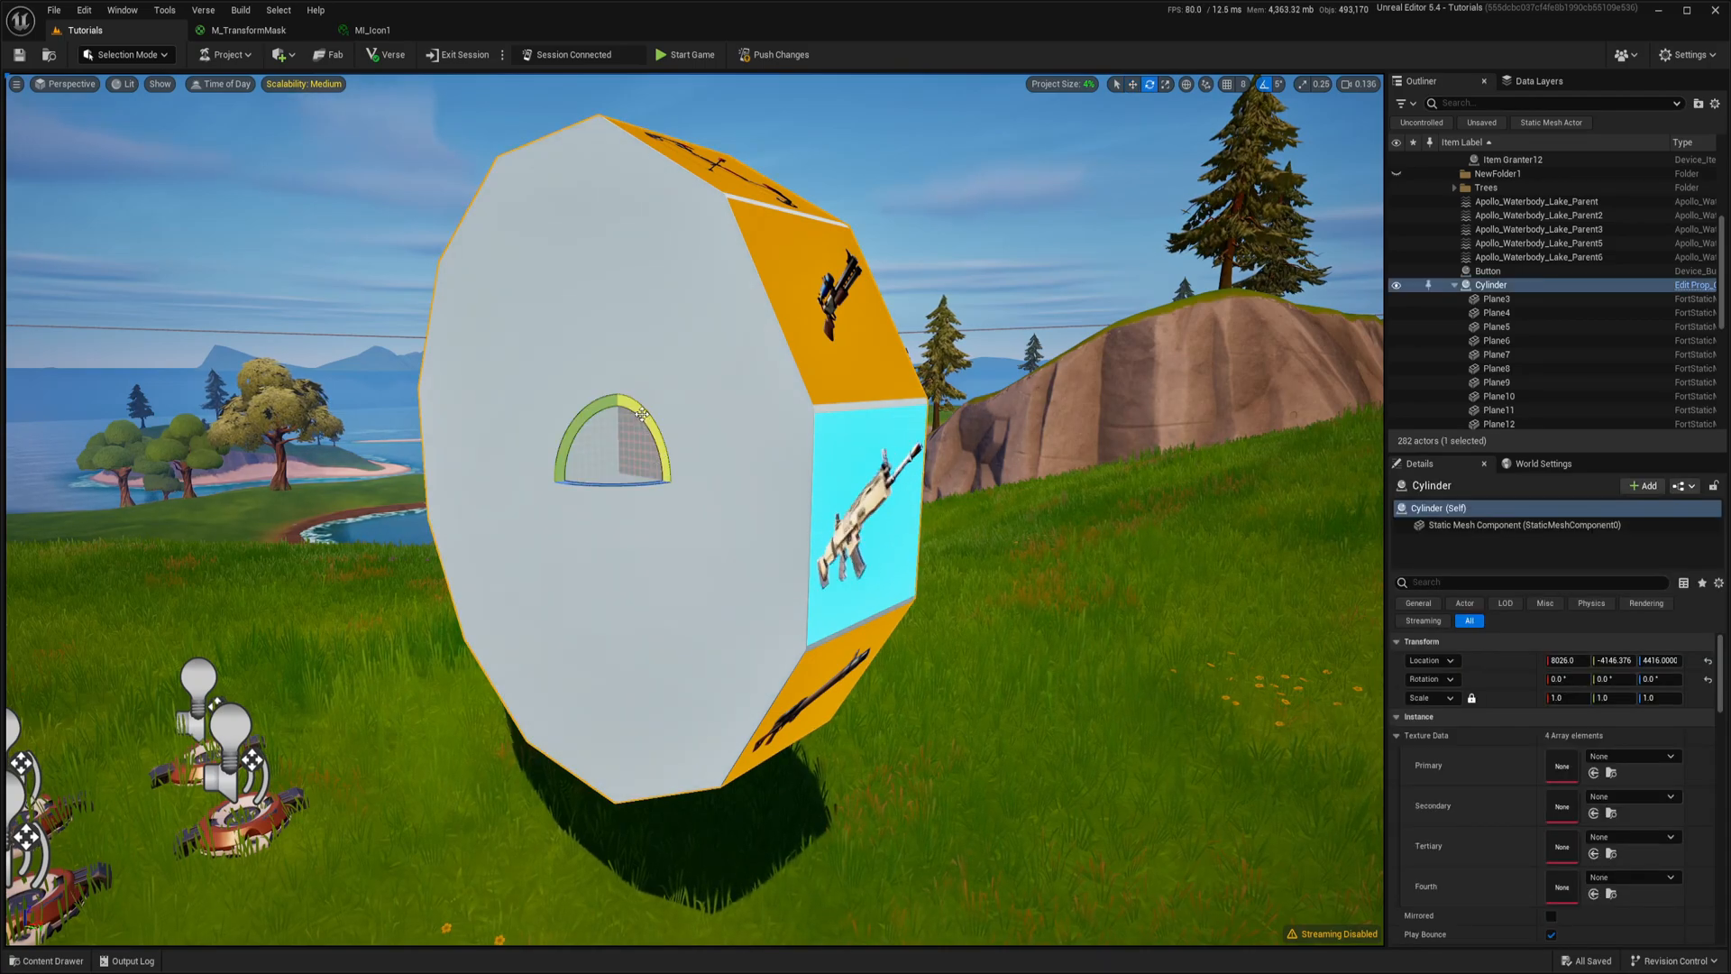
Step: Nudge the viewport to inspect the spinning wheel in the level
left_click_drag(623, 409, 628, 391)
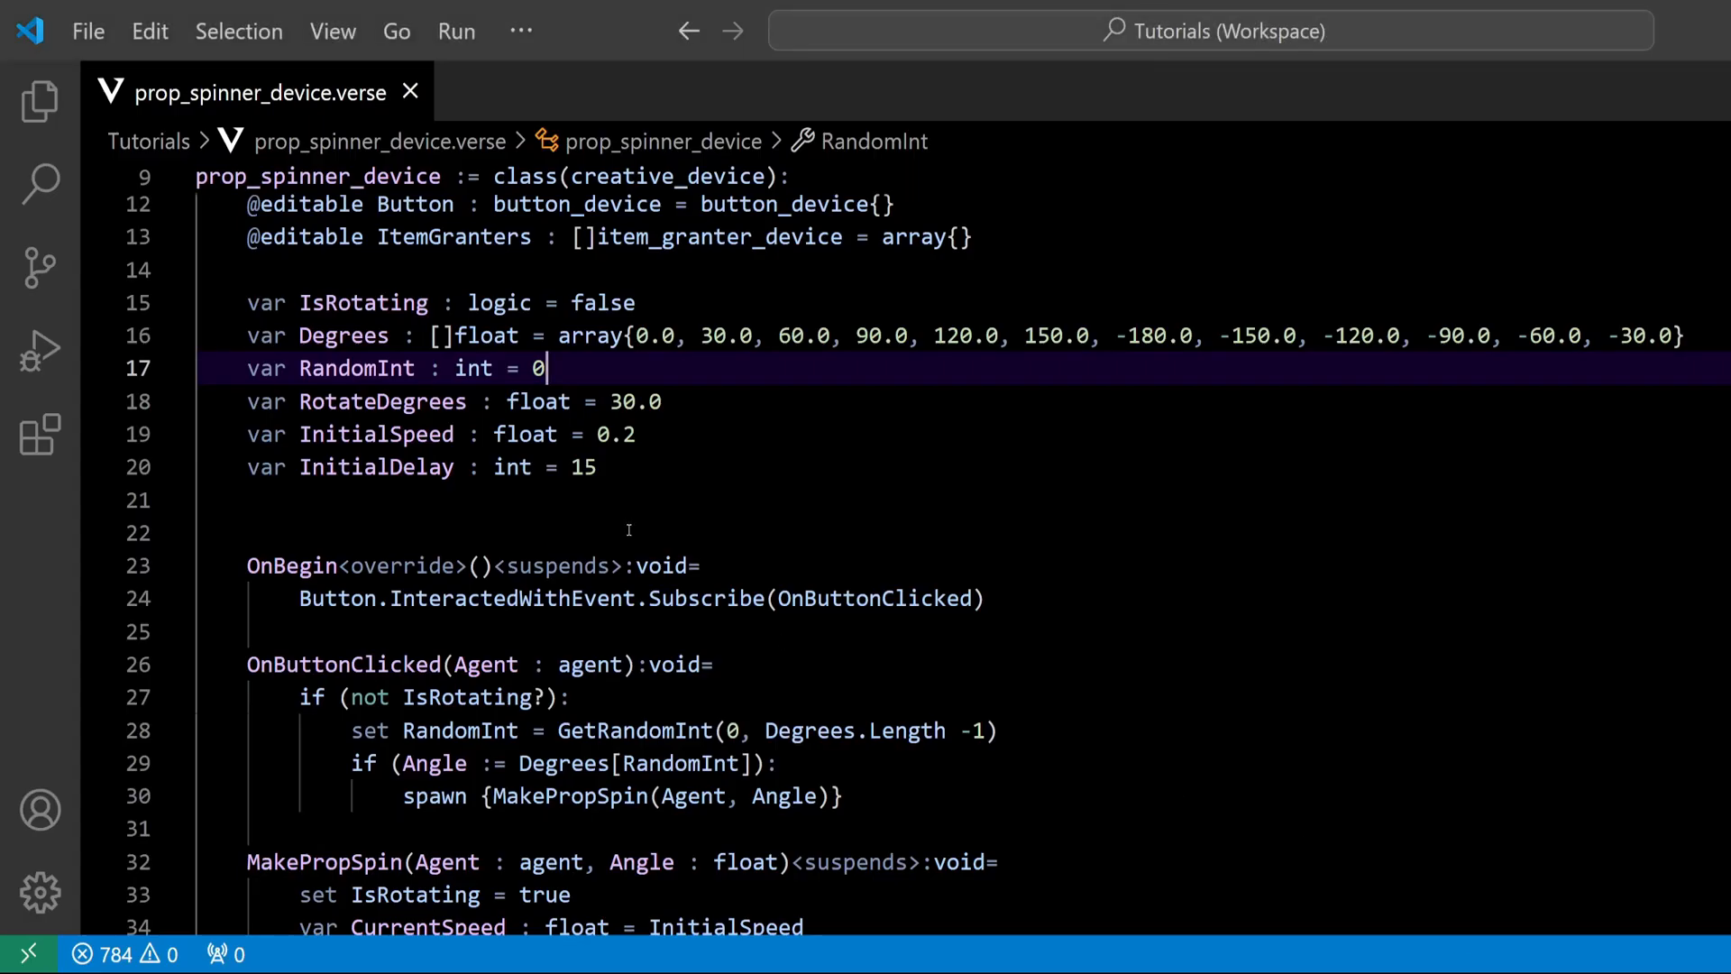
mouse_move(714, 559)
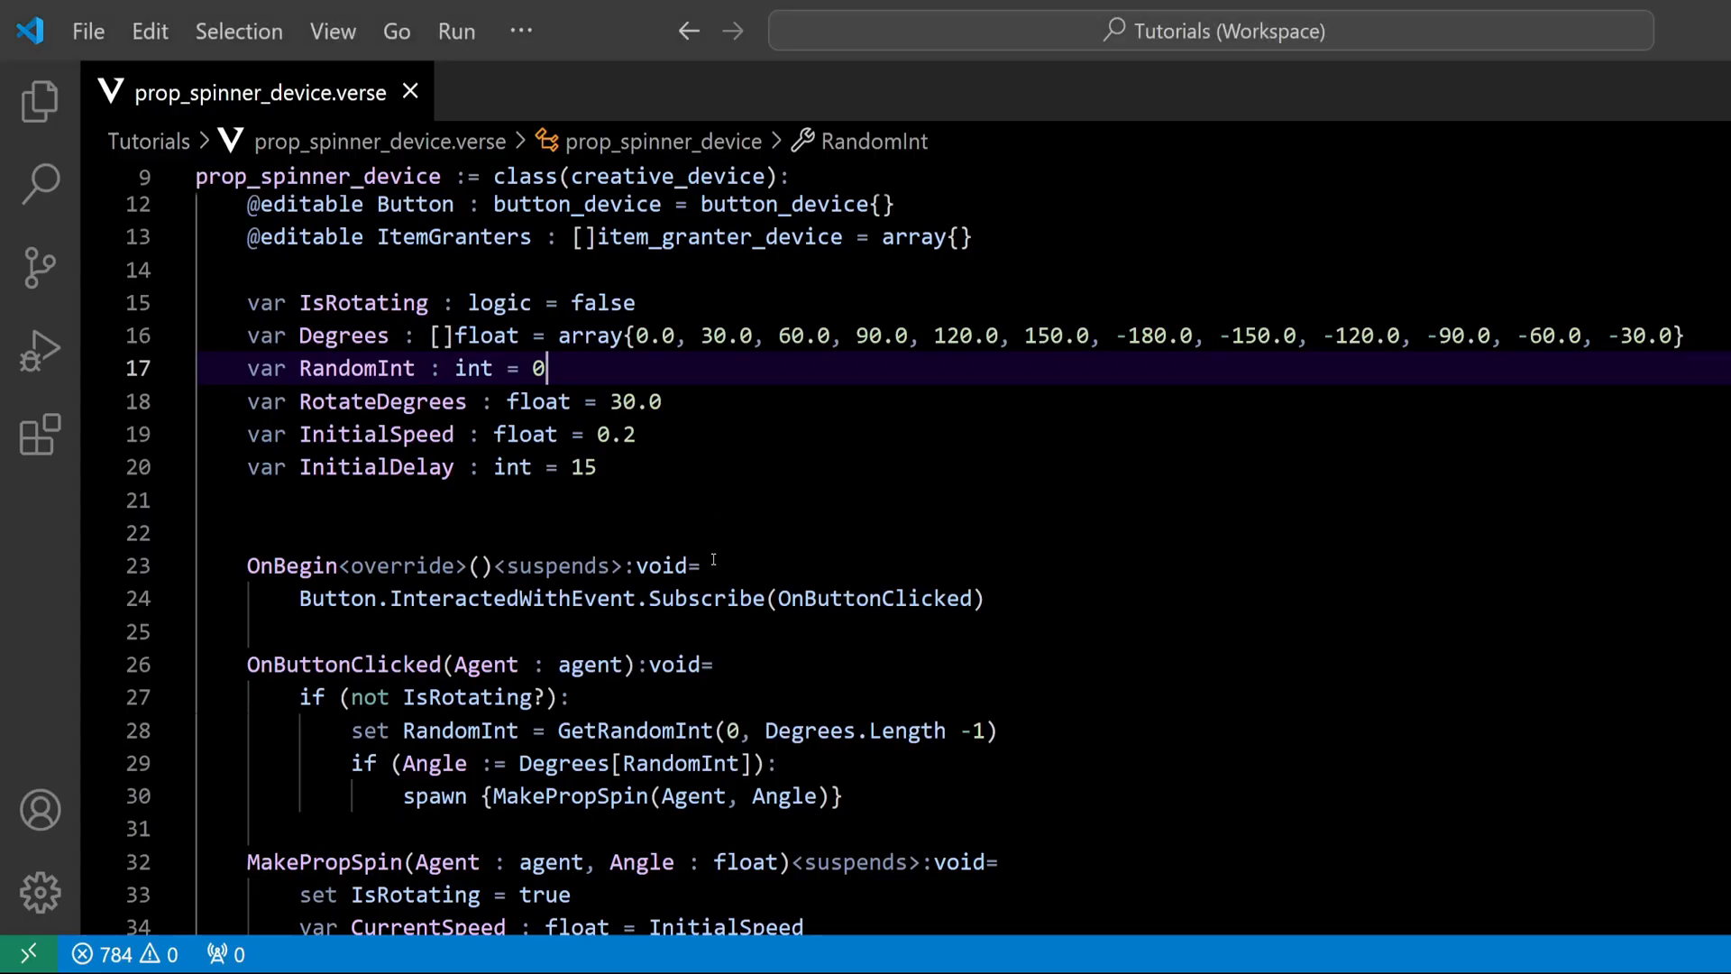
Step: Rewrite the line 49 stop check as RoundedCurrentAngle < Angle + 10.0
scroll("down", 3)
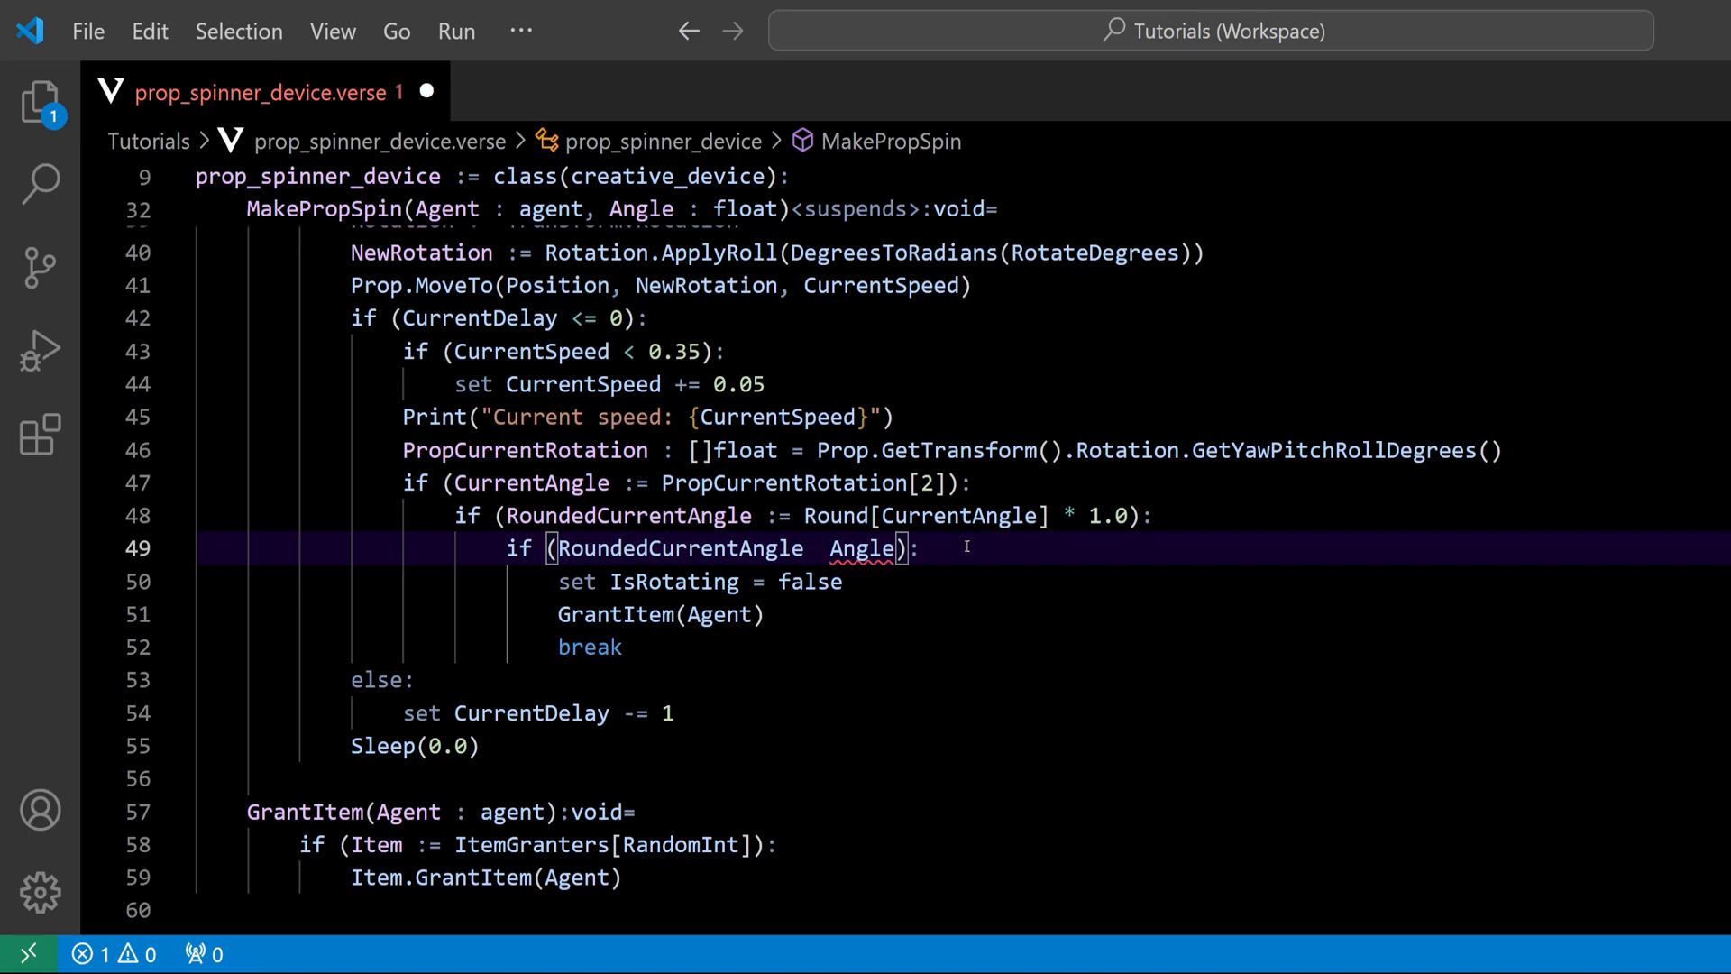
type("<")
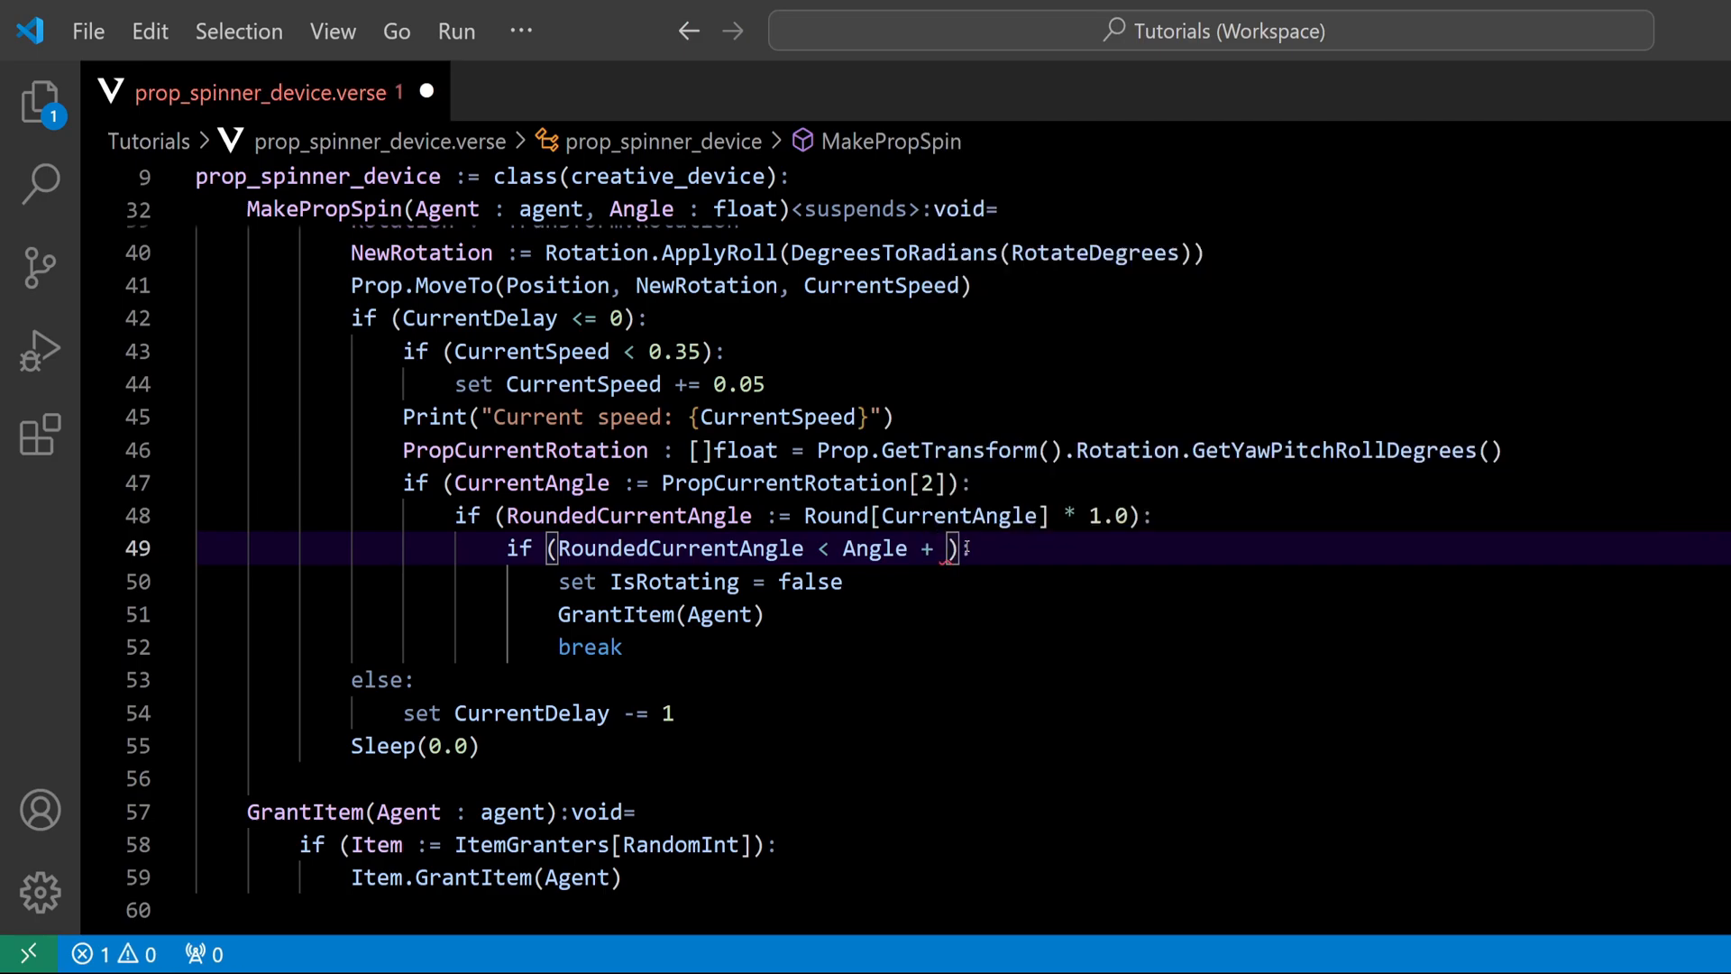
type("10.0")
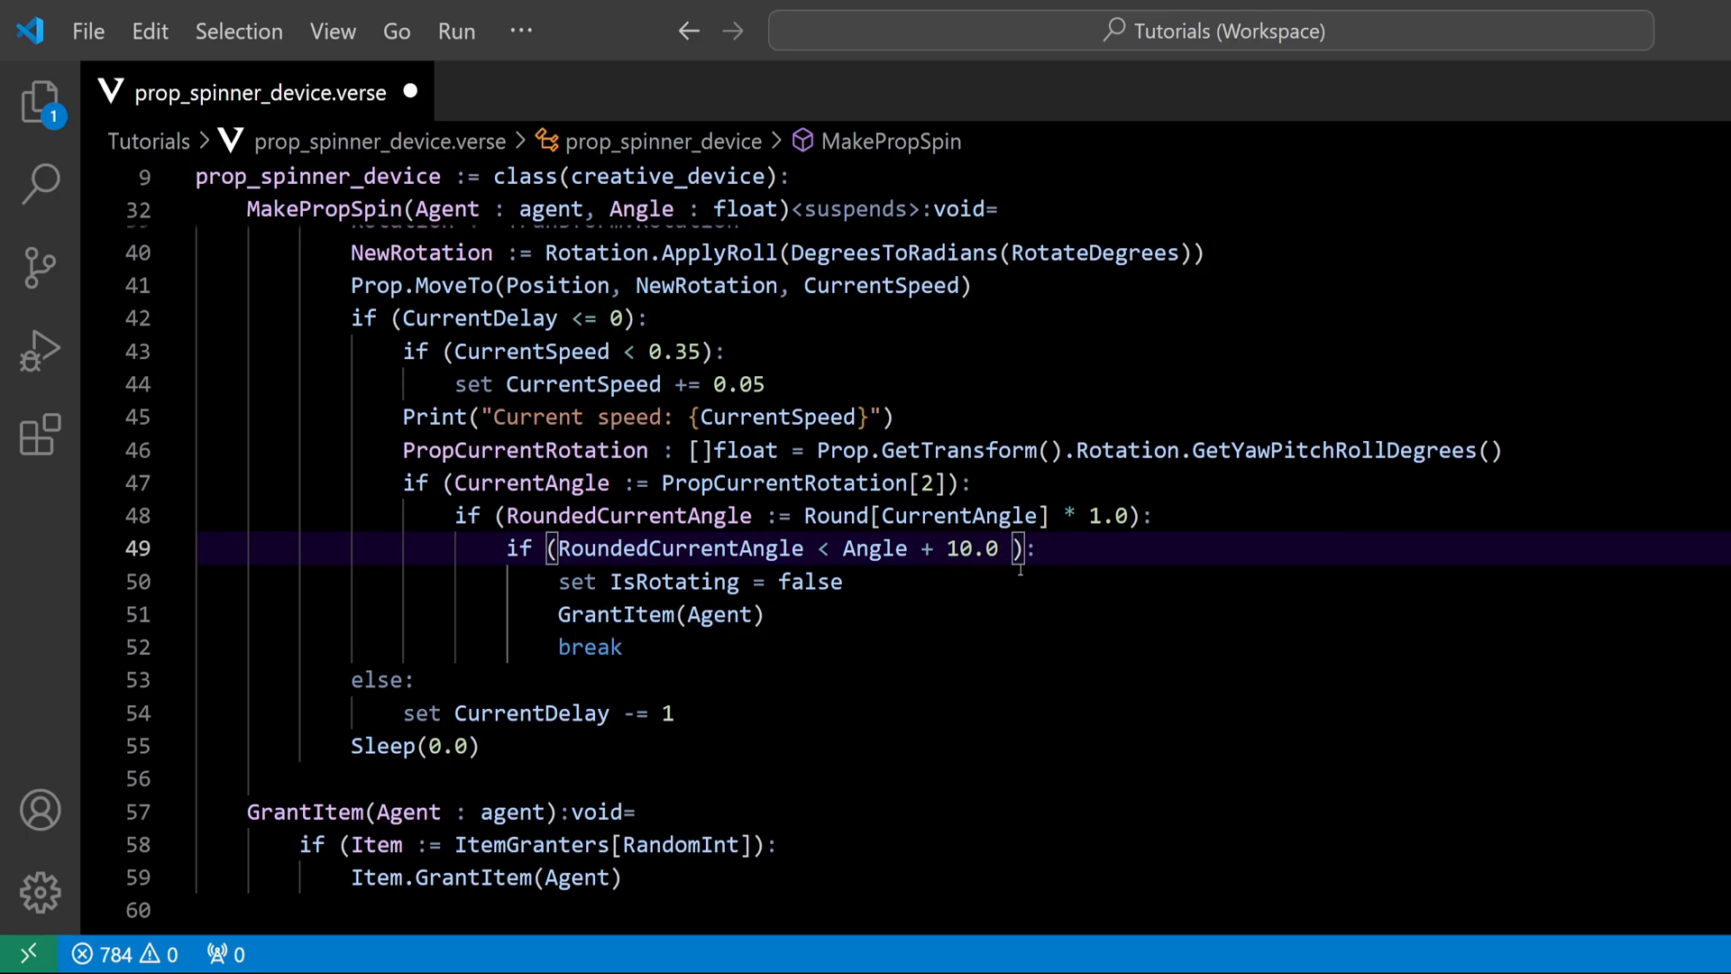
Step: Append 'and RoundedCurrentAngle > Angle - 10.0' to complete the ±10° stop condition
type("and")
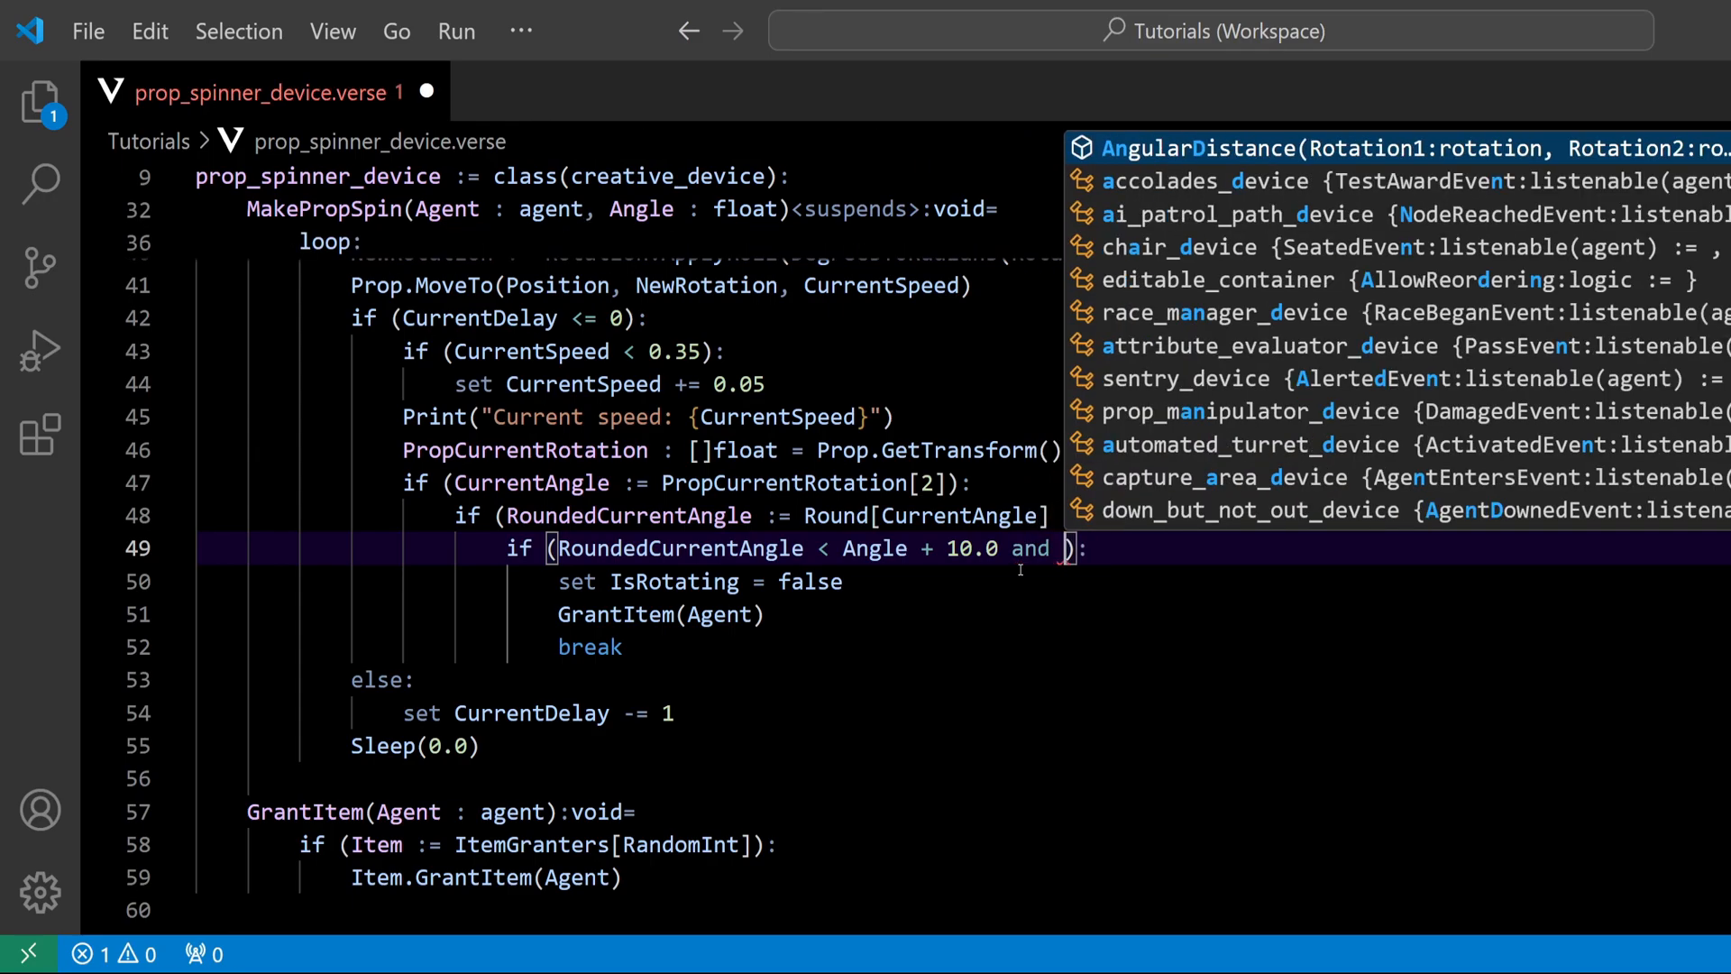
type("RoundedCurrentAngle")
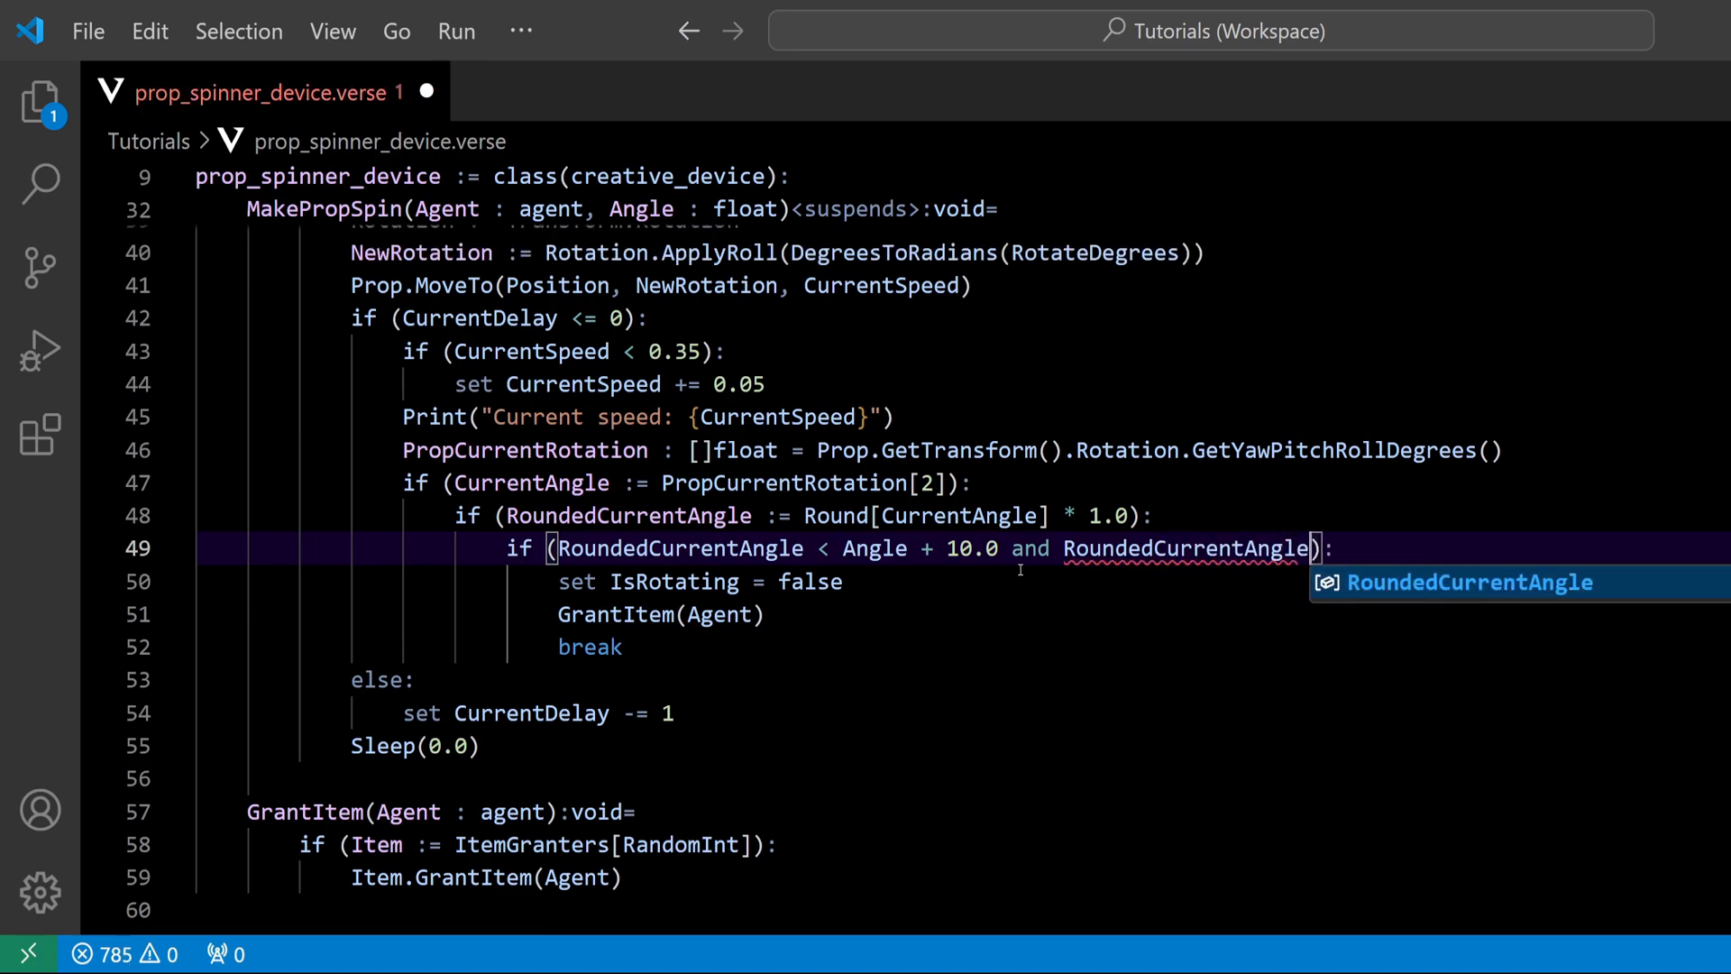
type(">")
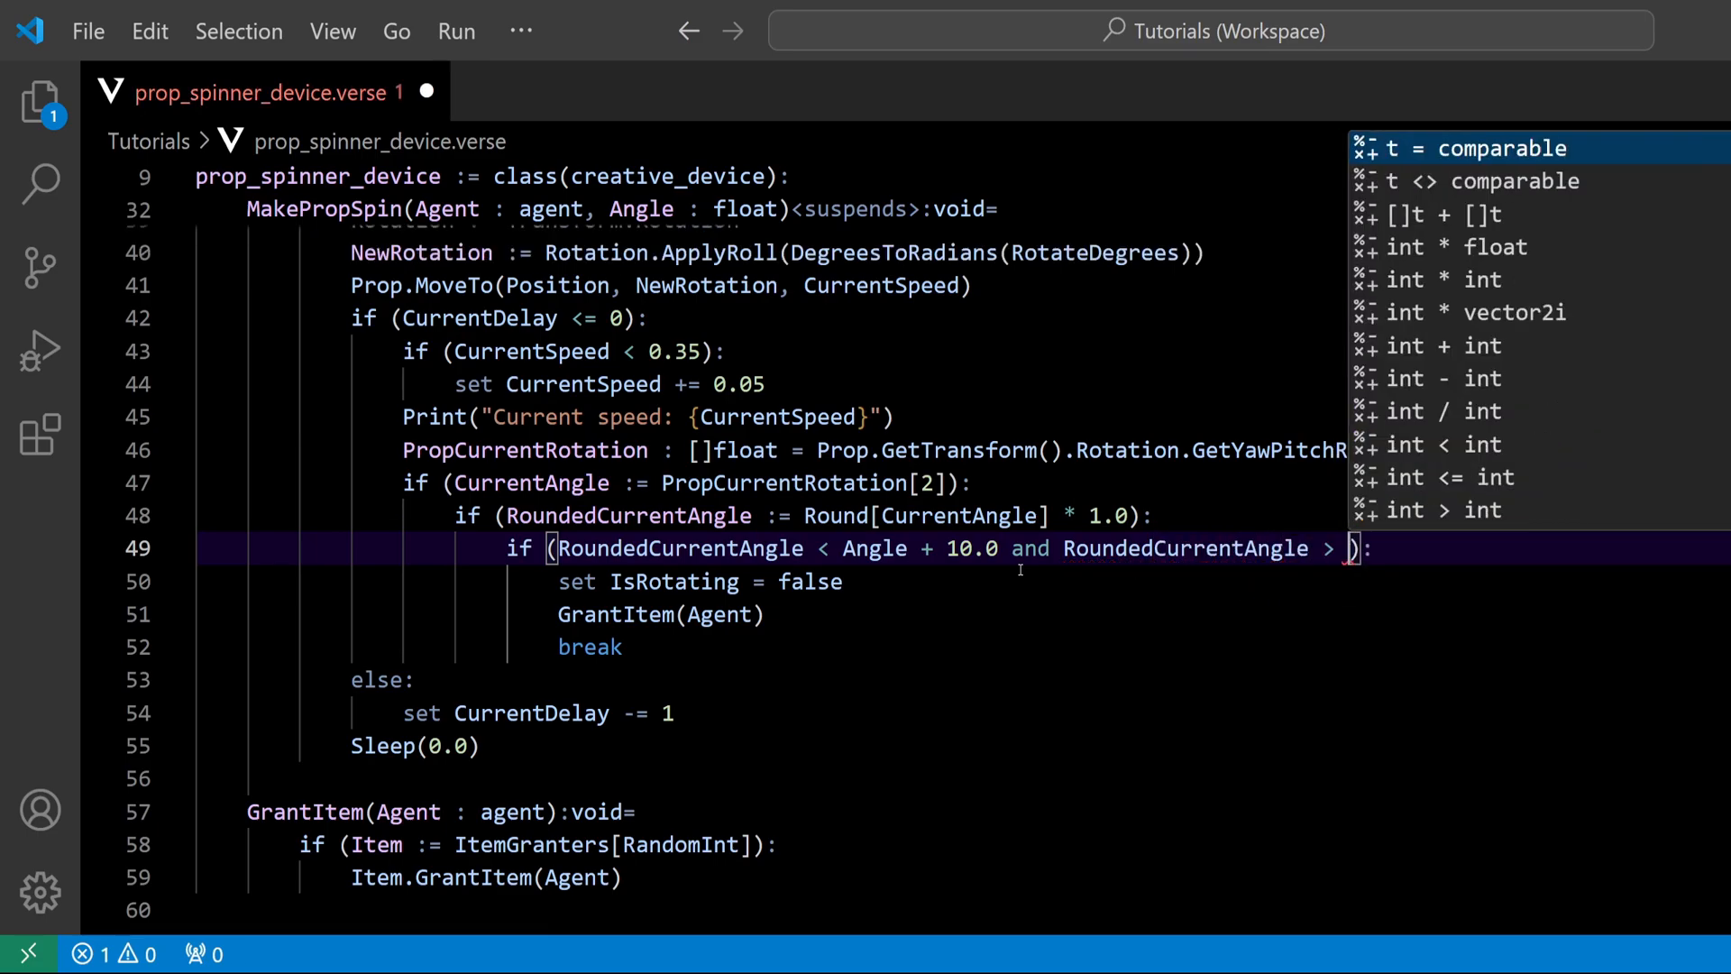
type("Angle -")
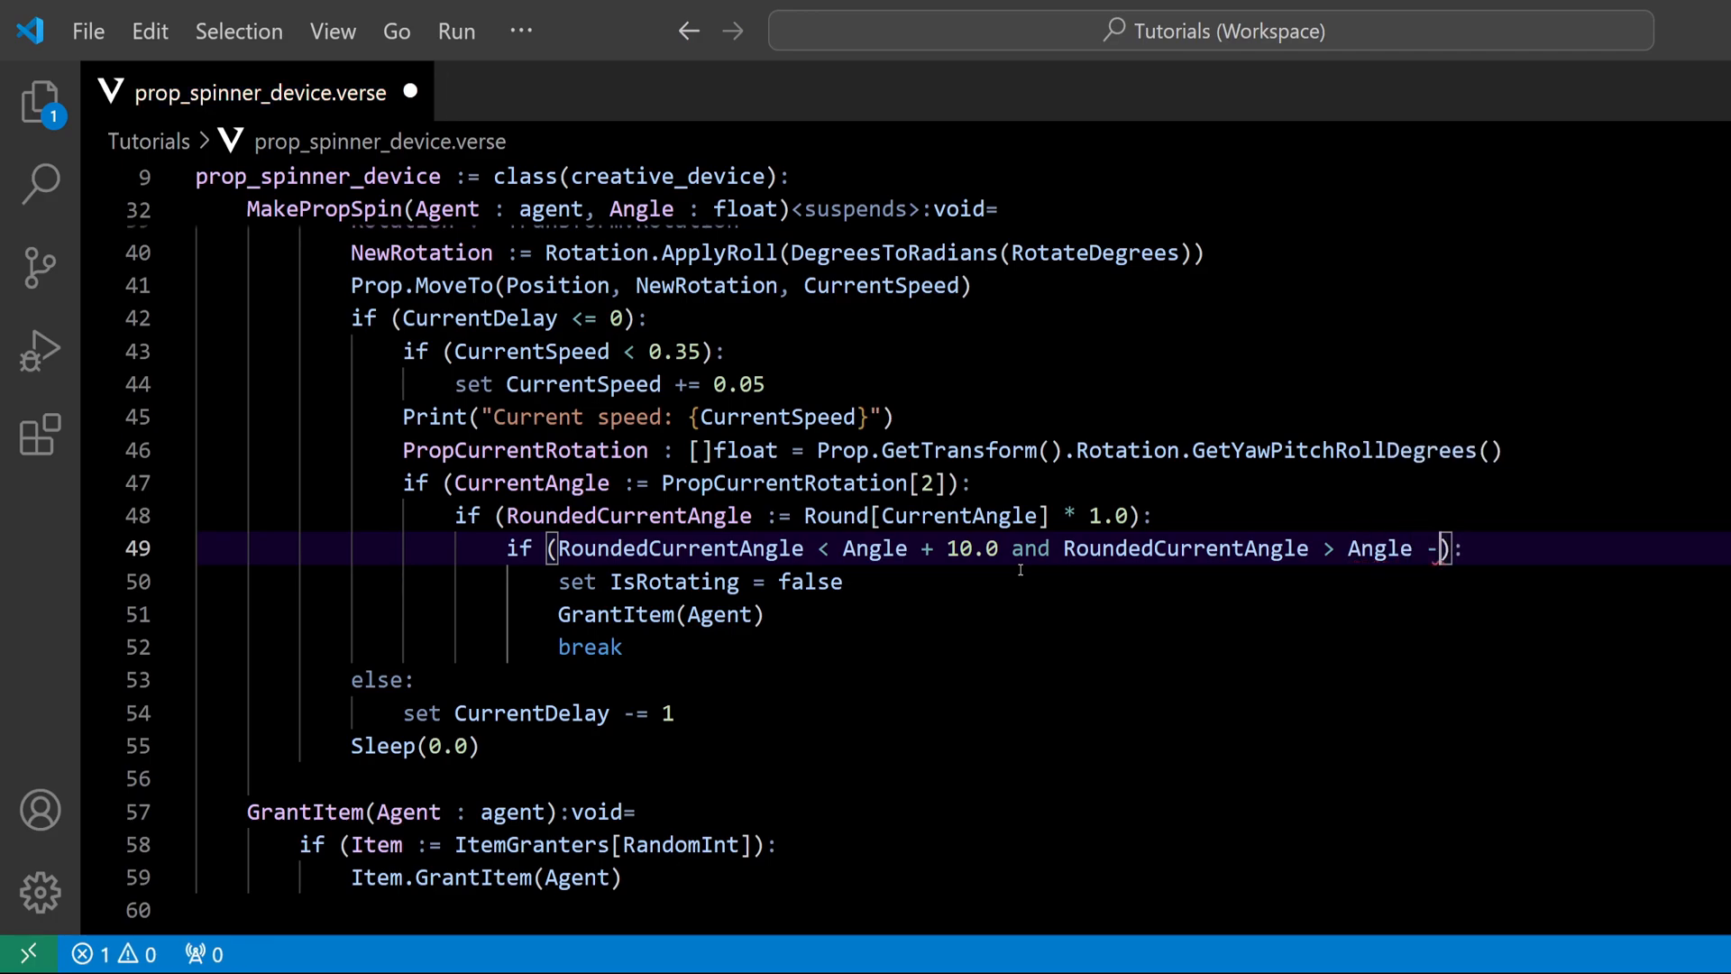
type("10.0")
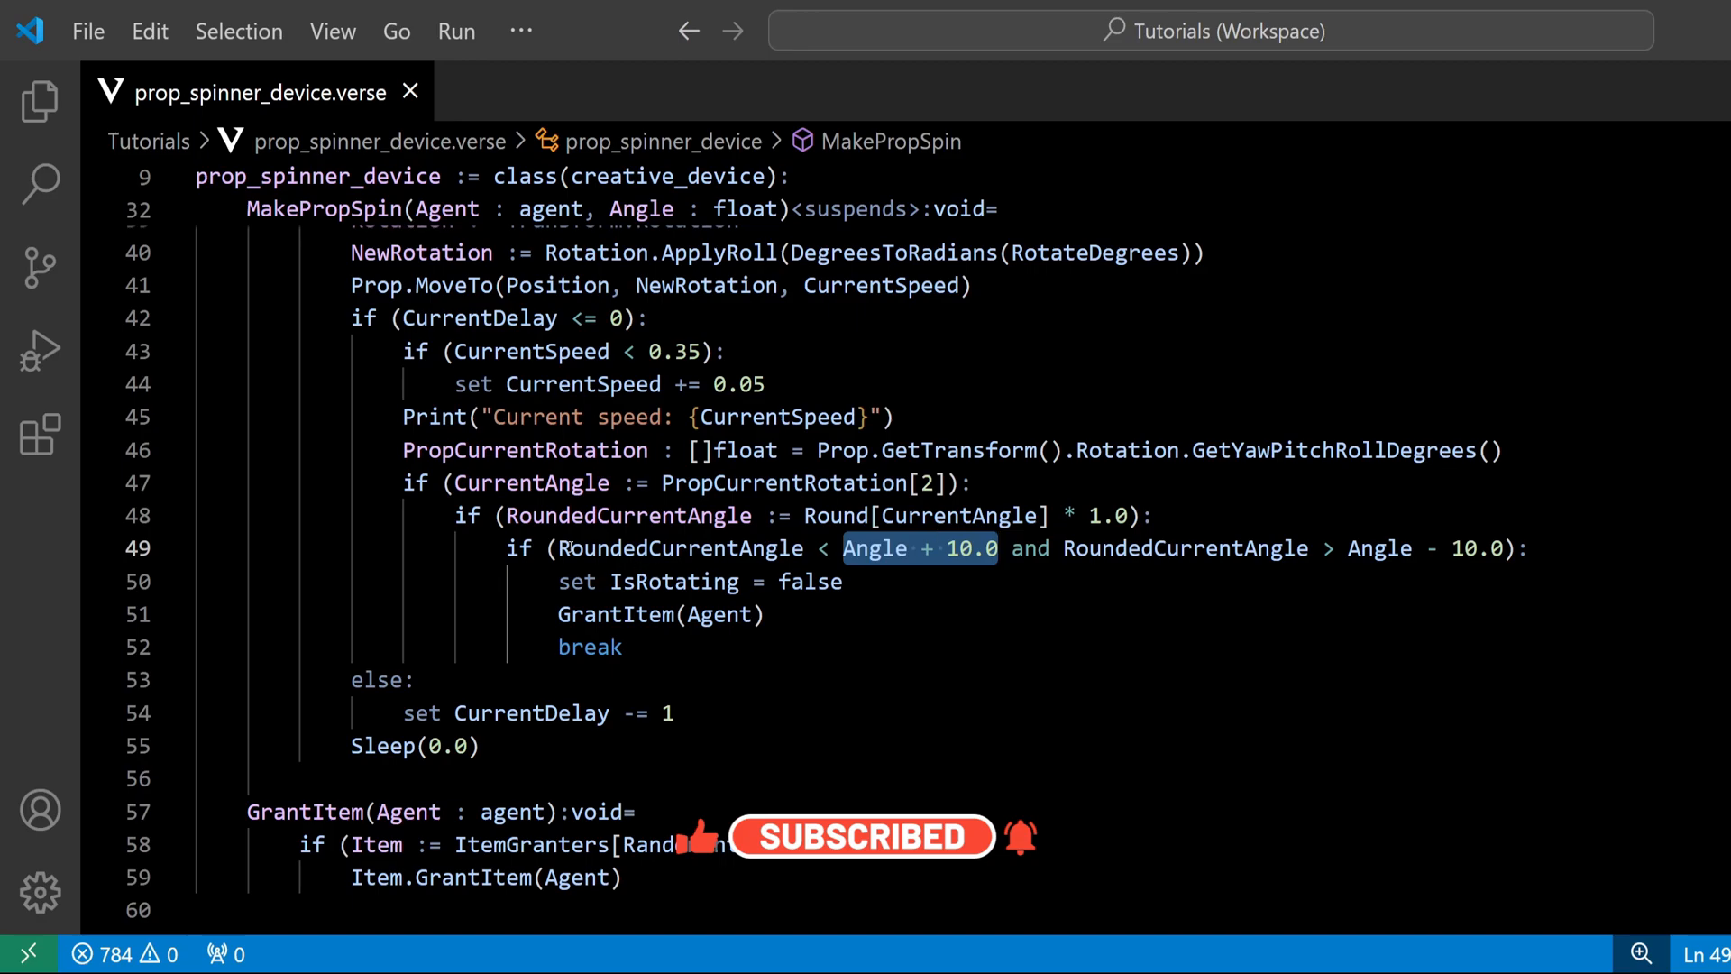
mouse_move(624, 514)
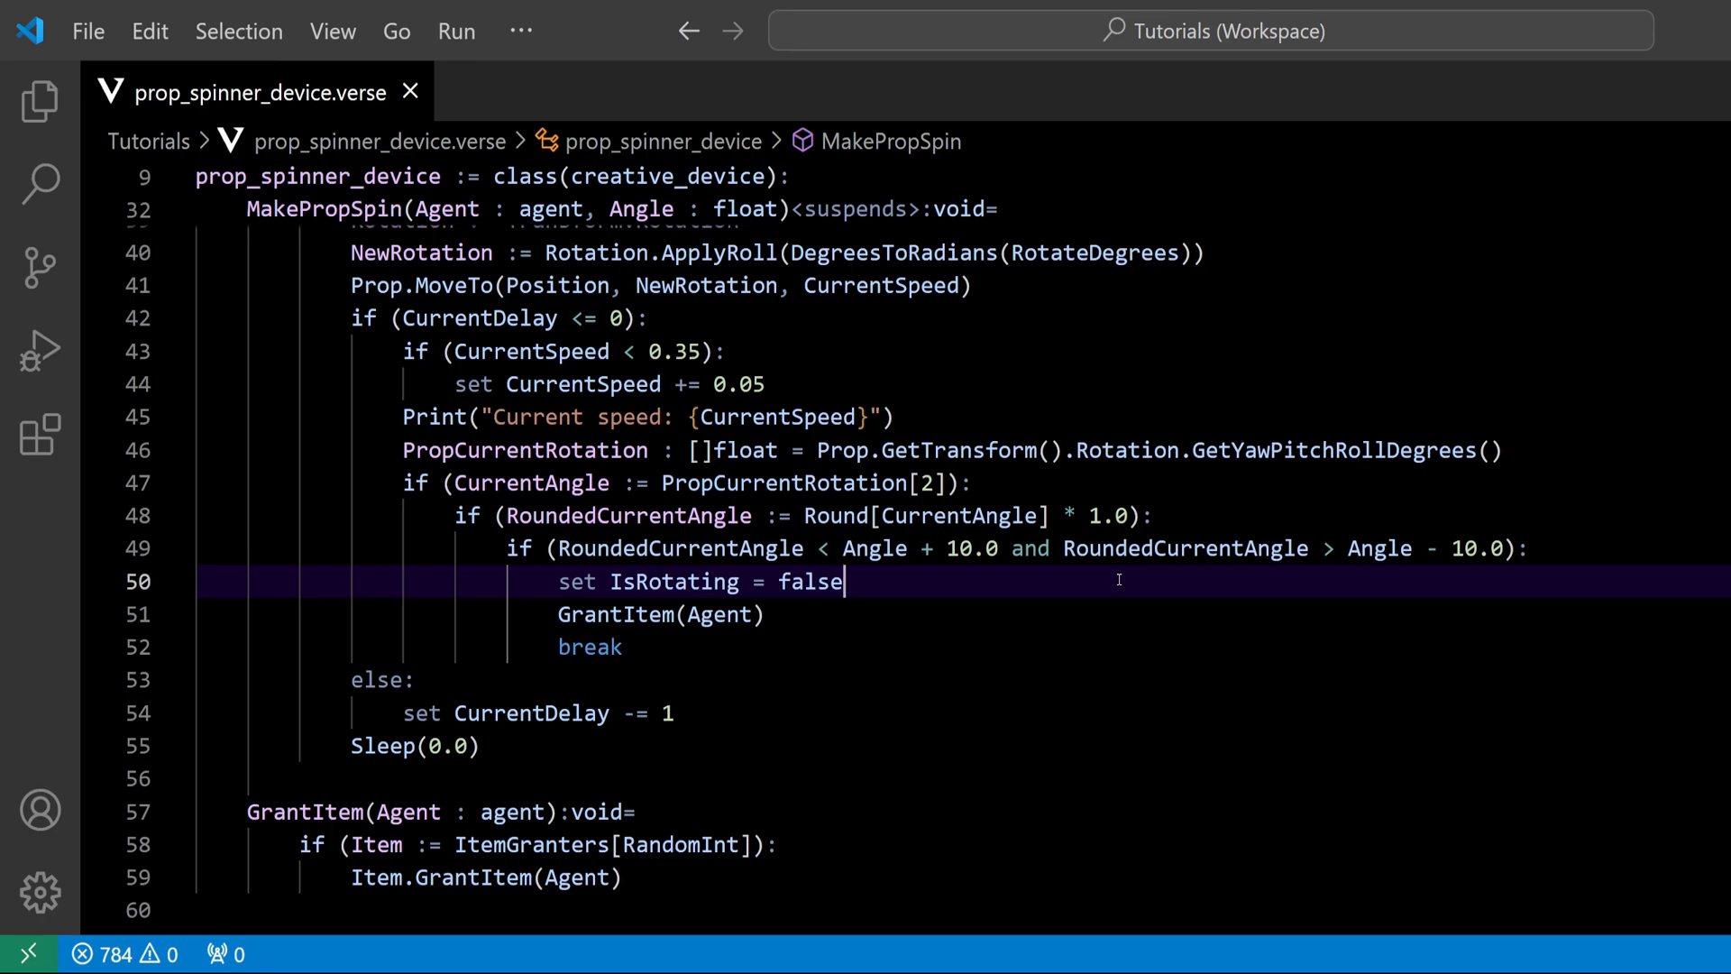
left_click(894, 416)
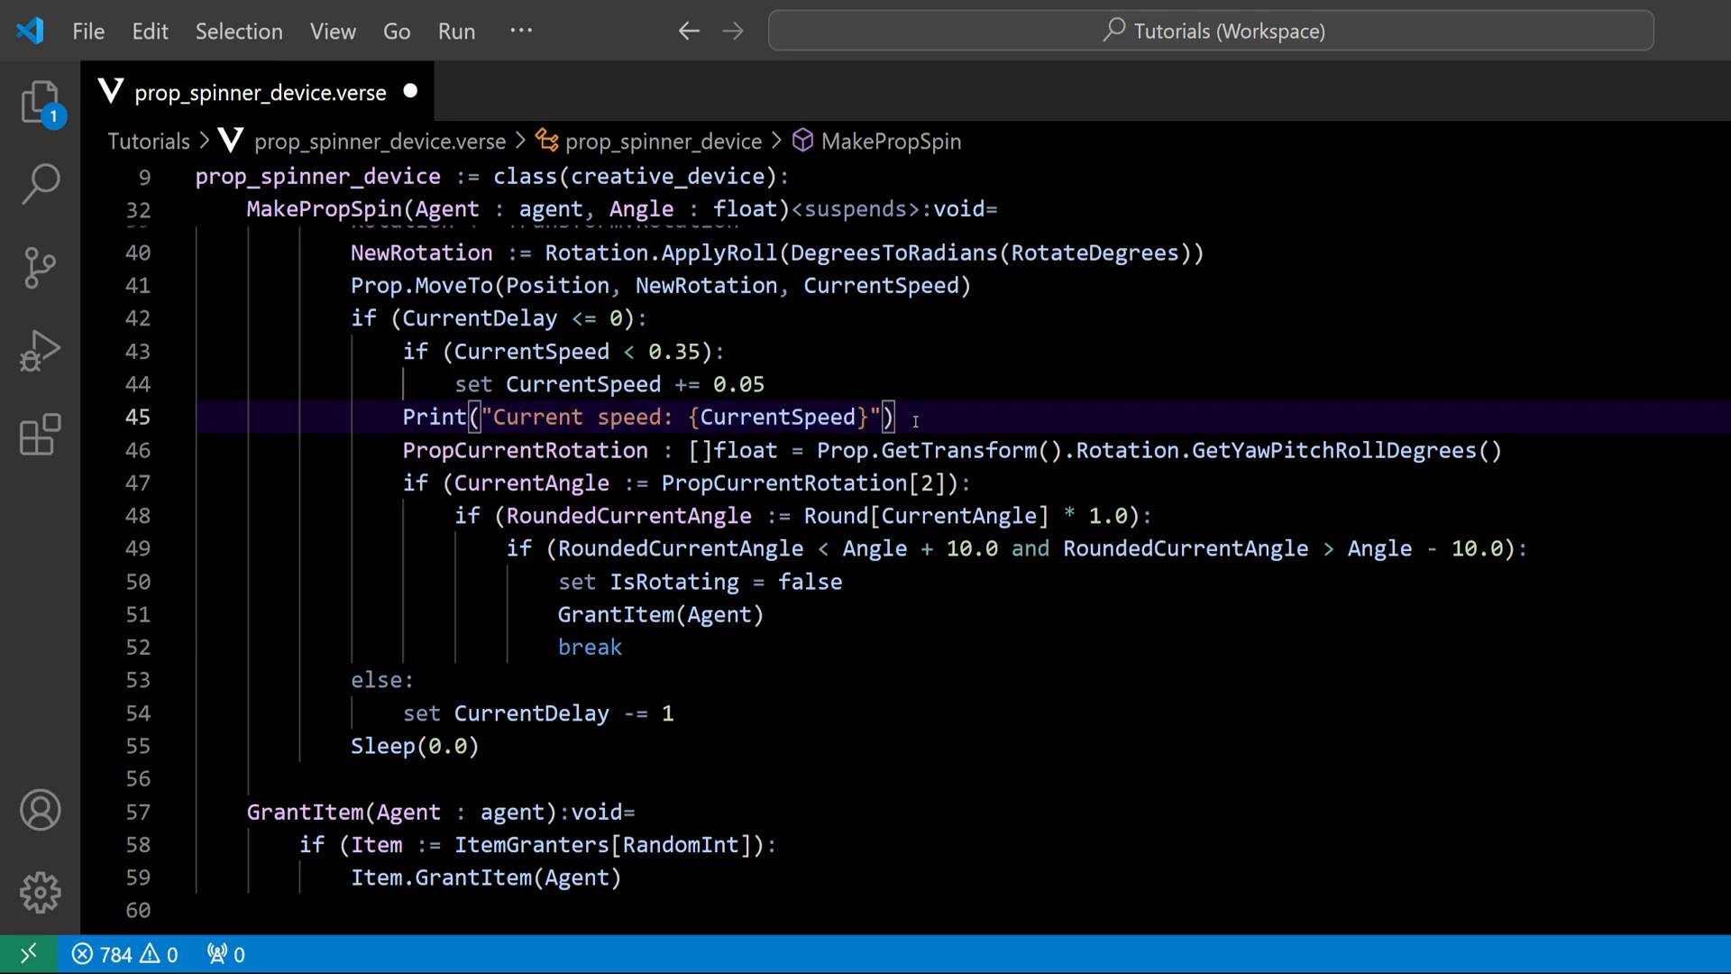
mouse_move(781, 417)
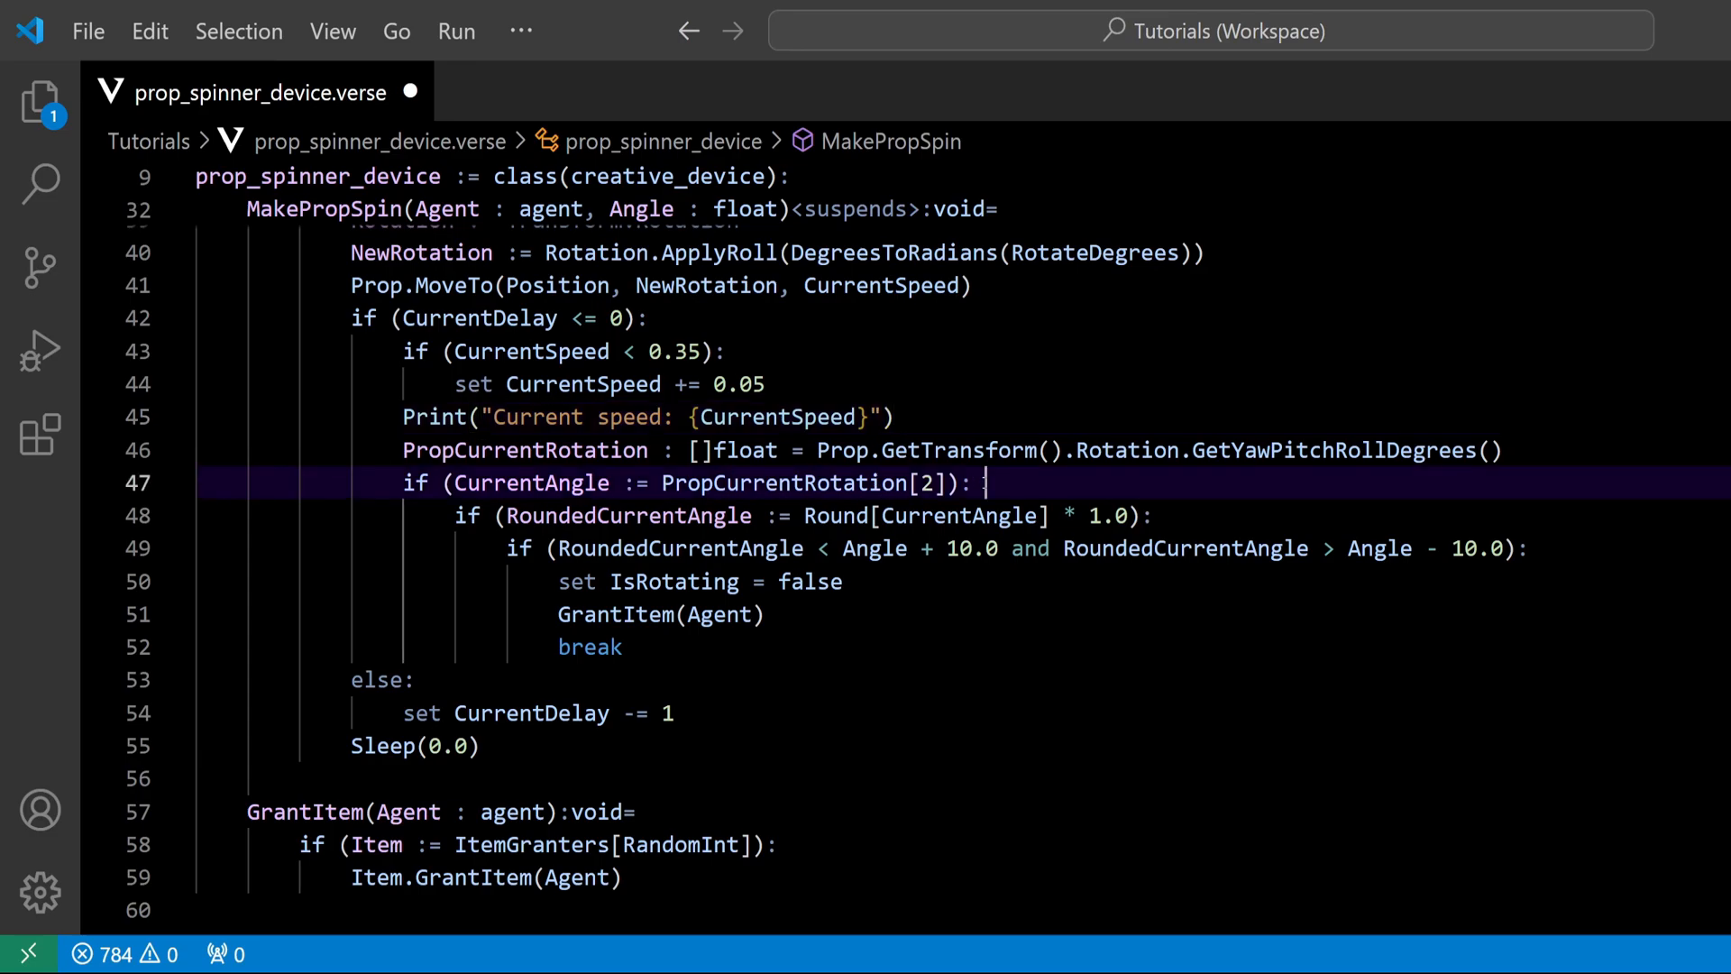
Step: Write Print("Current angle is: {CurrentAngle}") beneath the CurrentAngle check
type("Print(")
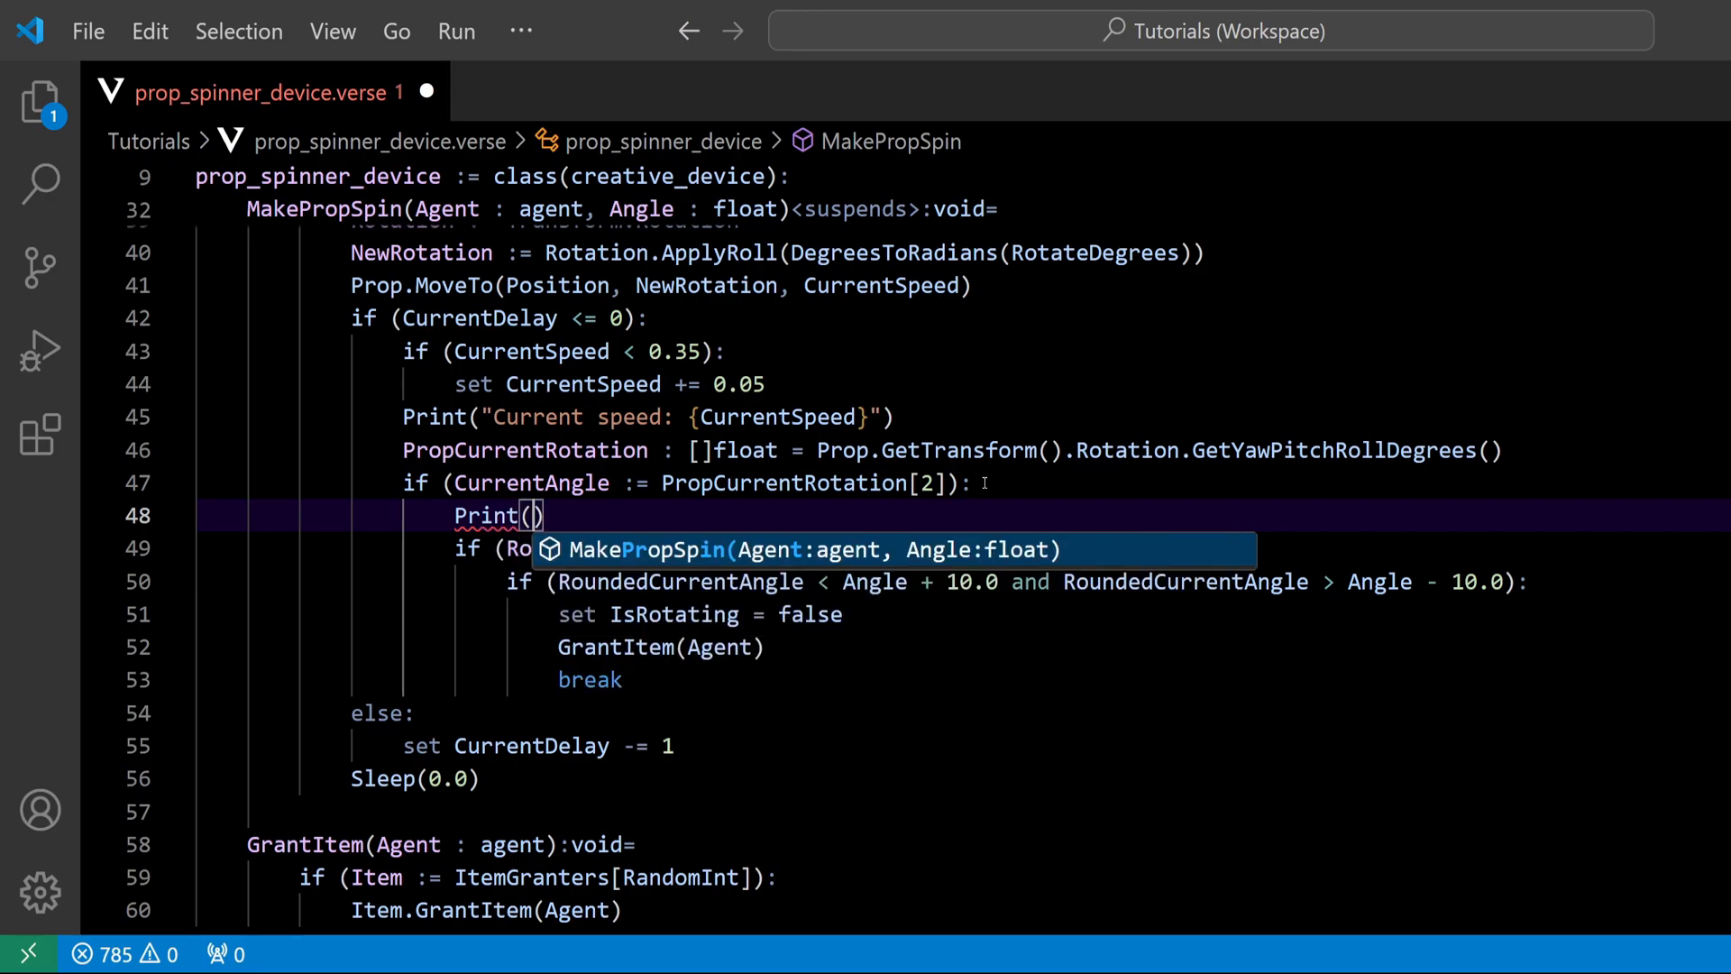
type("\"\"")
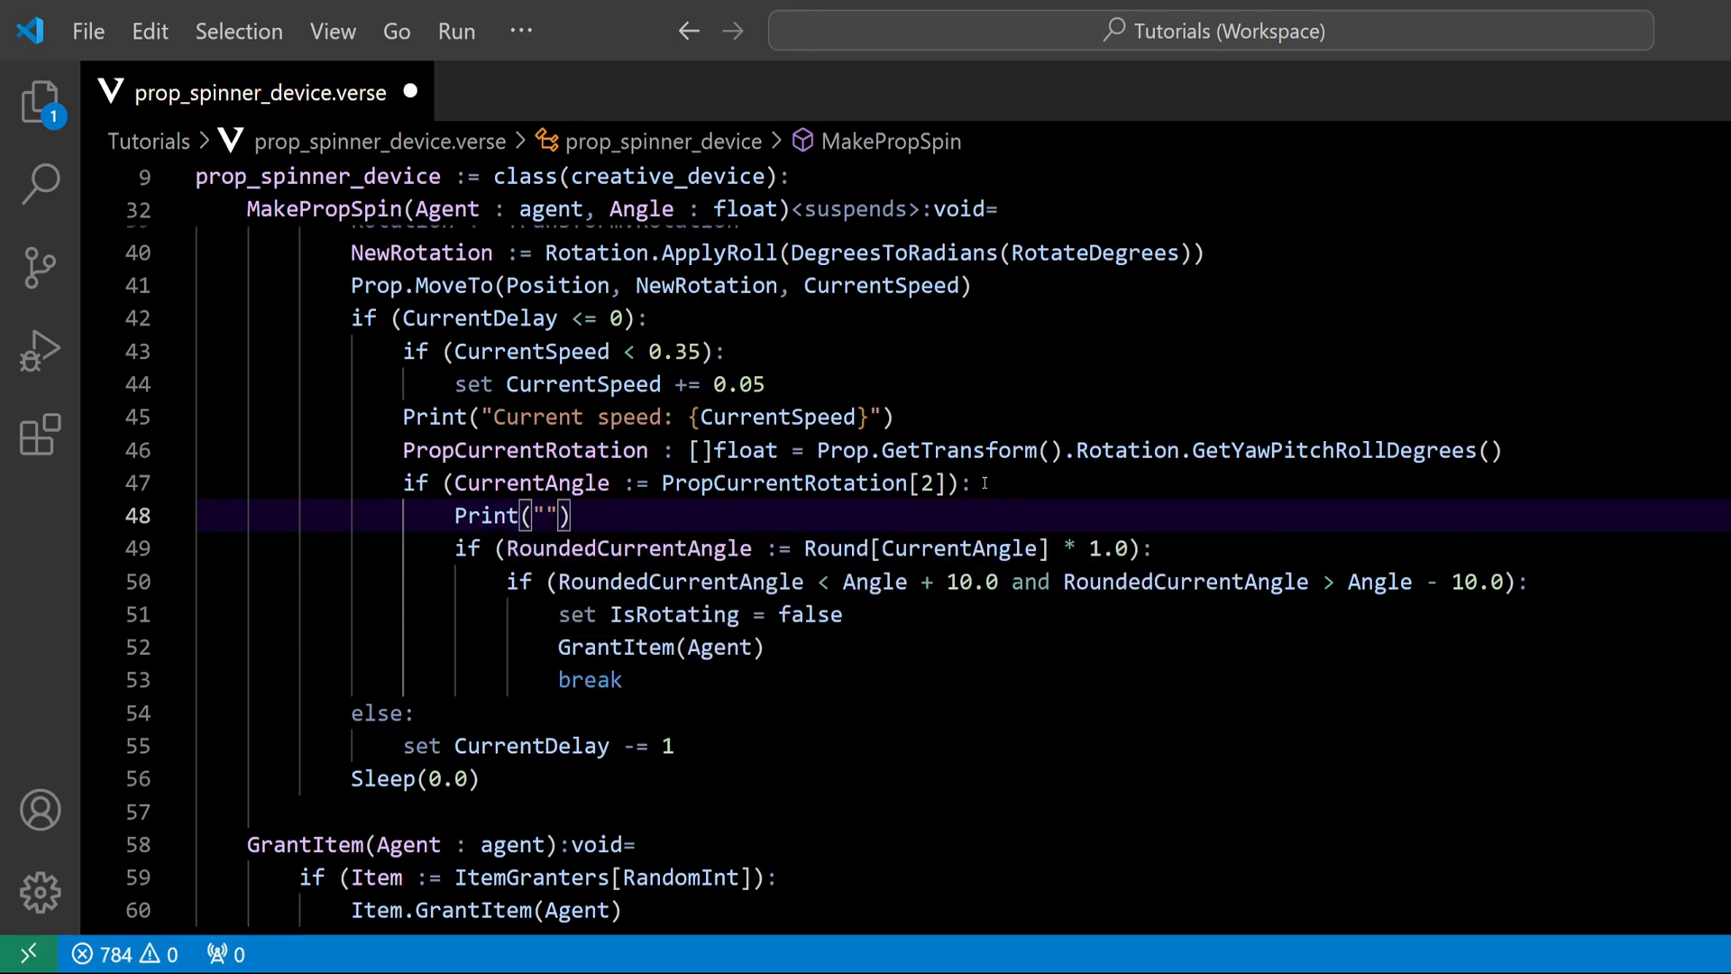
type("Current")
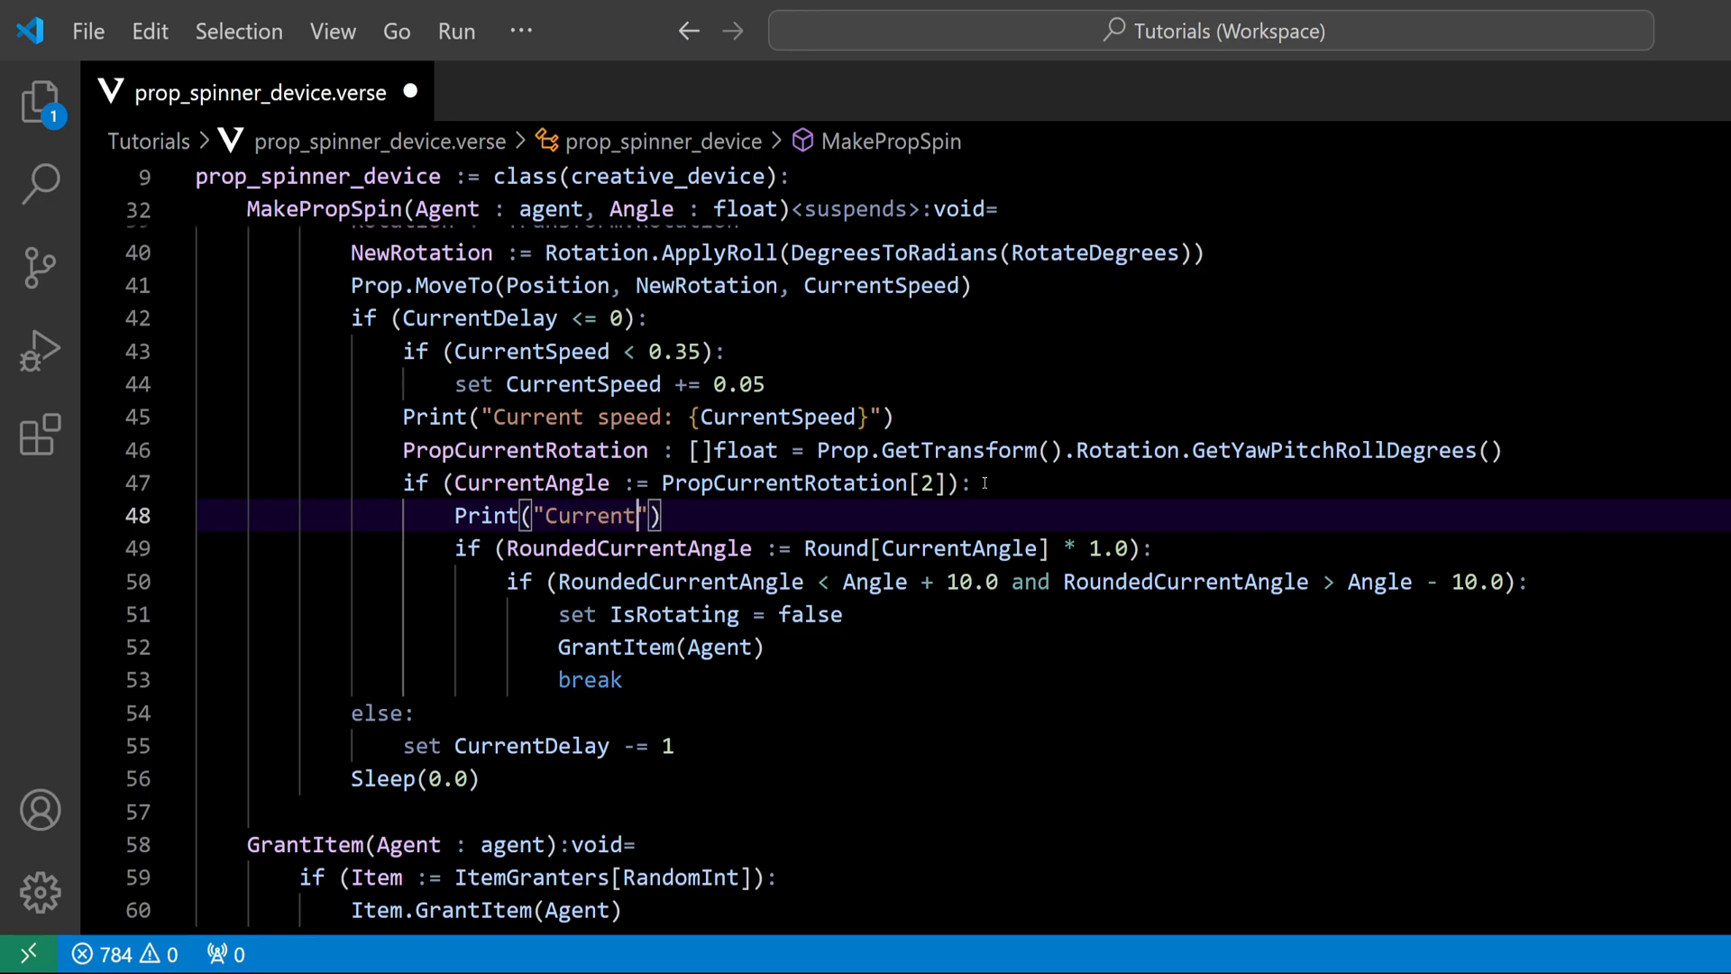
type("angle is")
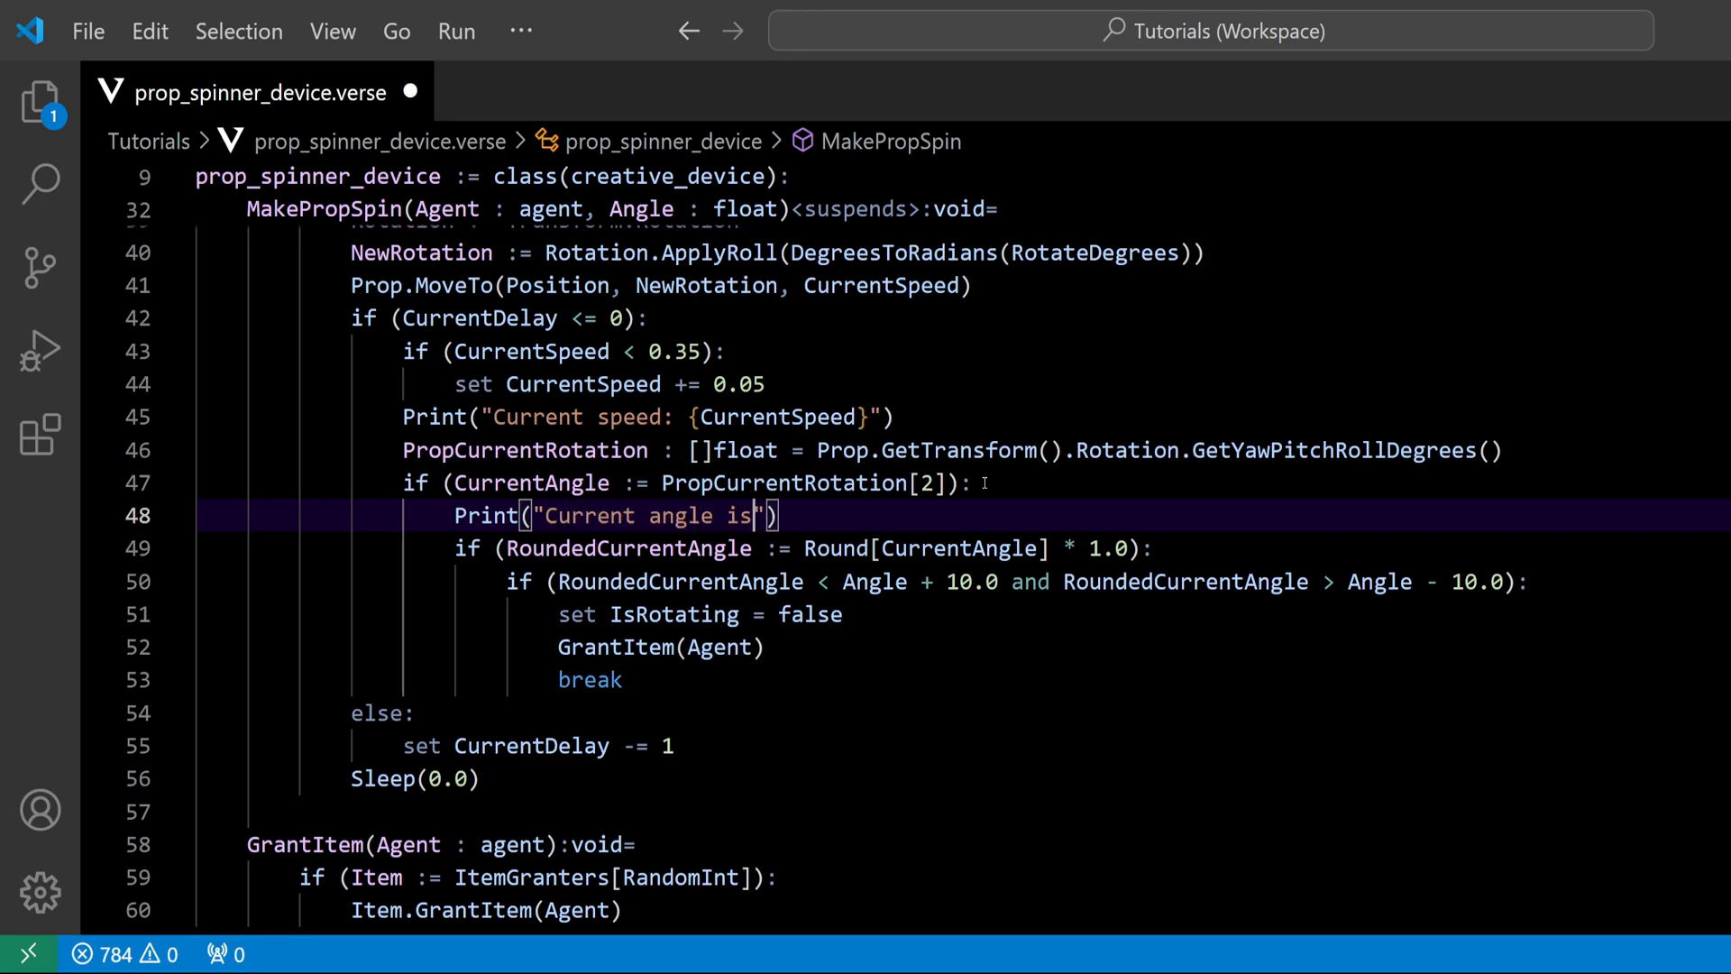
type(":·")
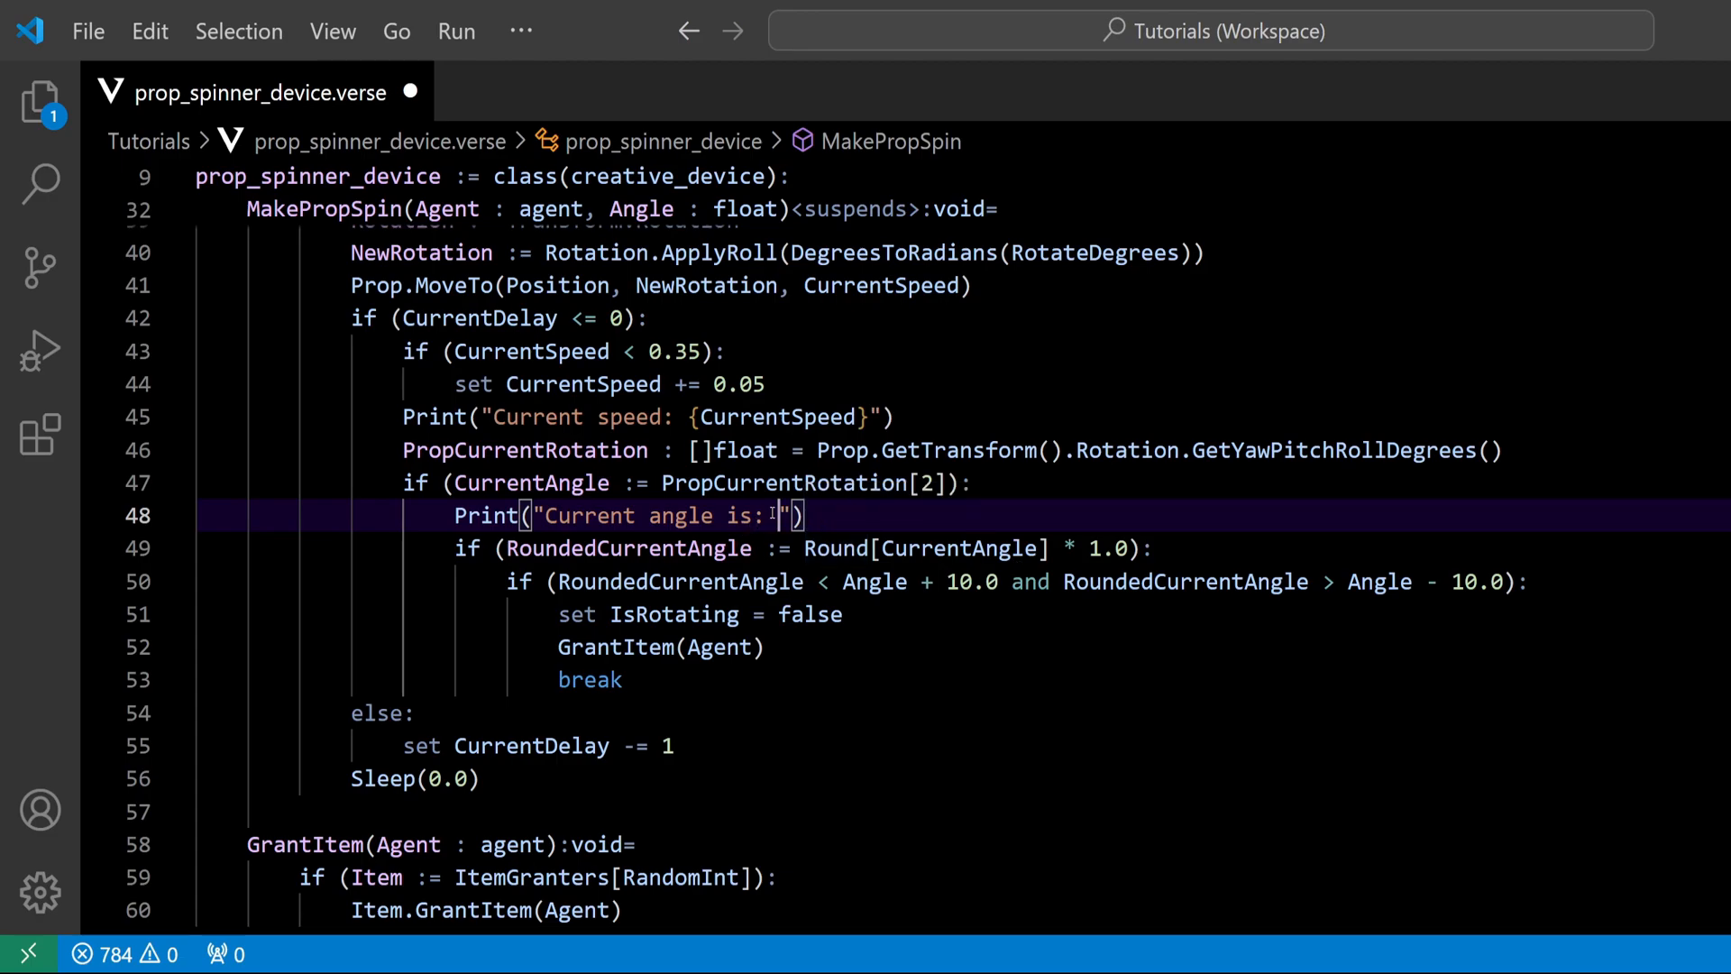
type("{}")
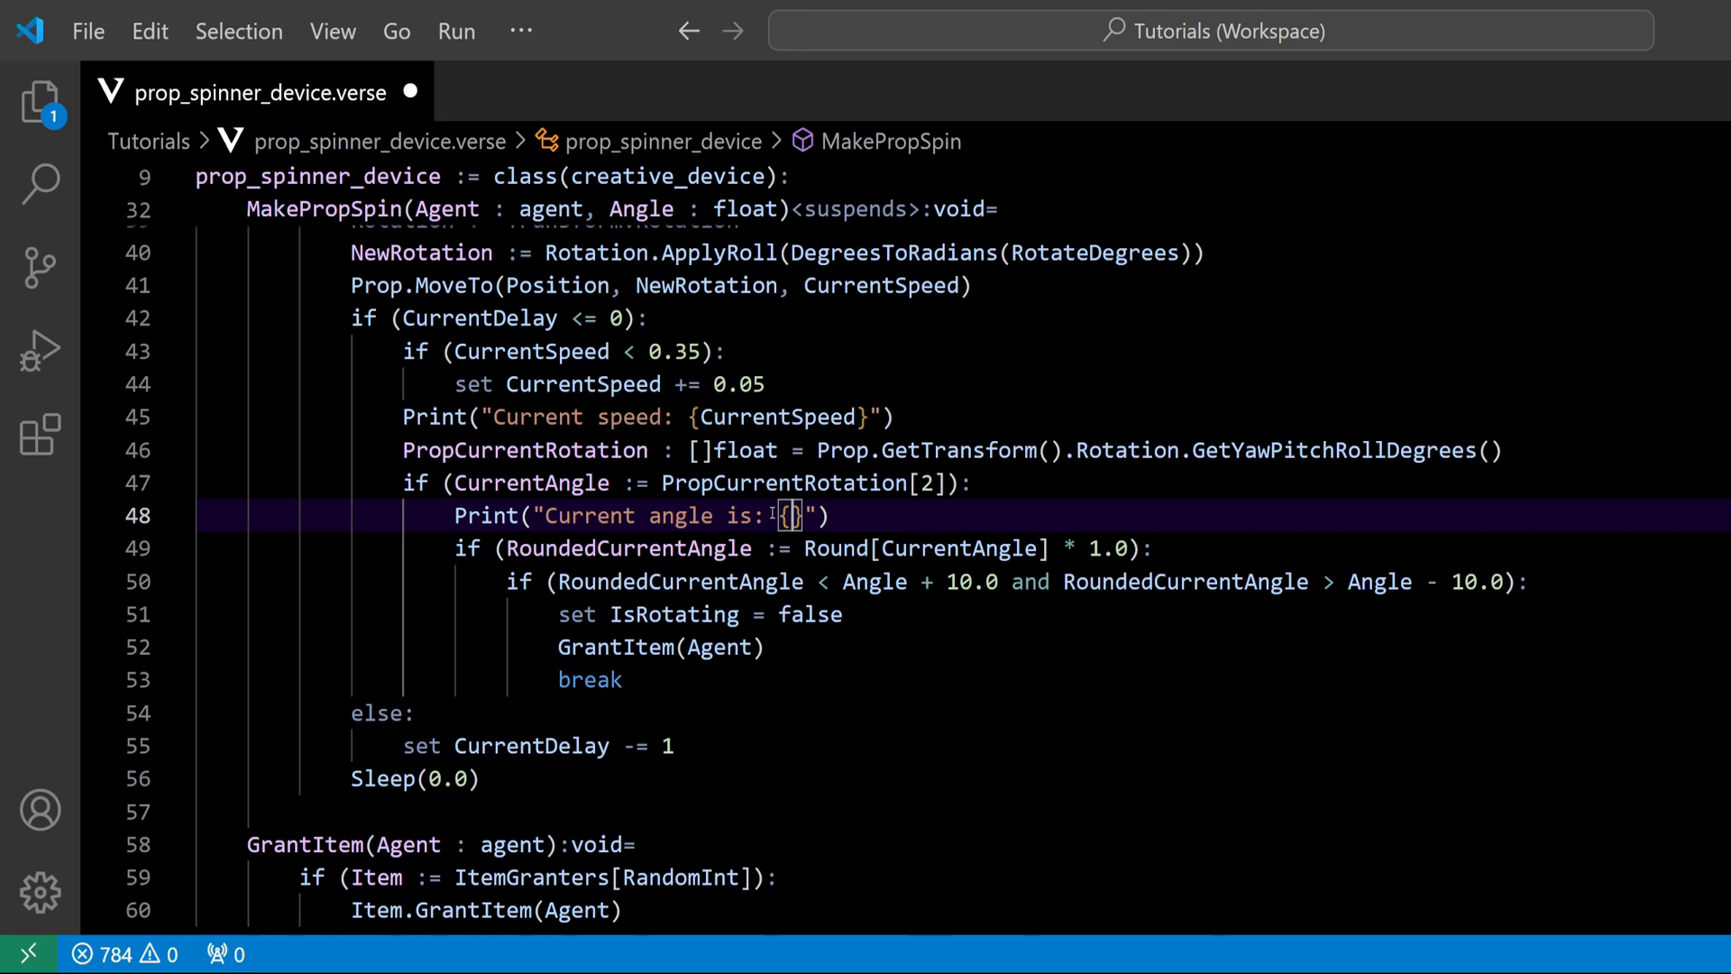
type("c")
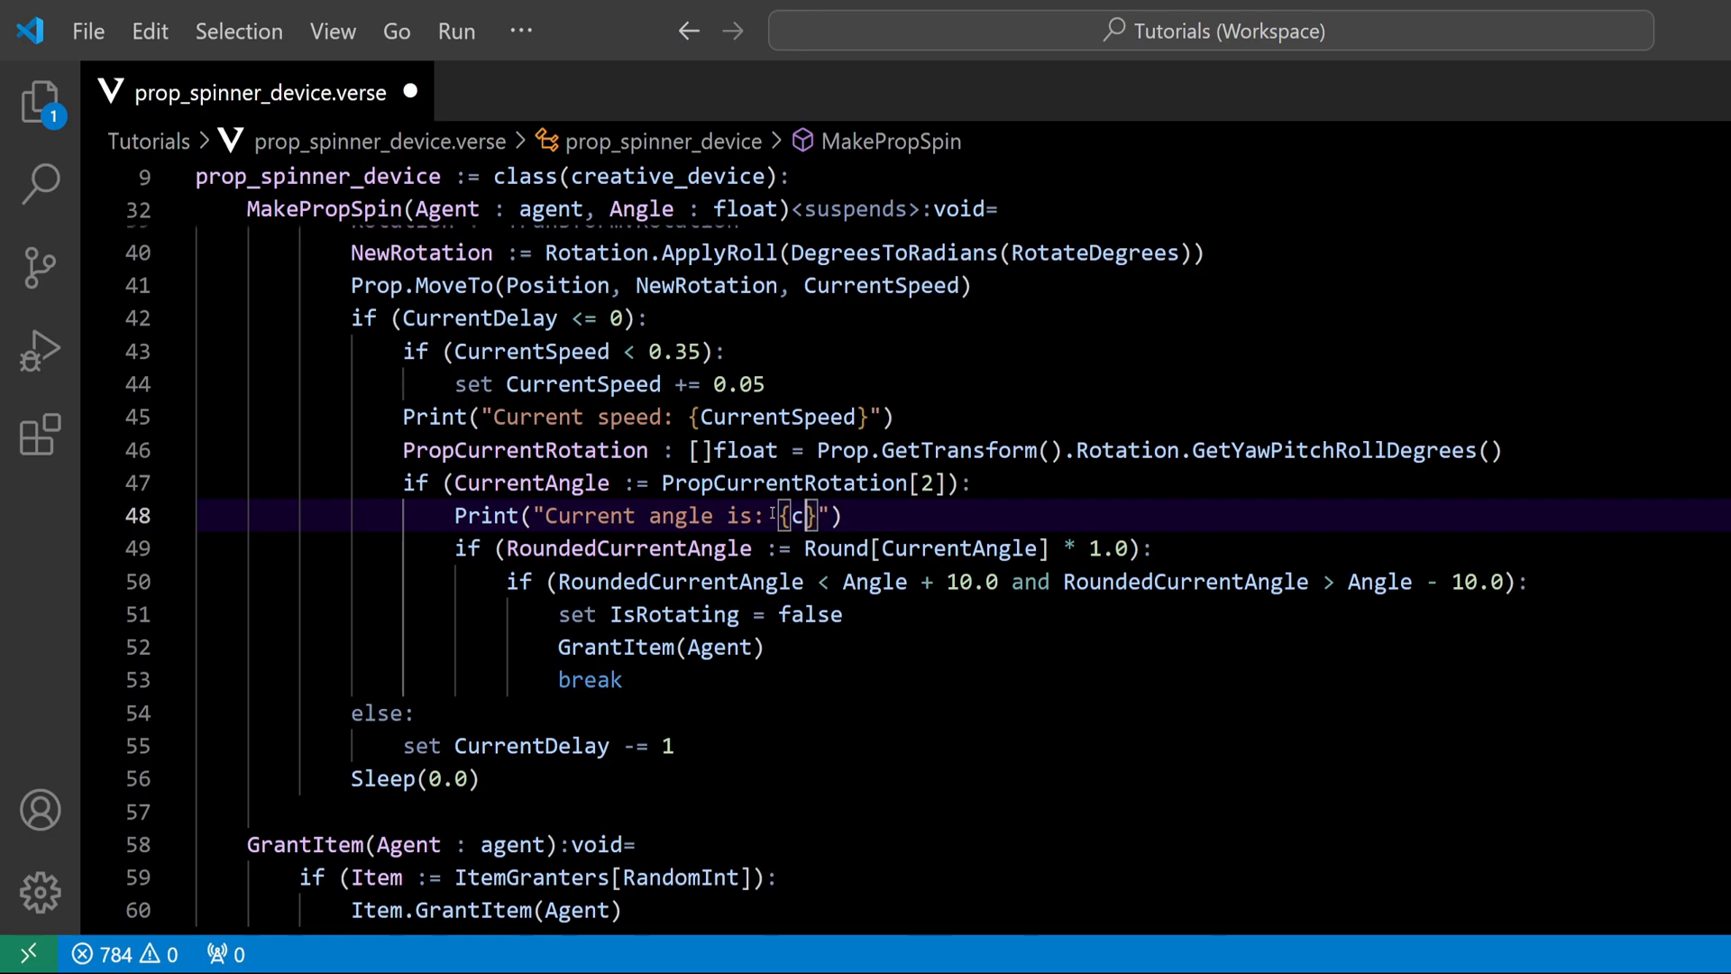
type("urrentAngle")
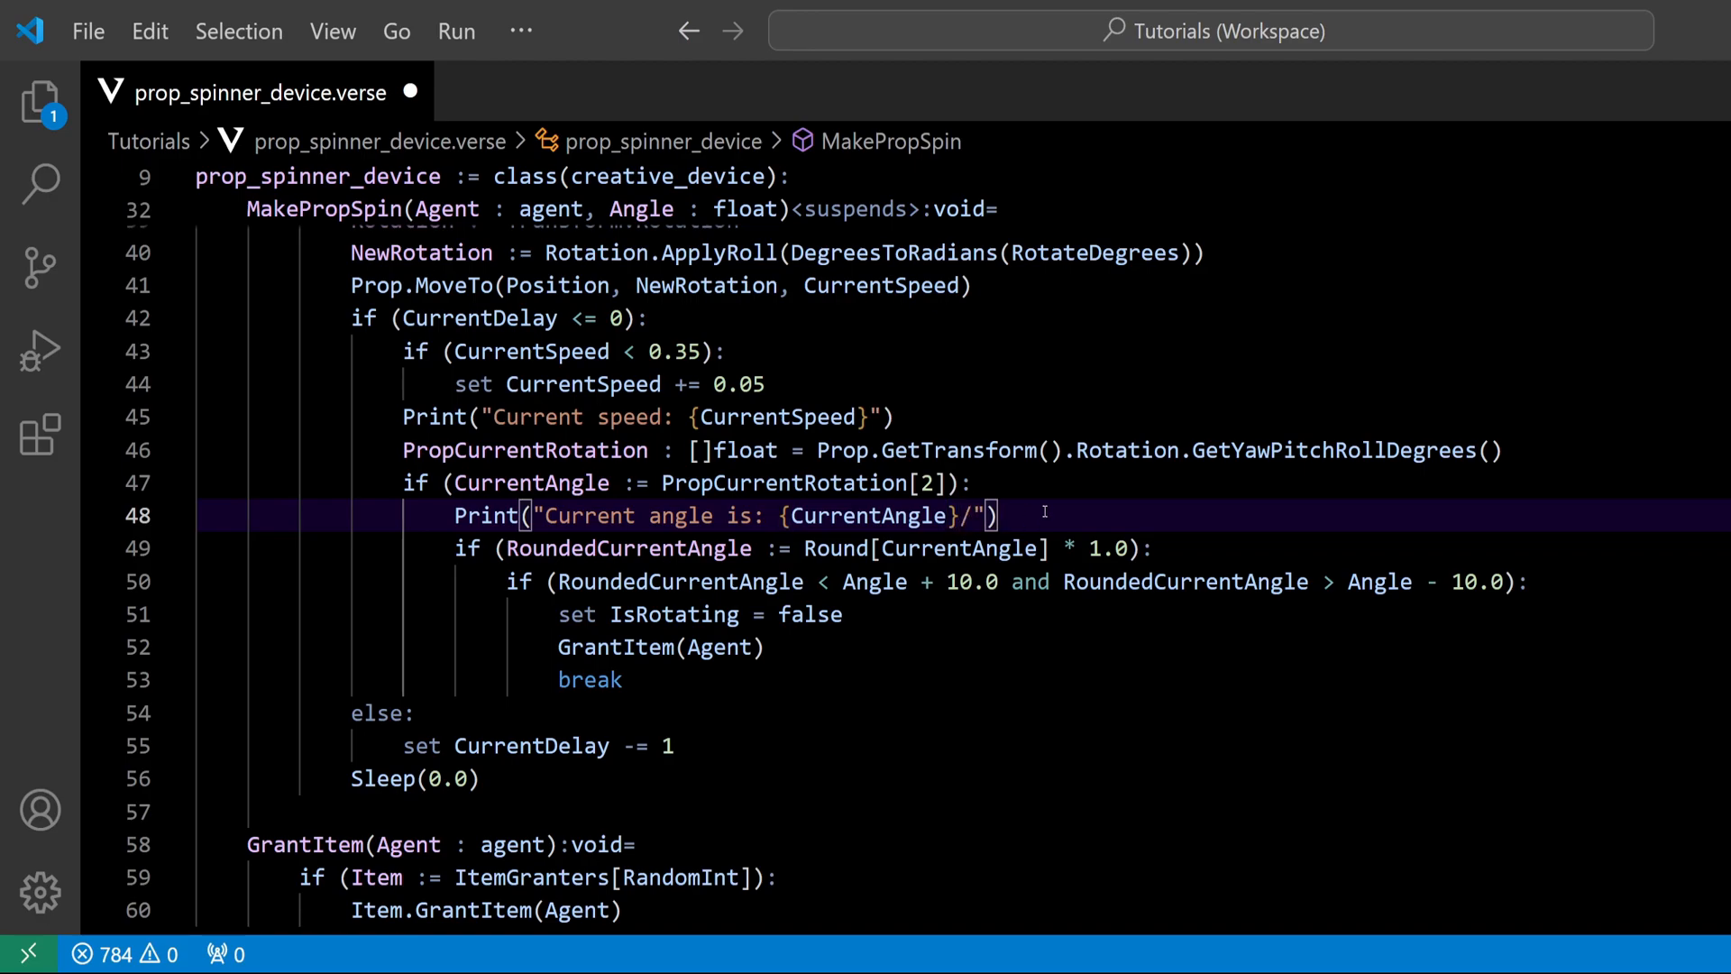
Step: Append {Angle} so the line prints "Current angle is: {CurrentAngle}/{Angle}"
type("{}")
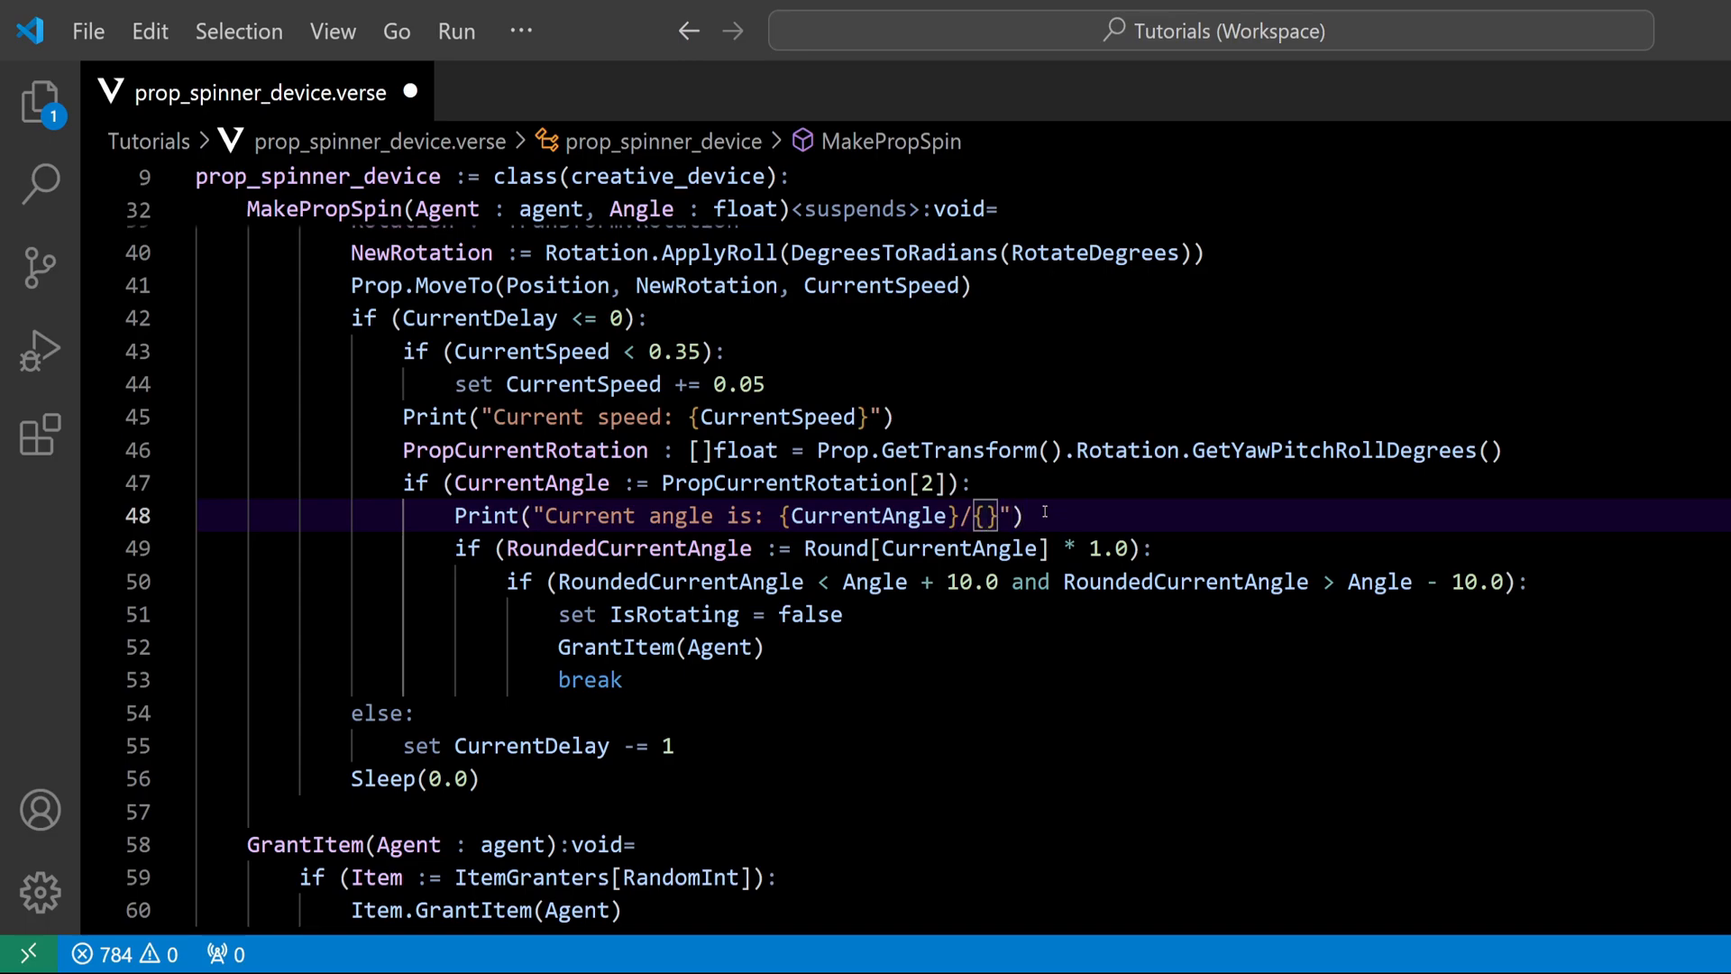
type("Angle")
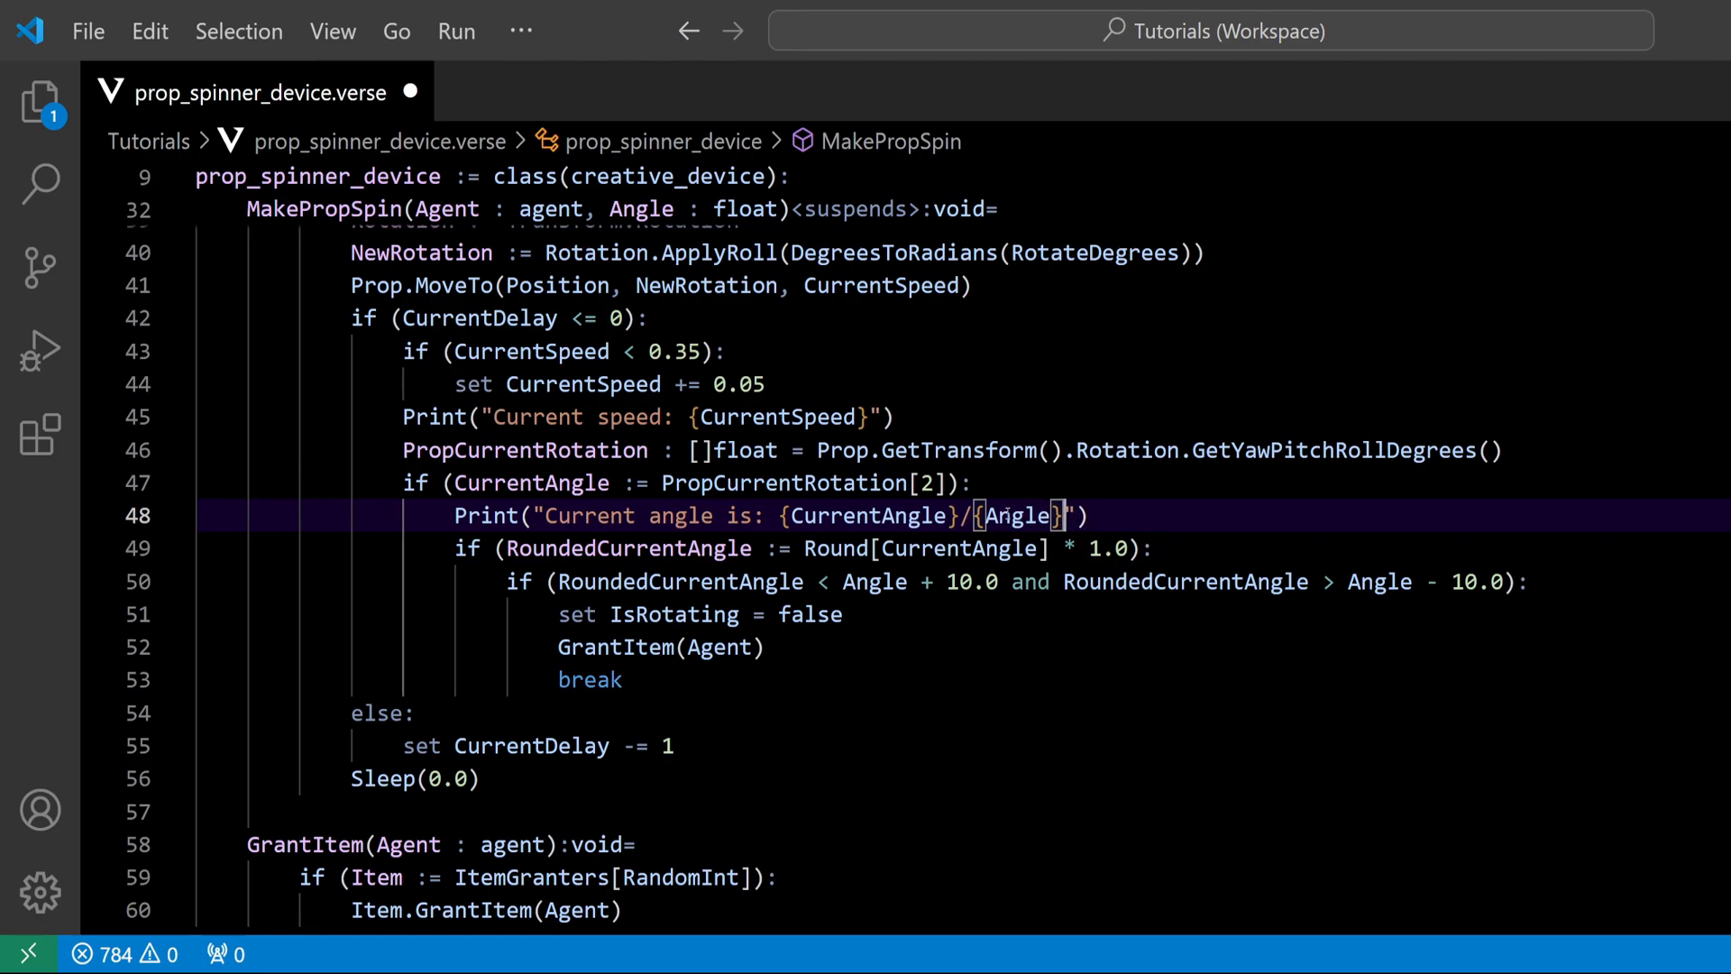
mouse_move(1016, 514)
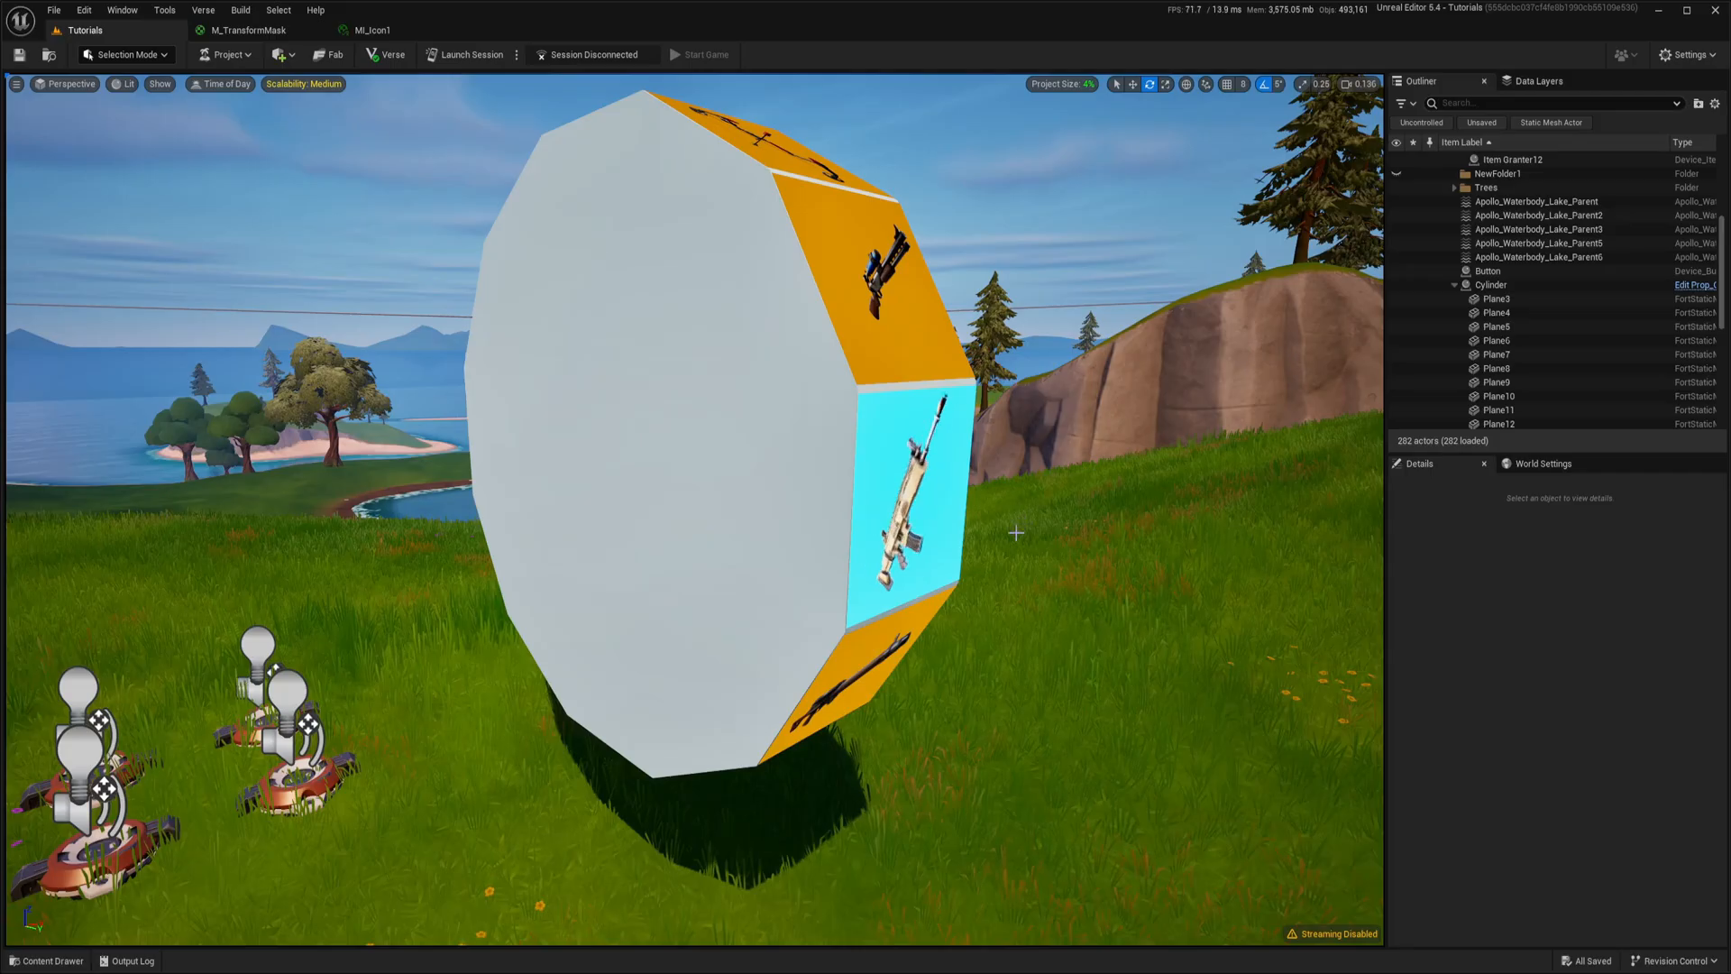
Step: Launch the UEFN session to test the updated spinner printout
left_click(202, 11)
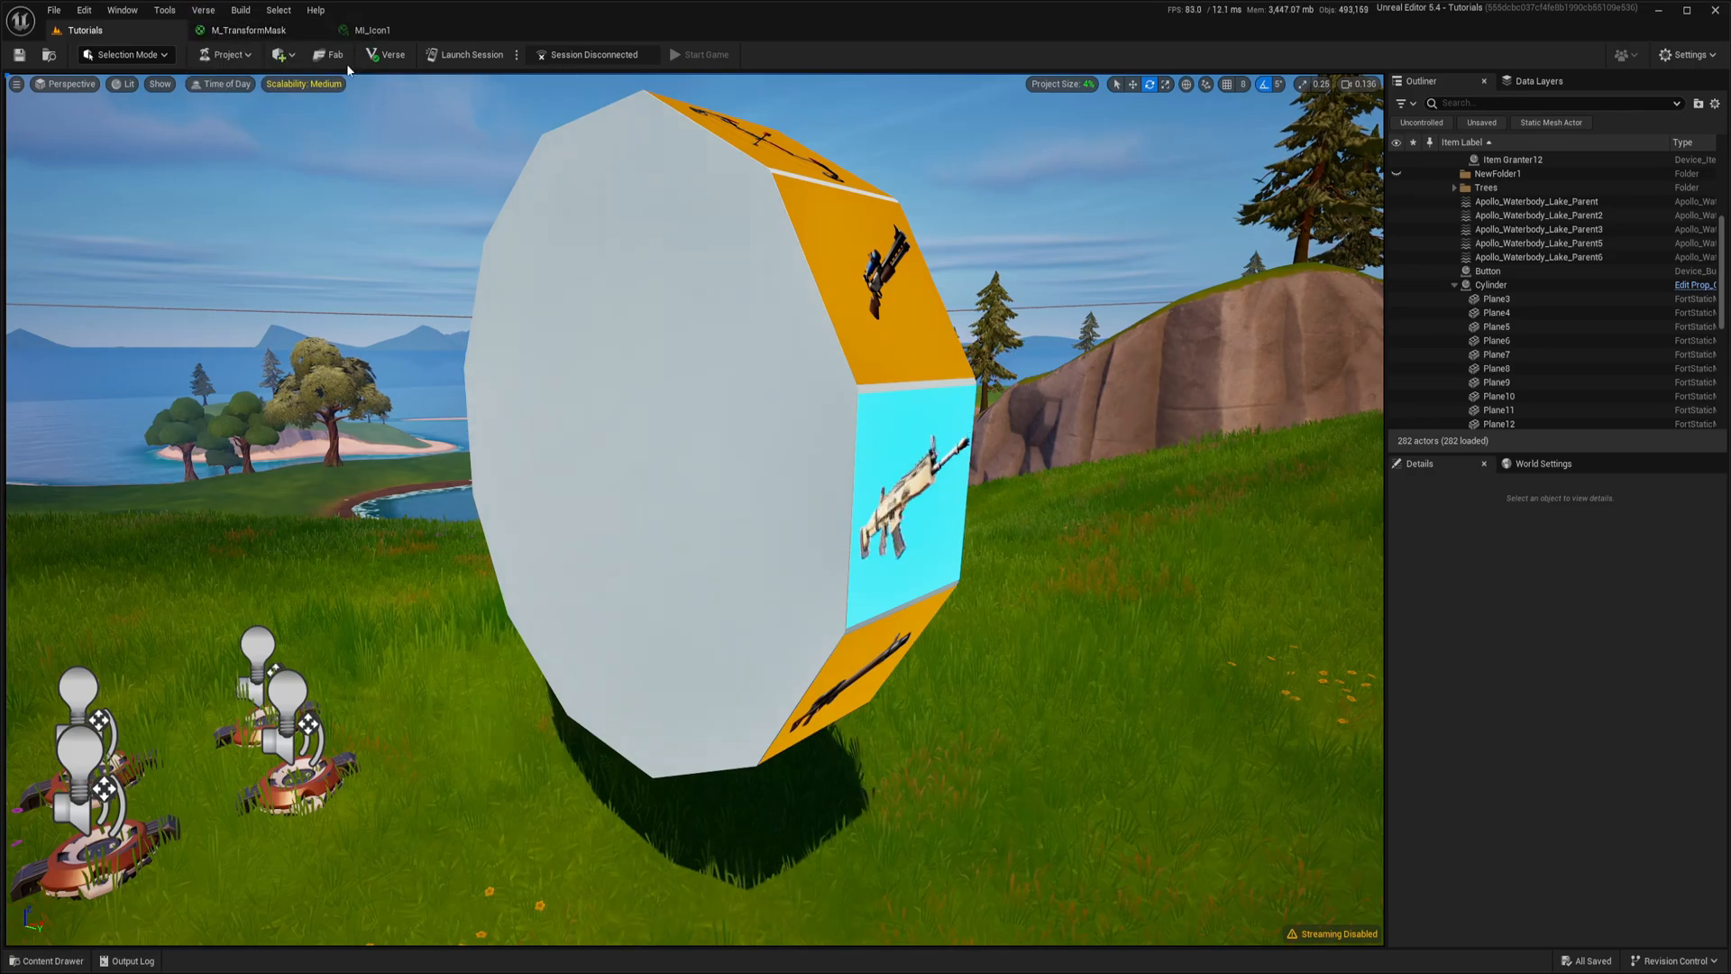
mouse_move(473, 54)
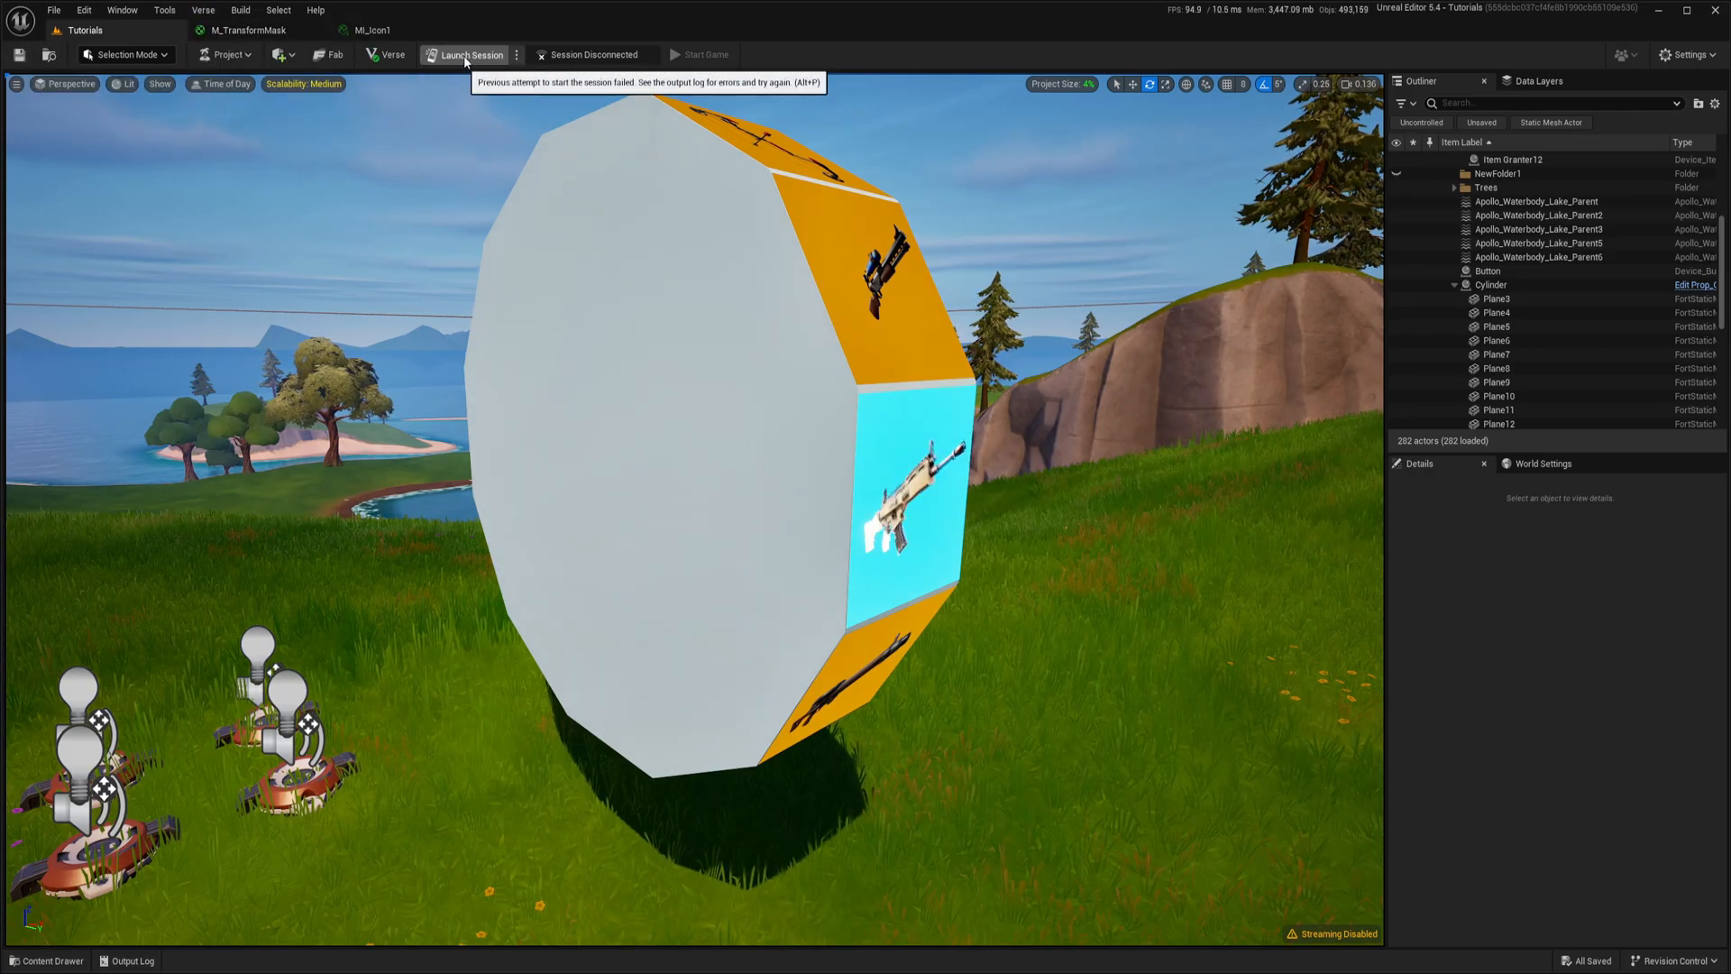